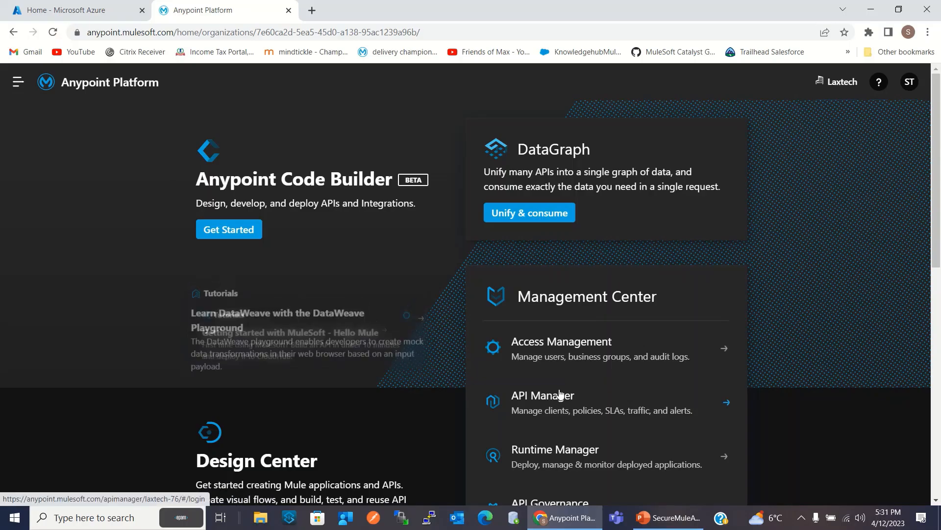
# Open the jwt-secured-api v1 Sandbox instance from API Manager.
pyautogui.click(542, 396)
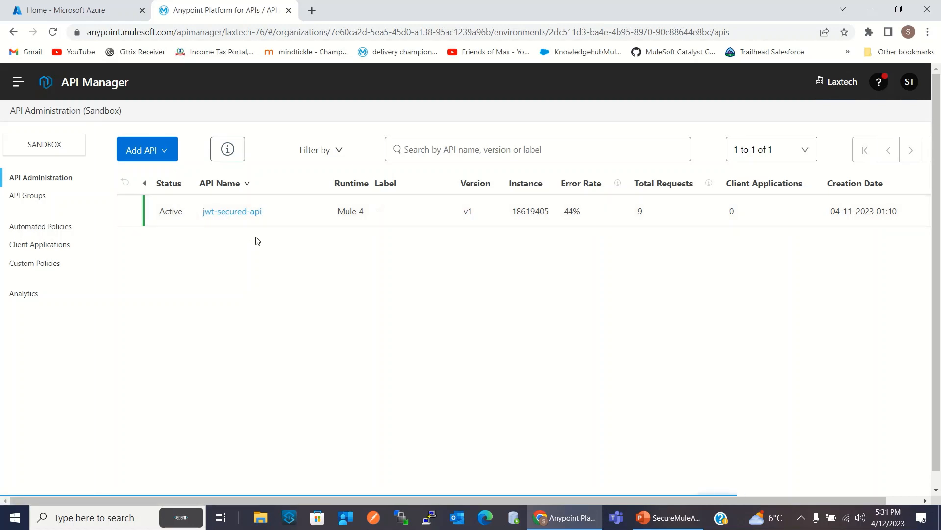
pyautogui.click(231, 211)
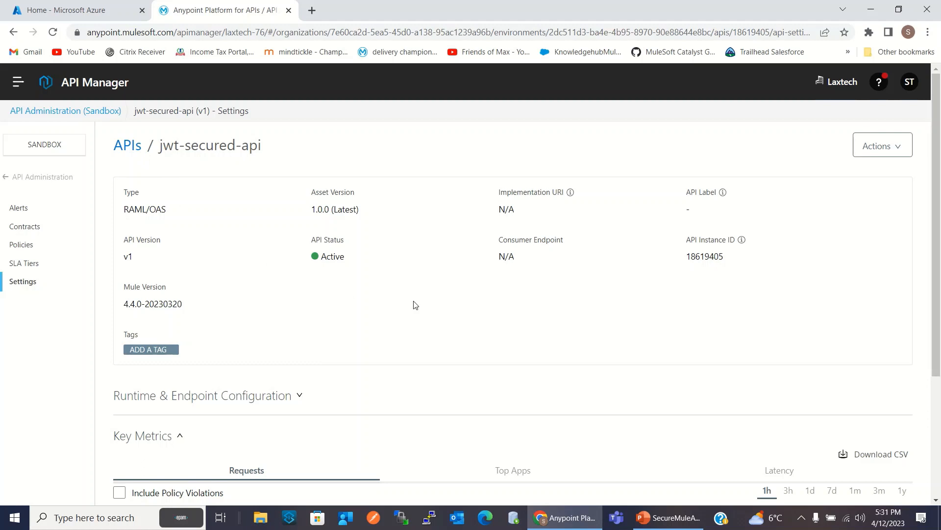
pyautogui.moveTo(318, 244)
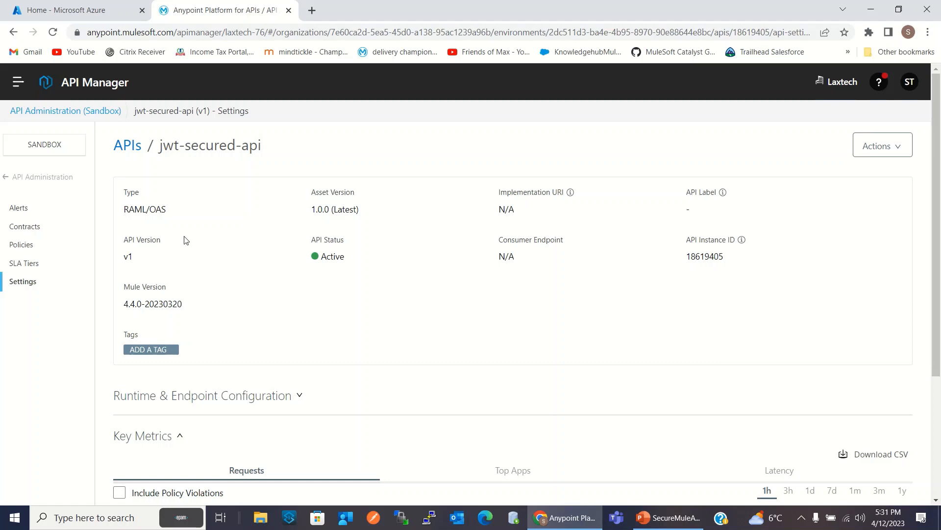
# Open the jwt-secured-api asset in Anypoint Exchange.
pyautogui.click(17, 82)
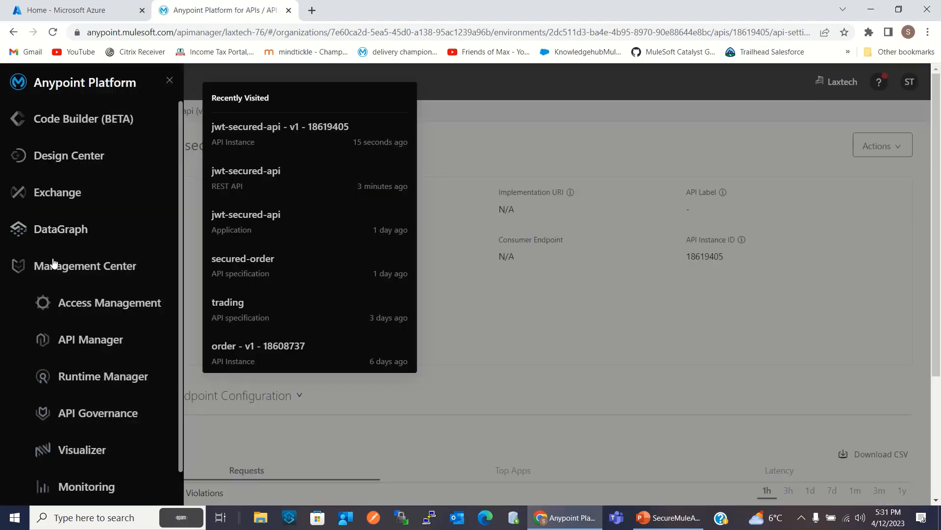
pyautogui.click(246, 214)
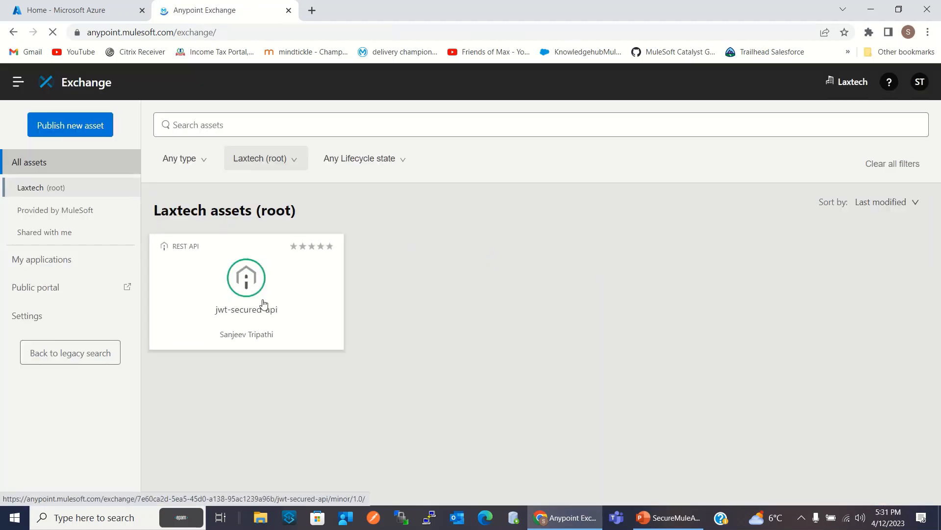
pyautogui.click(247, 277)
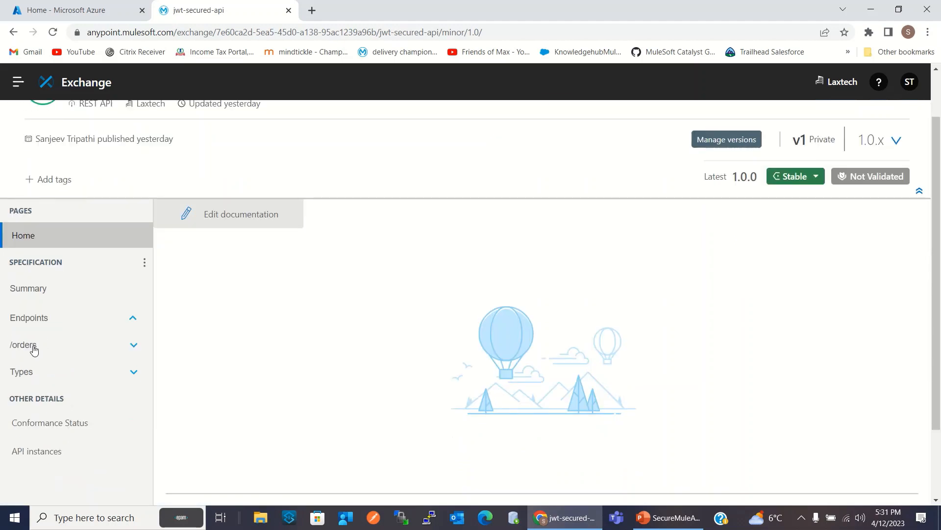
# Send a mock GET /orders request, receiving 200 OK with the sample order.
pyautogui.click(24, 344)
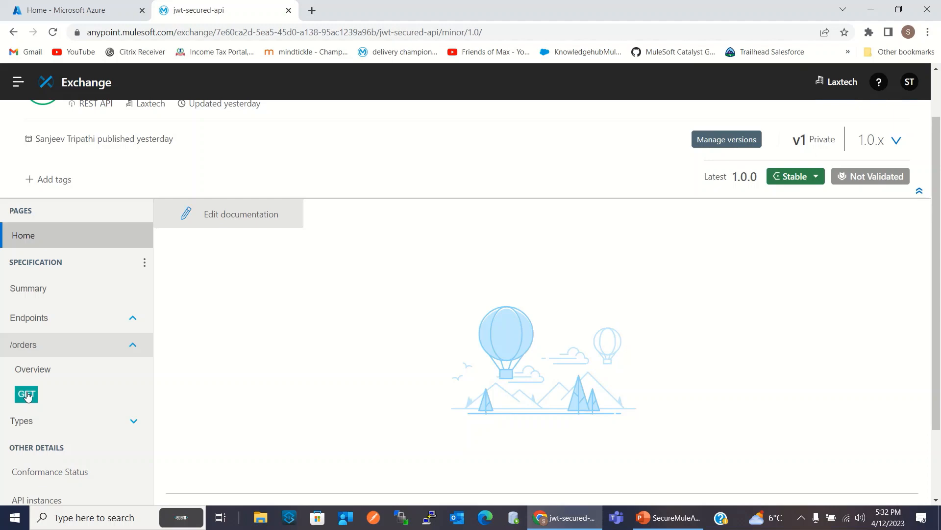
pyautogui.click(26, 395)
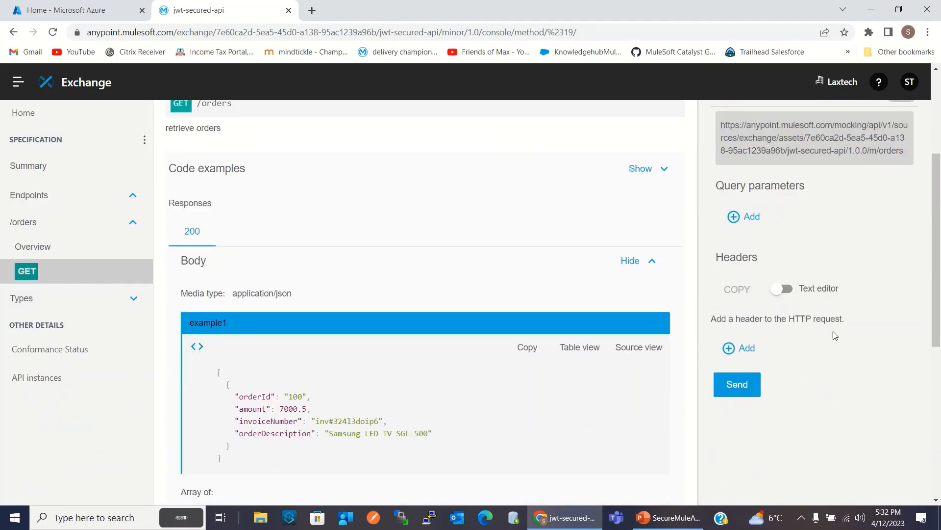
pyautogui.click(736, 384)
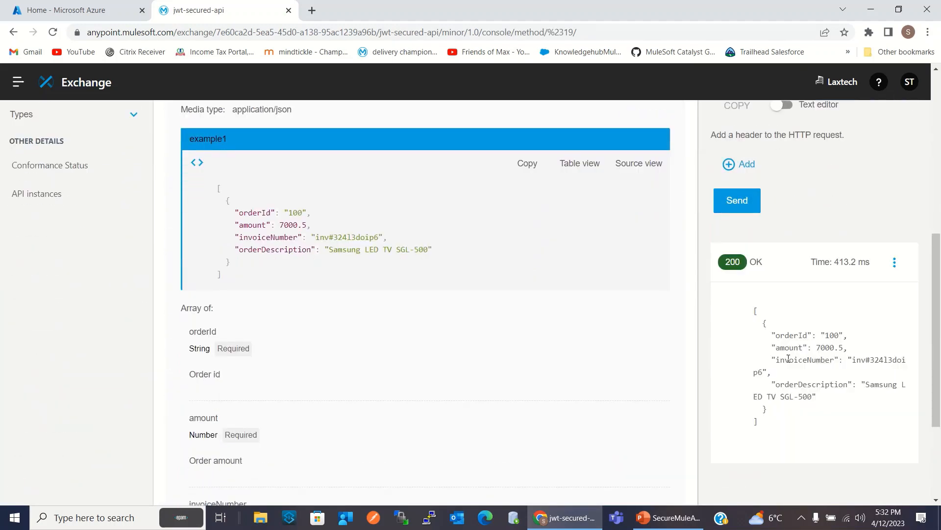
pyautogui.moveTo(774, 299); pyautogui.dragTo(755, 421)
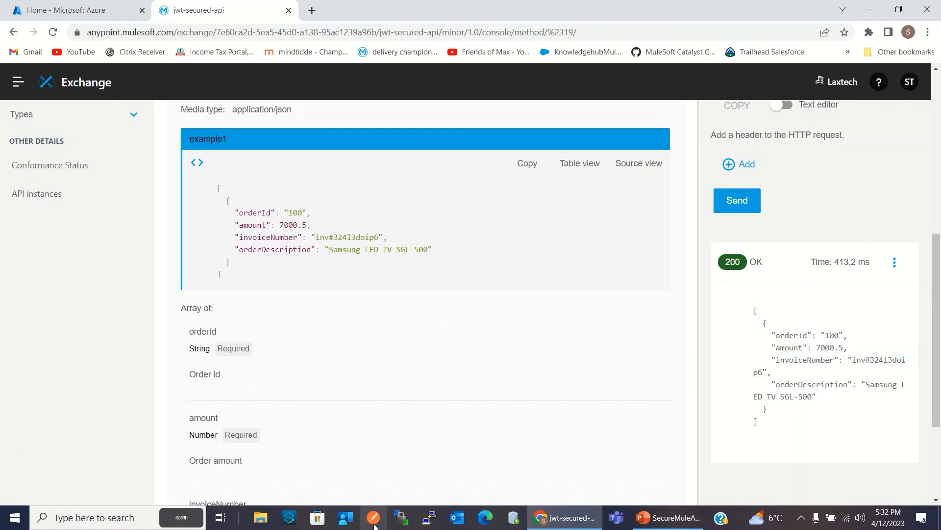
pyautogui.moveTo(428, 369)
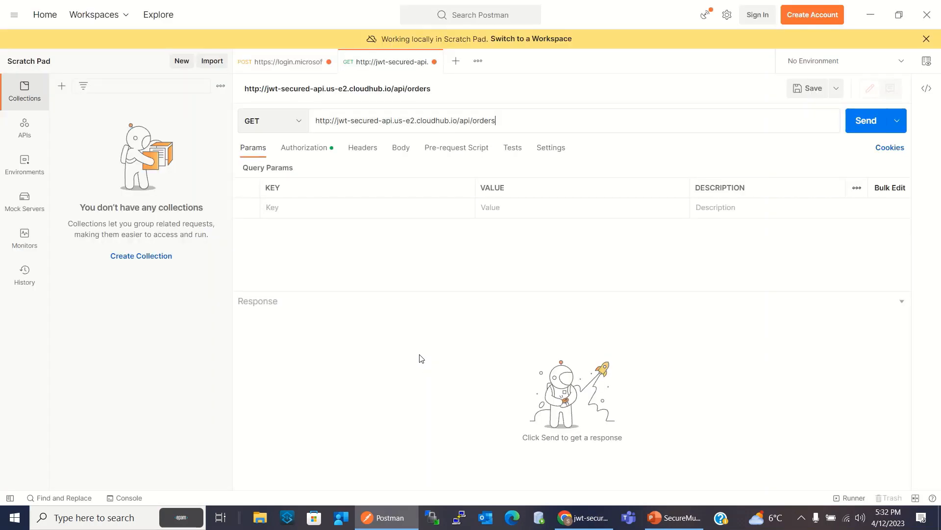
# Send the Postman GET /orders request and dismiss the update notice.
pyautogui.click(282, 61)
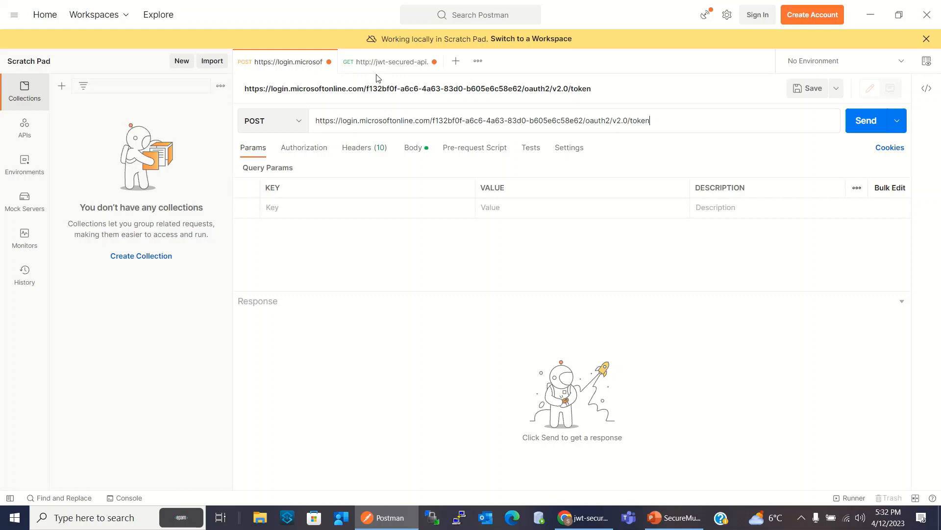
pyautogui.click(391, 61)
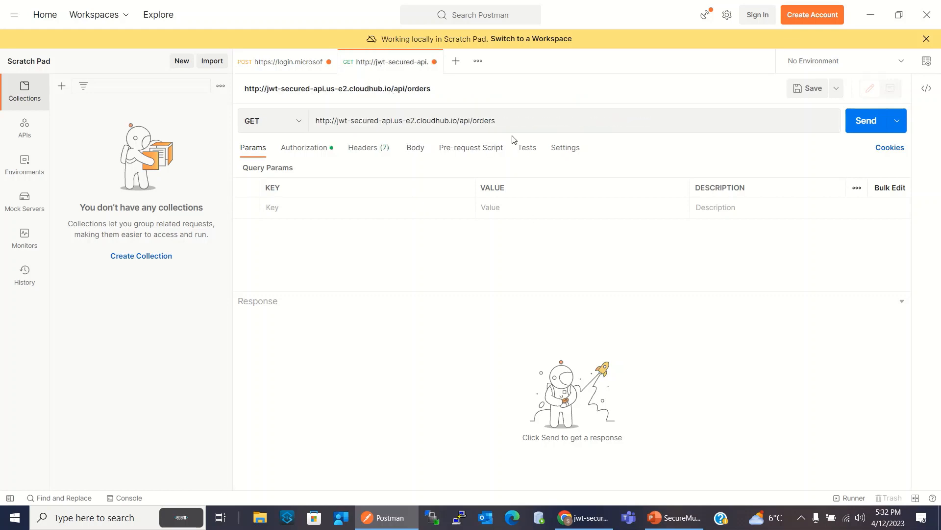
pyautogui.click(869, 121)
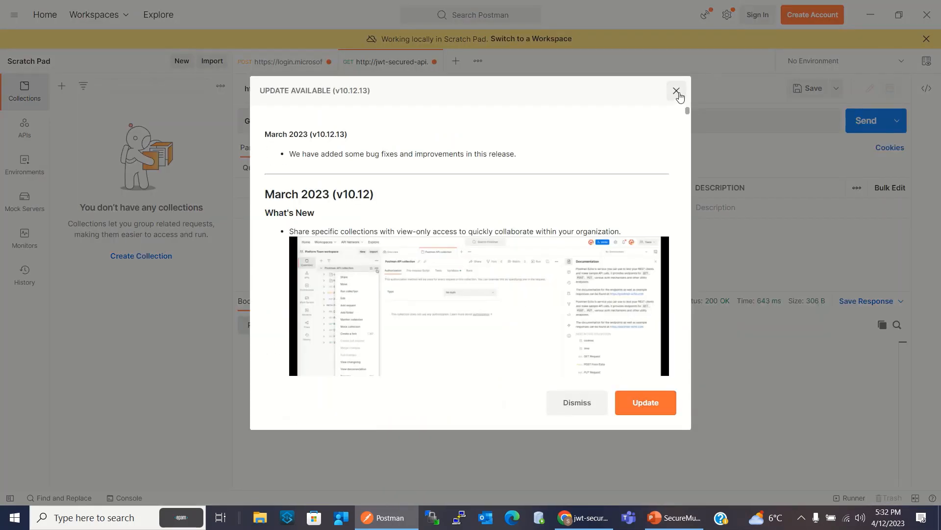
pyautogui.click(677, 91)
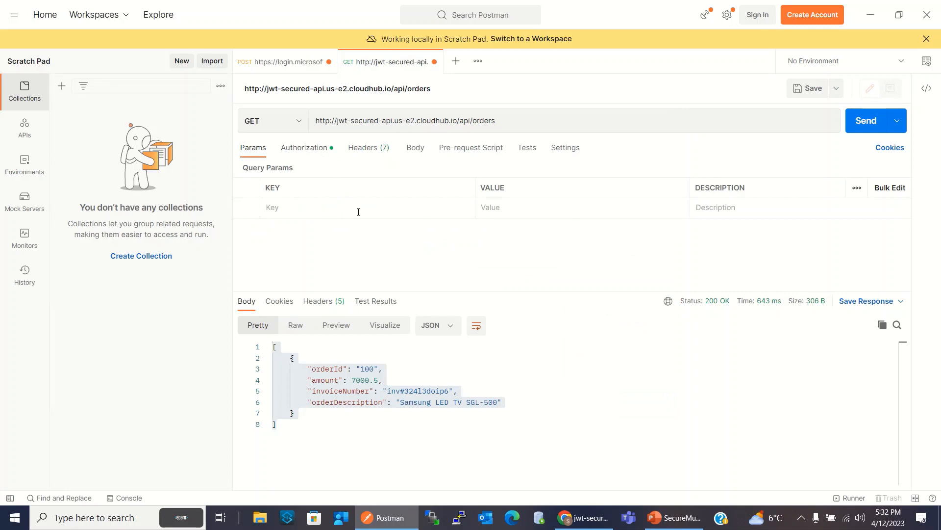
# Set the request's authorization to No Auth and resend, getting 200 OK.
pyautogui.click(304, 147)
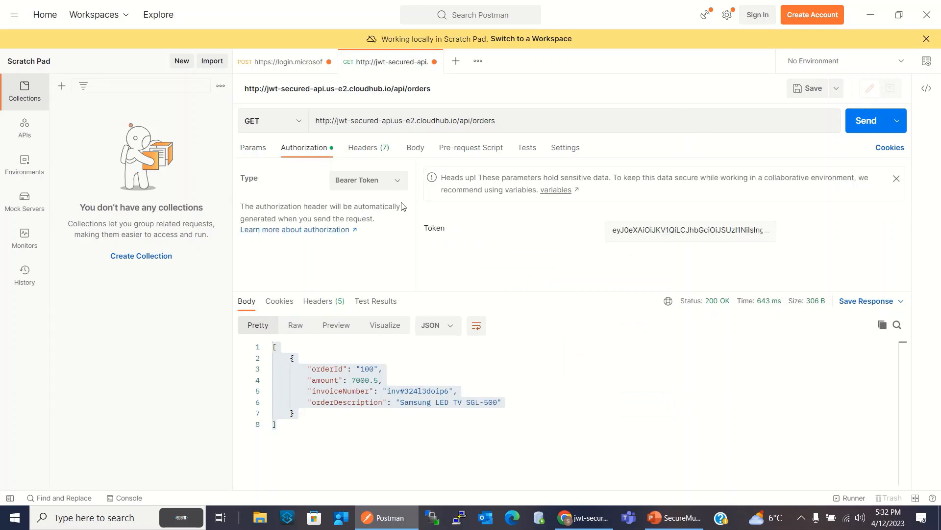
pyautogui.click(368, 180)
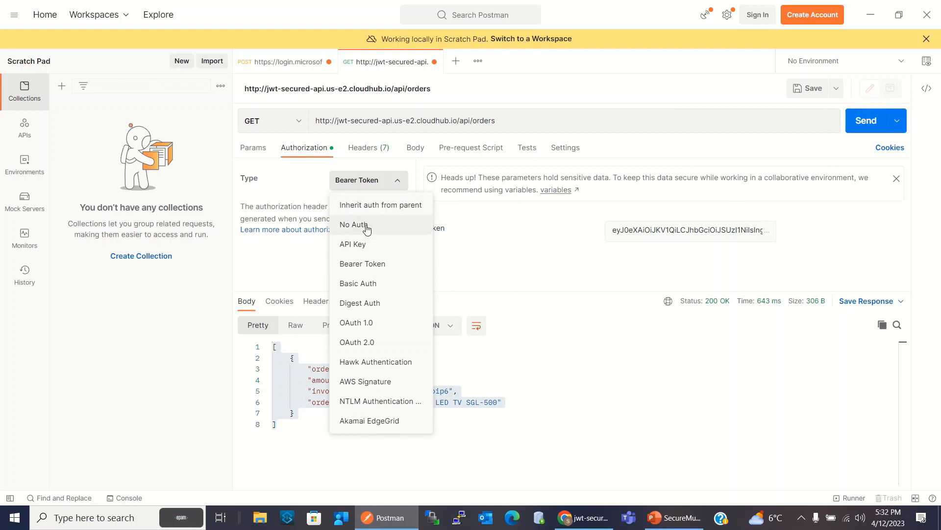
pyautogui.click(353, 225)
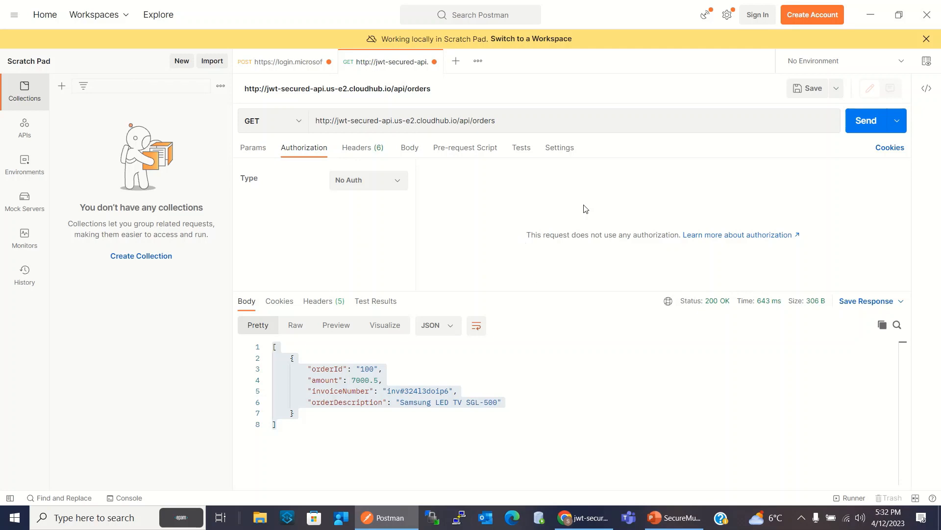
pyautogui.click(871, 120)
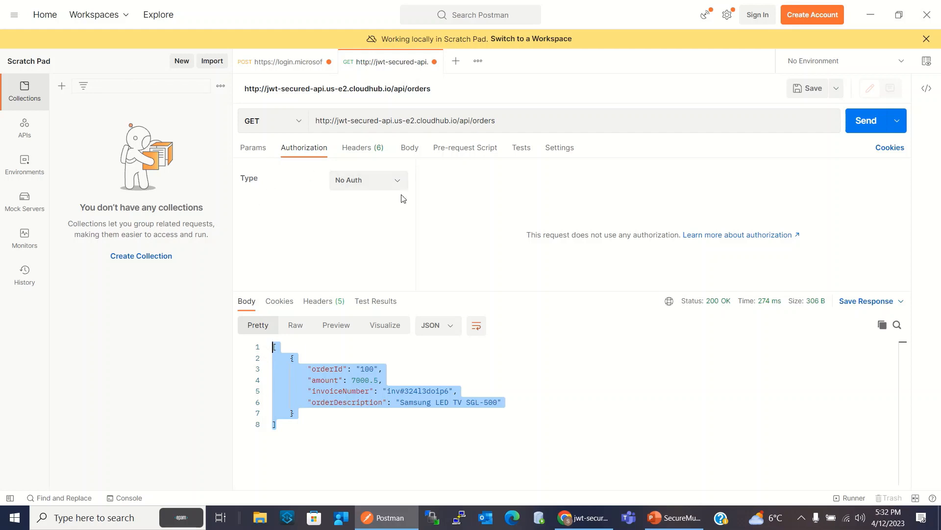
pyautogui.moveTo(481, 170)
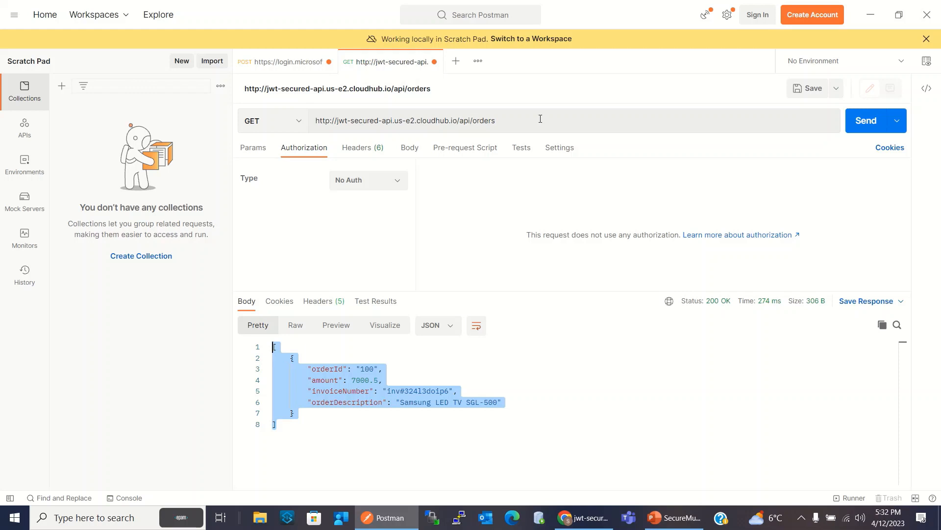
pyautogui.moveTo(443, 428)
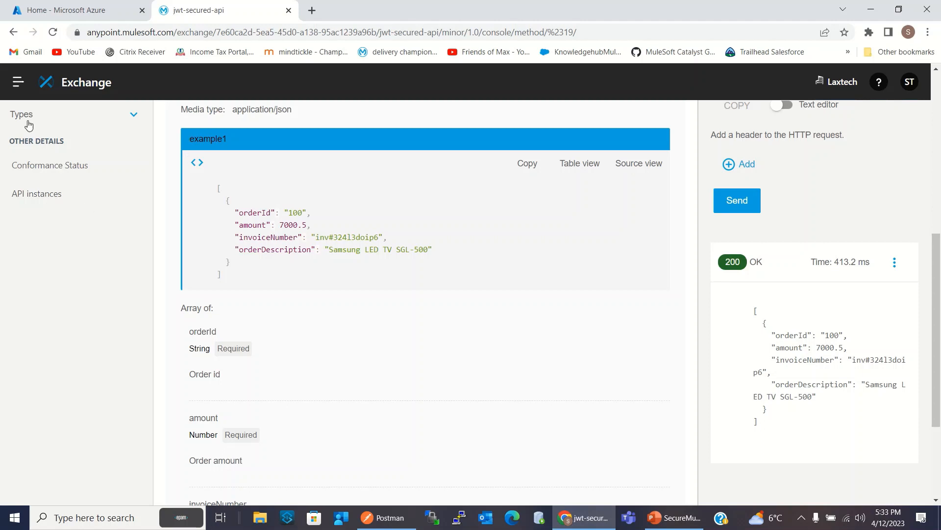
# Open the jwt-secured-api instance in API Manager.
pyautogui.click(18, 82)
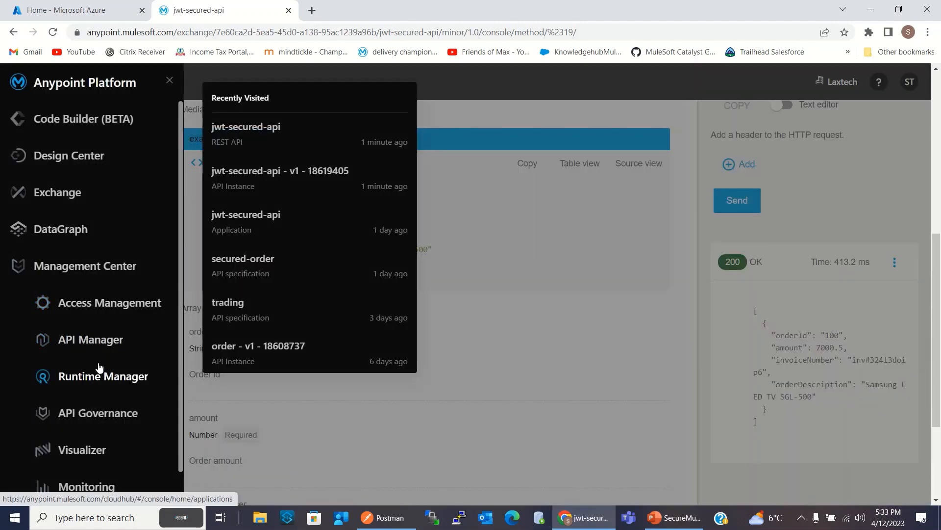
pyautogui.click(90, 339)
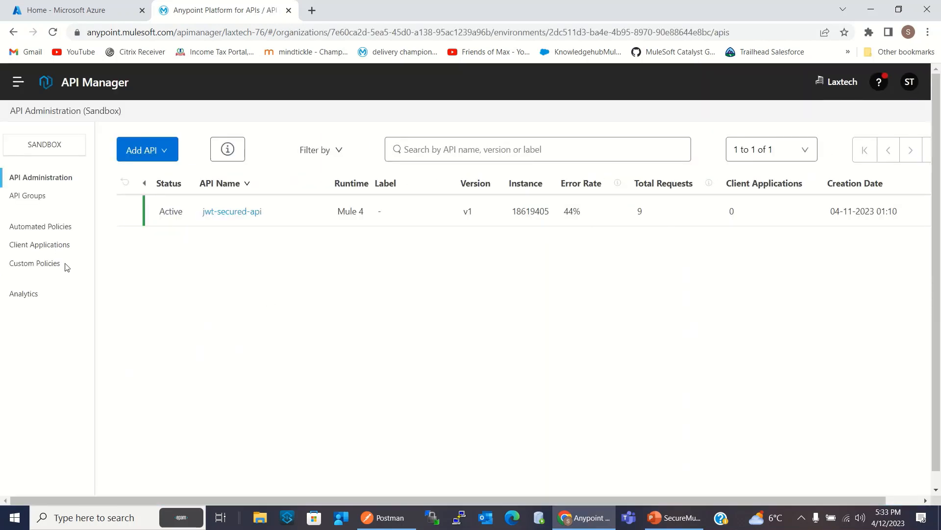
pyautogui.moveTo(62, 235)
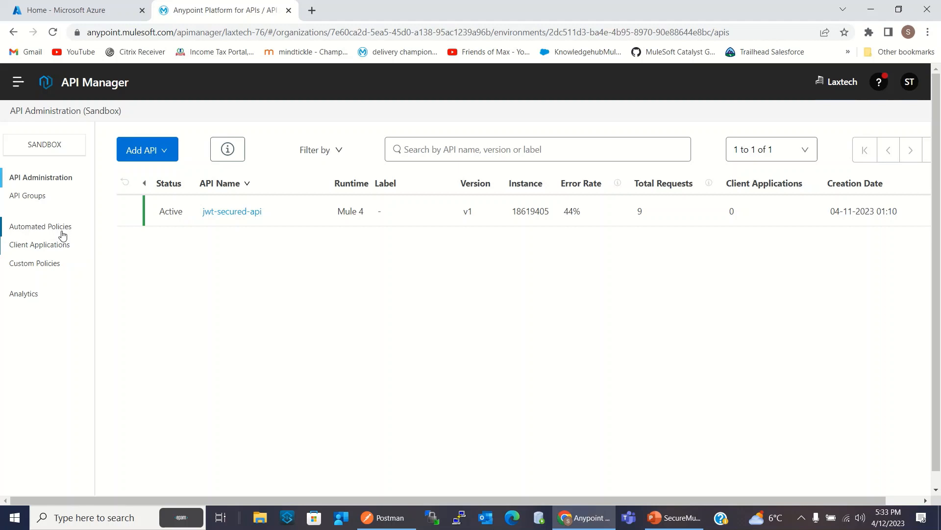
pyautogui.click(232, 212)
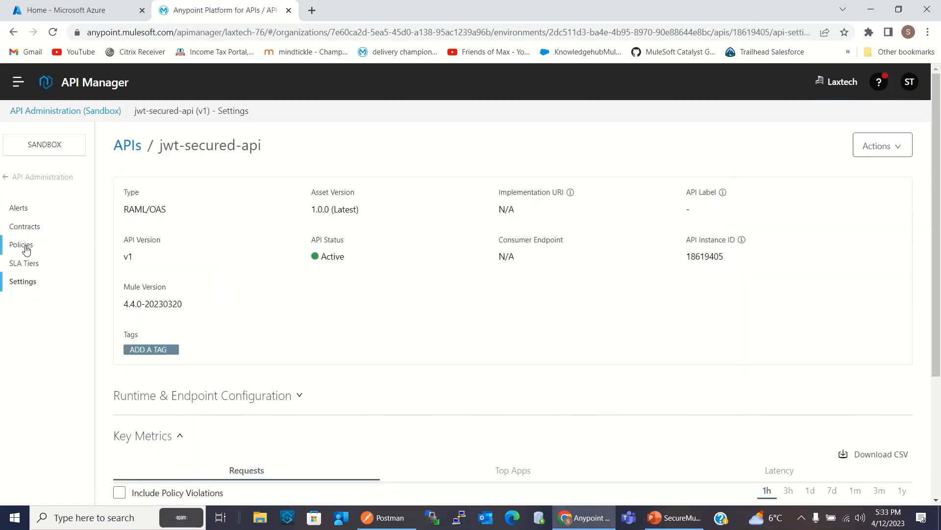
# Add an API-level policy from Policies, choosing JWT Validation.
pyautogui.click(22, 244)
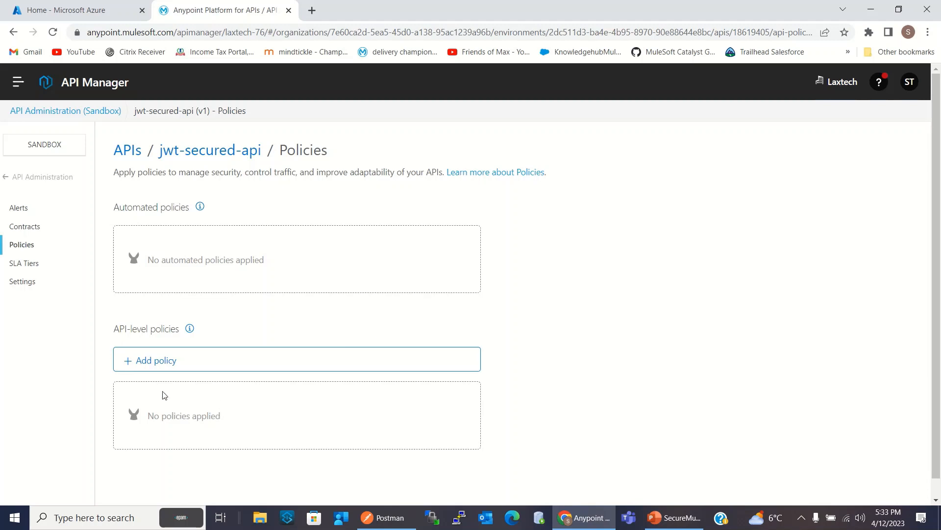
pyautogui.click(156, 359)
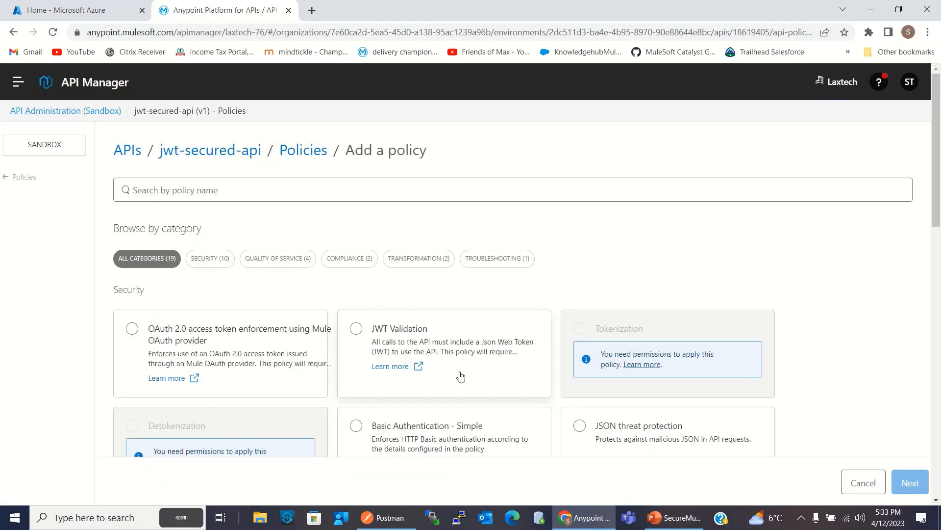
pyautogui.moveTo(374, 342)
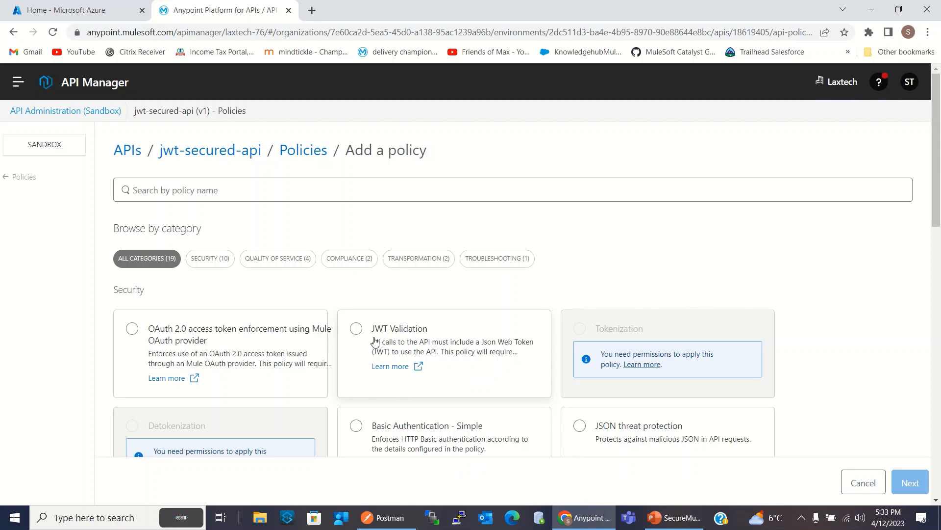
pyautogui.click(356, 329)
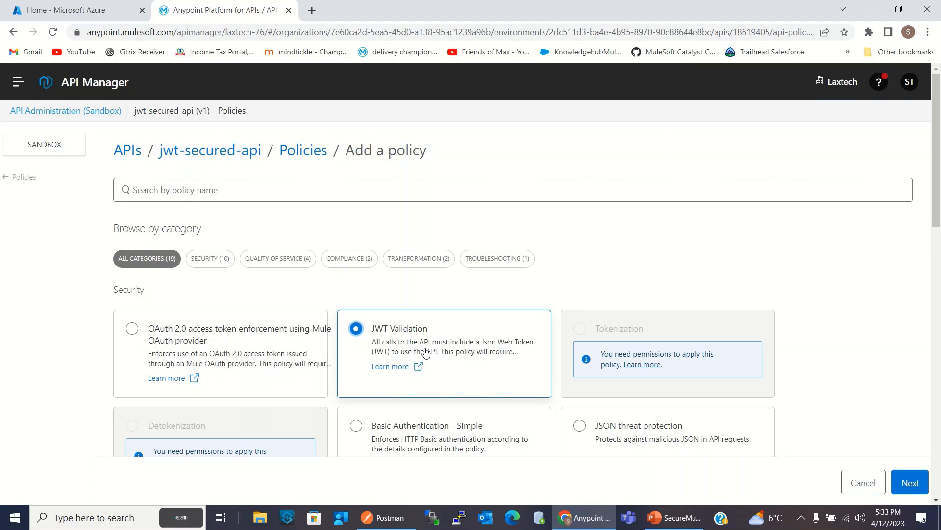
pyautogui.moveTo(444, 344)
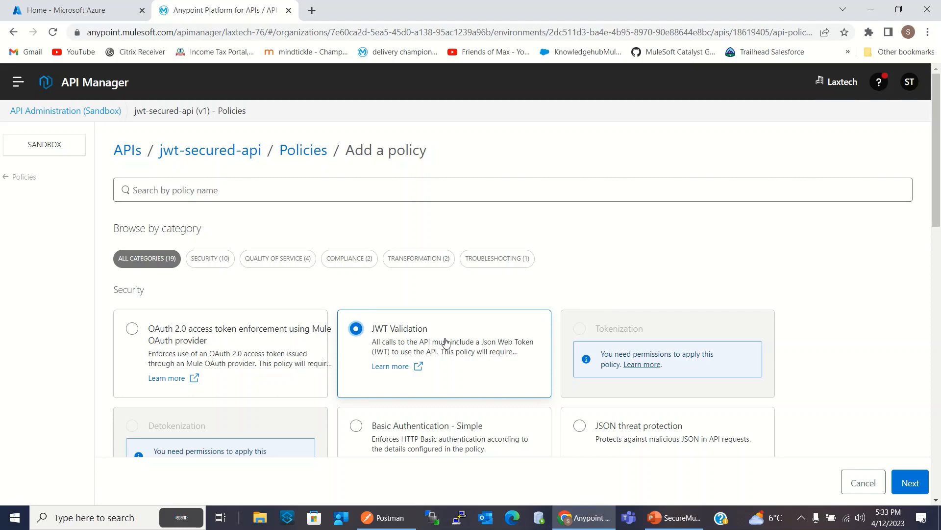
pyautogui.moveTo(446, 348)
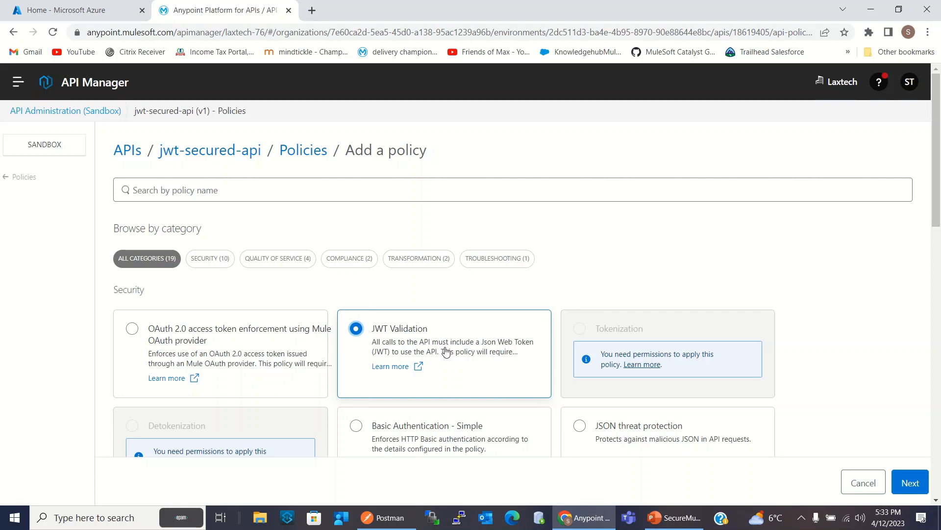
# In the Azure portal, open Azure Active Directory's App registrations page.
pyautogui.click(74, 11)
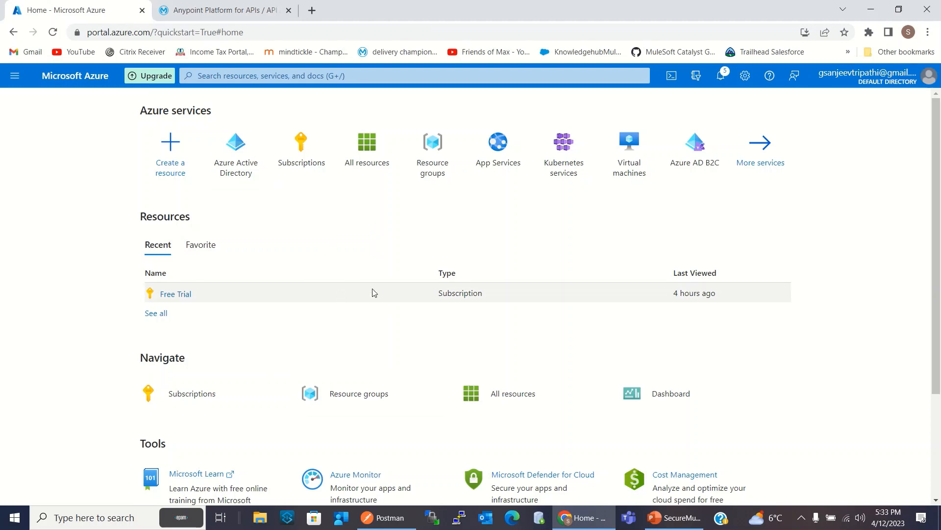
pyautogui.moveTo(252, 198)
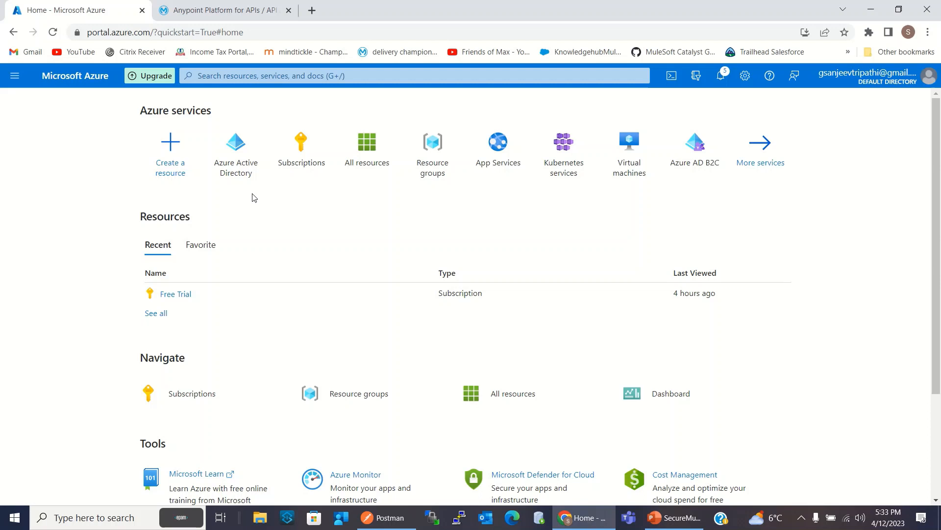
pyautogui.click(235, 144)
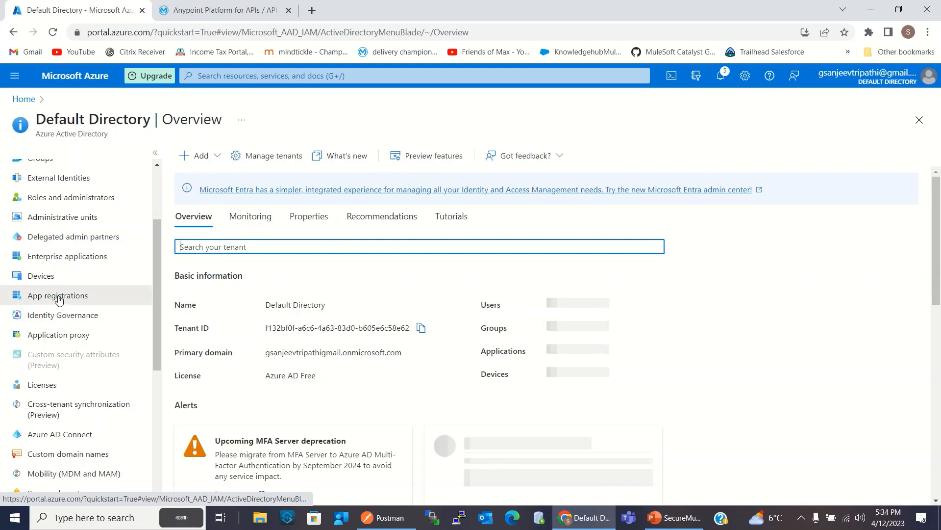
pyautogui.click(57, 294)
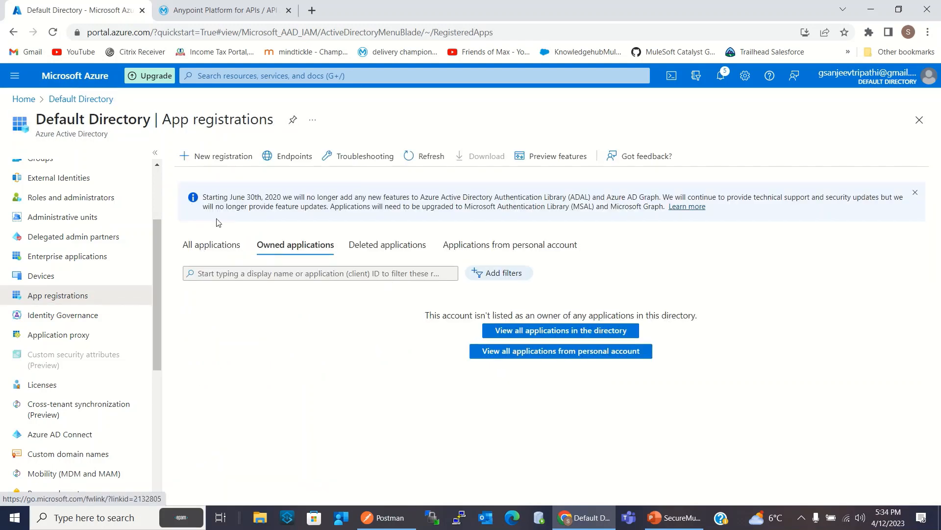
# Create a new app registration named 'OMS portal' with single-tenant access.
pyautogui.click(221, 155)
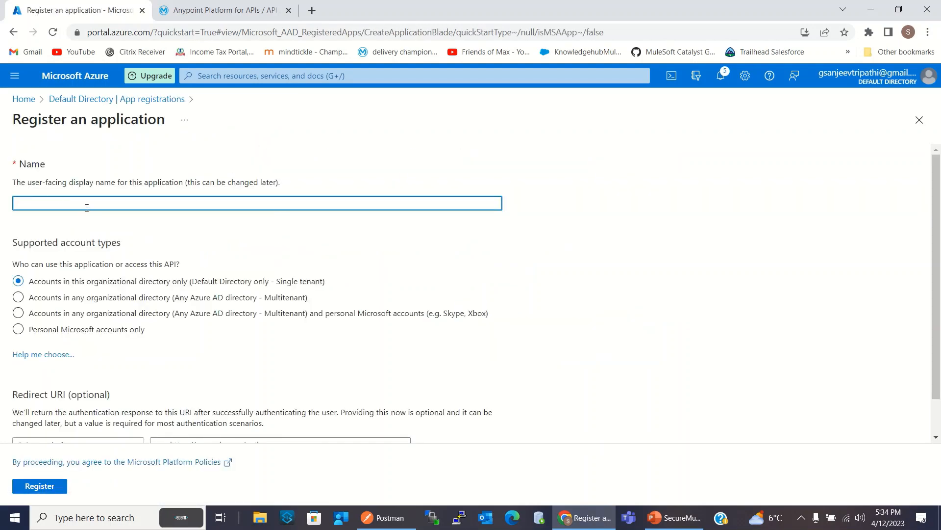
pyautogui.write('OMS')
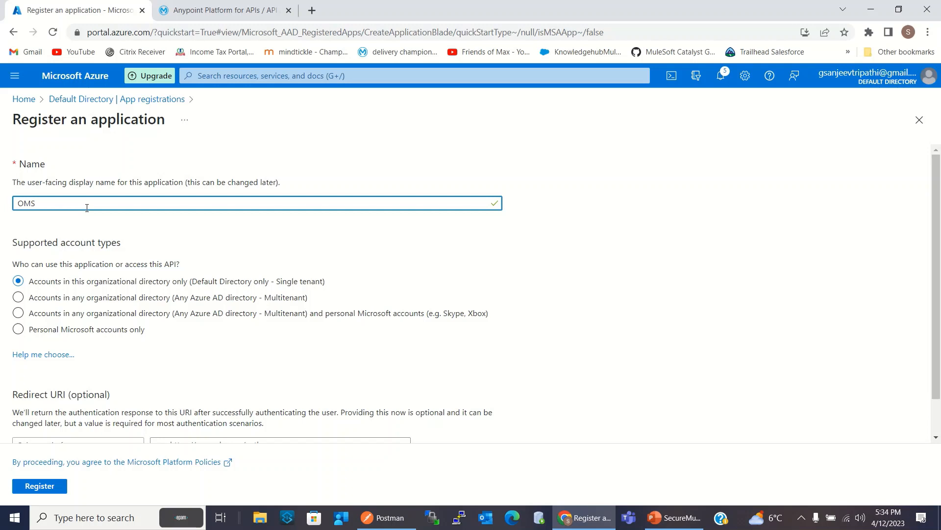
pyautogui.write('portal')
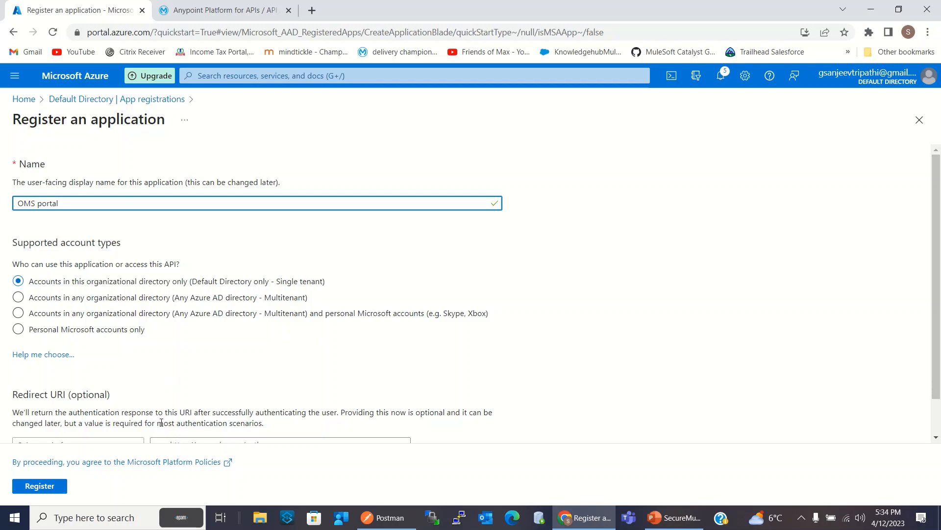
pyautogui.scroll(-3)
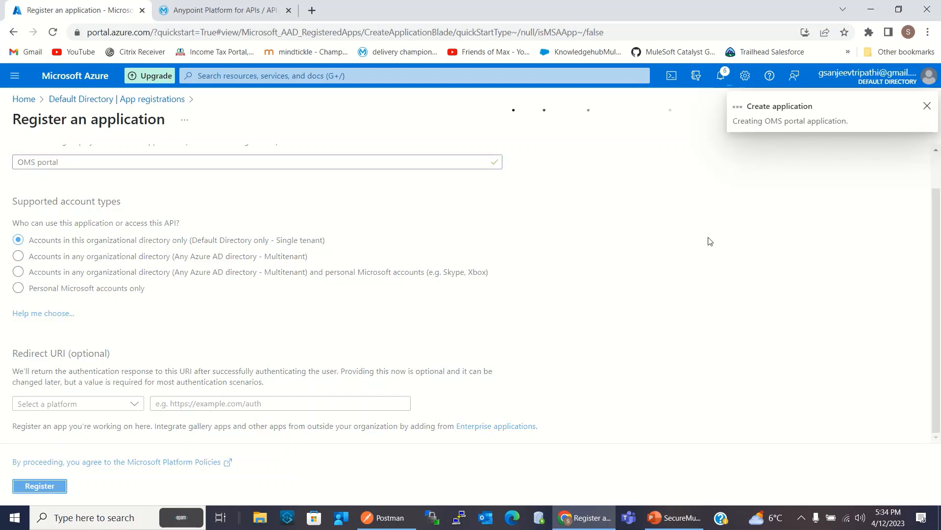
pyautogui.click(39, 486)
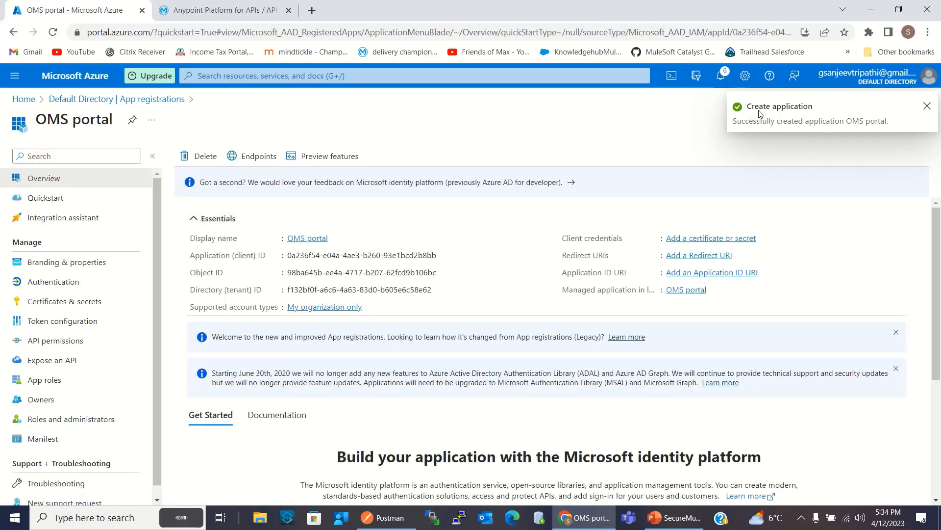
pyautogui.moveTo(421, 304)
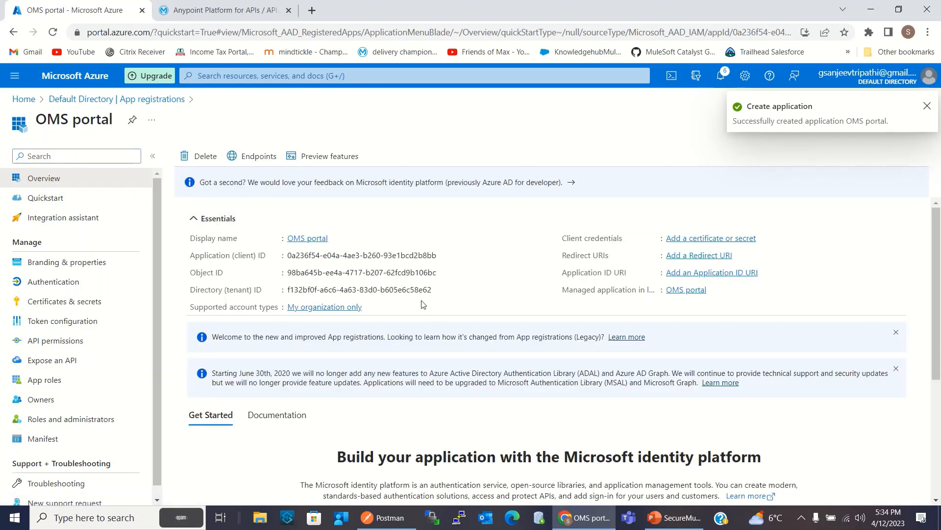
pyautogui.moveTo(430, 271)
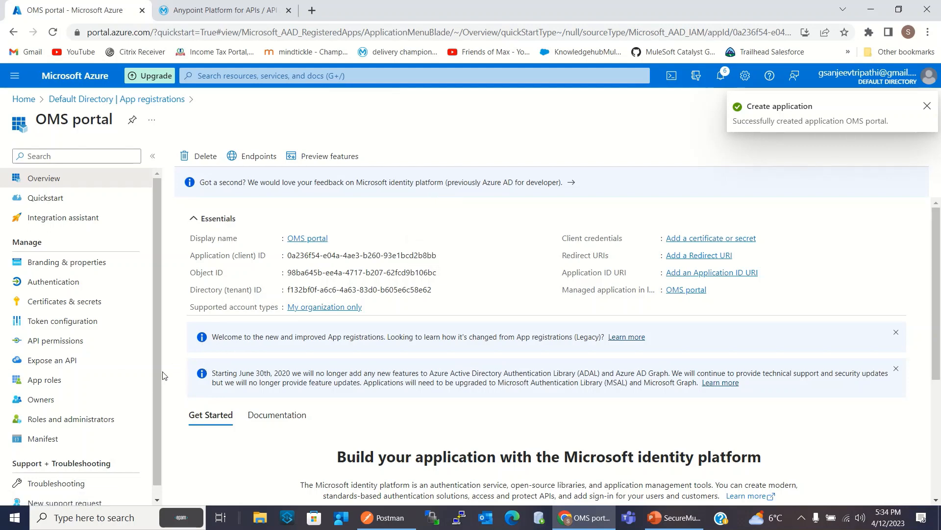
# Under Expose an API, save the default api://<client ID> Application ID URI.
pyautogui.click(51, 359)
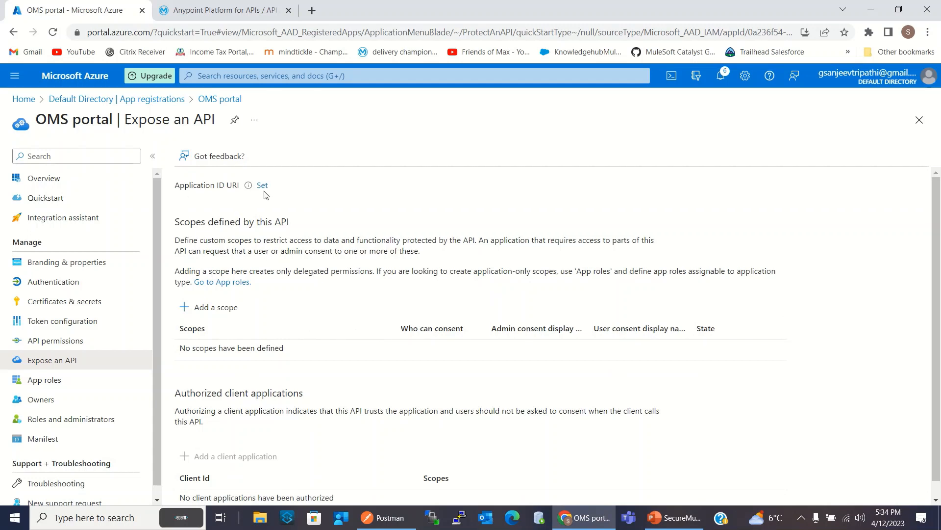
pyautogui.click(262, 185)
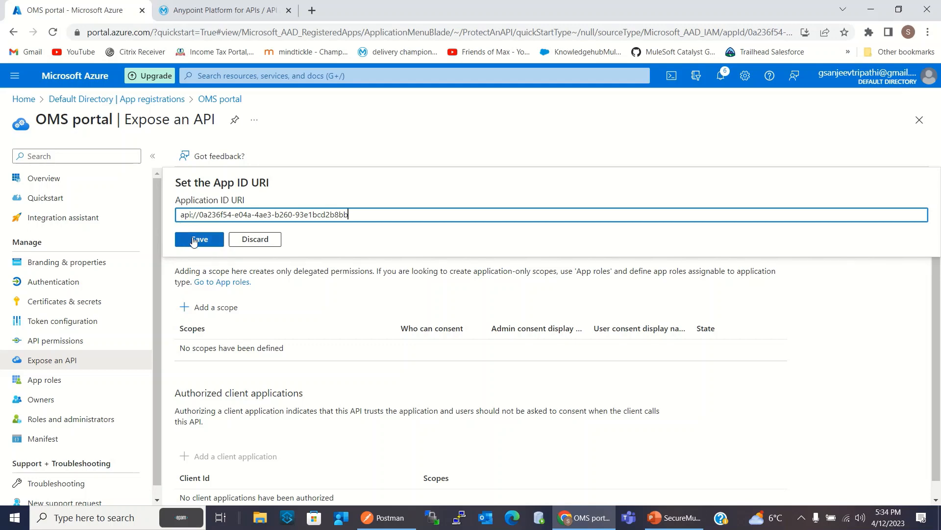
pyautogui.click(199, 238)
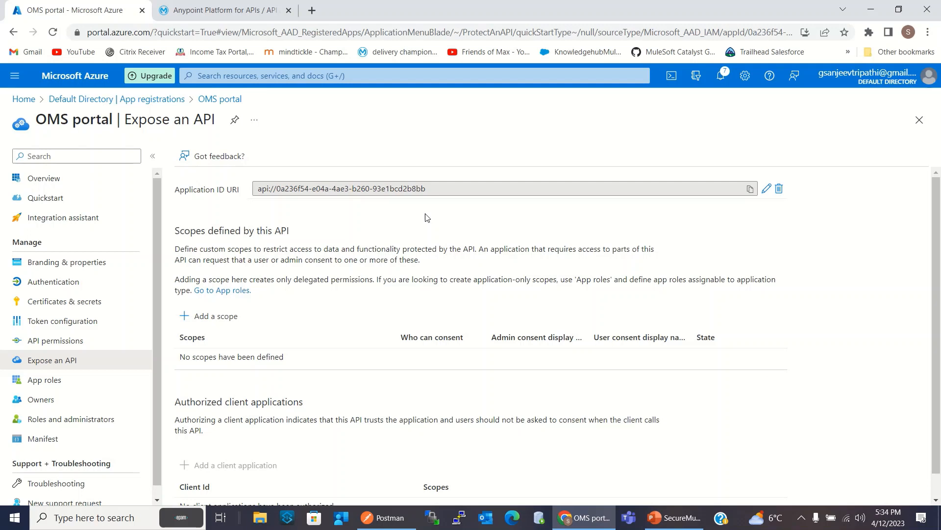
pyautogui.moveTo(370, 217)
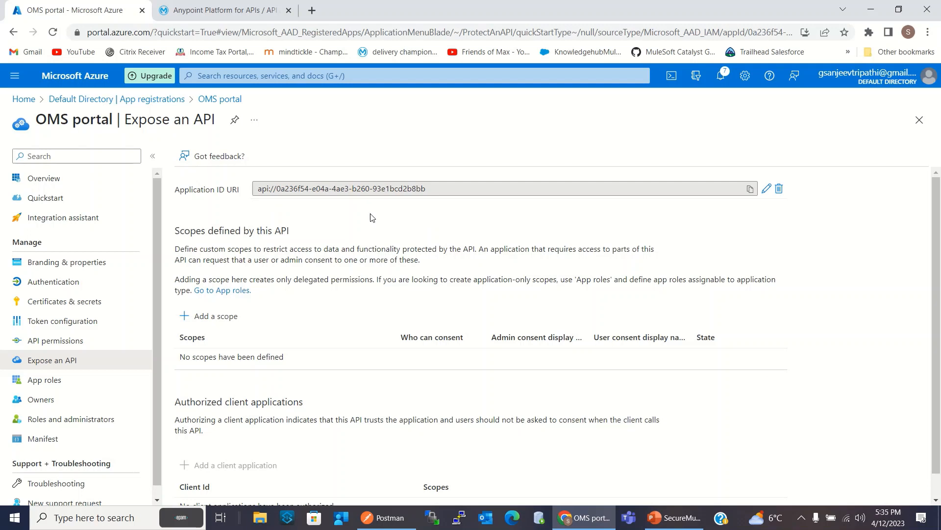
pyautogui.moveTo(367, 210)
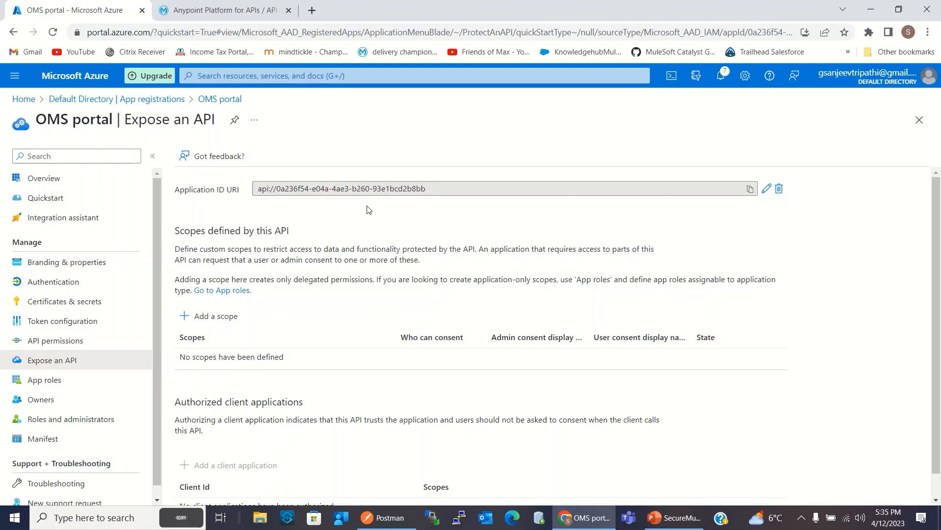
pyautogui.moveTo(71, 307)
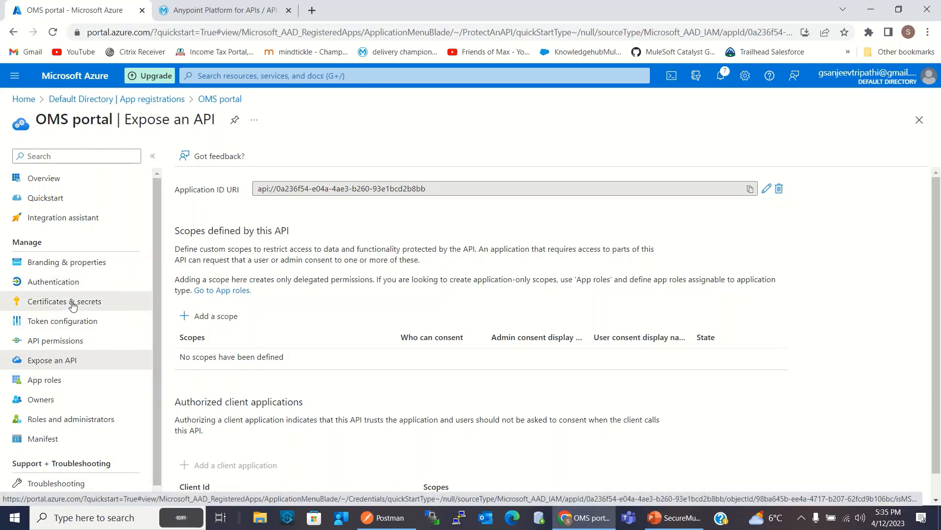
# Add client secret 'OMS client secret' with the default 180-day expiry.
pyautogui.click(64, 301)
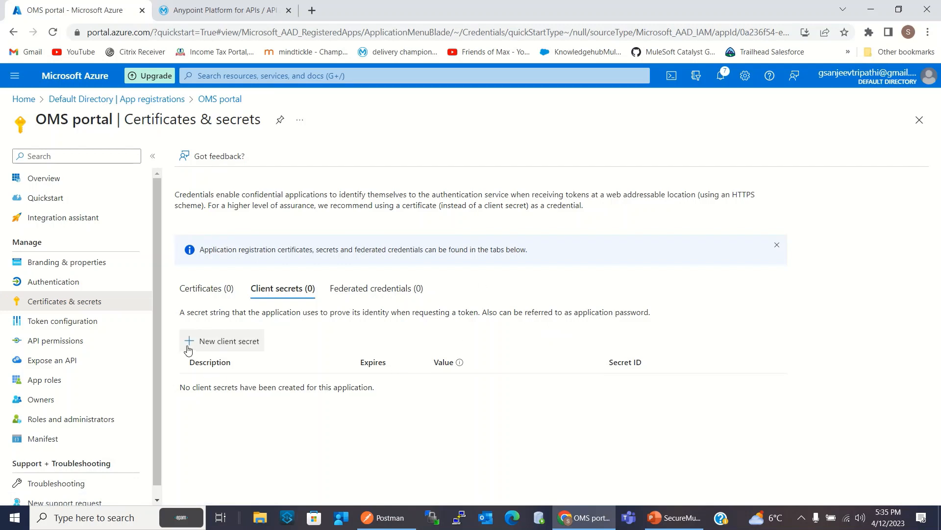
pyautogui.moveTo(228, 347)
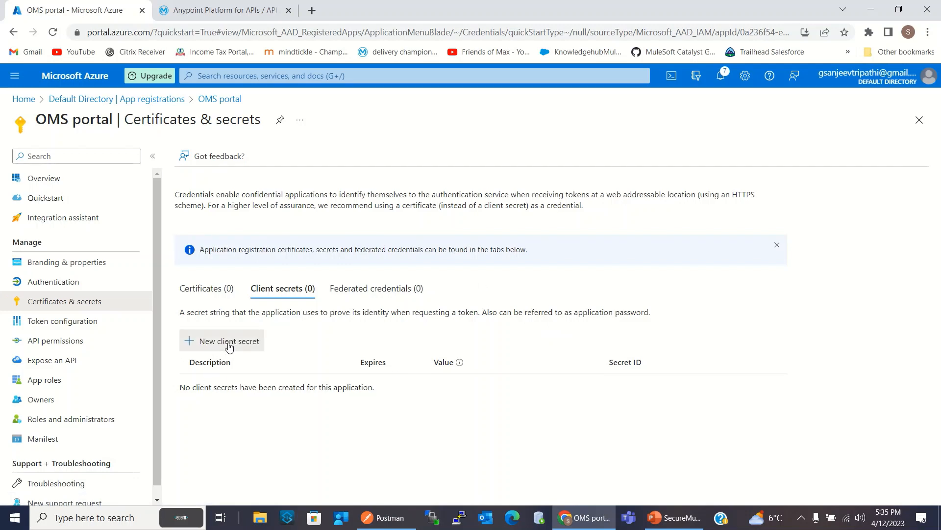
pyautogui.click(227, 341)
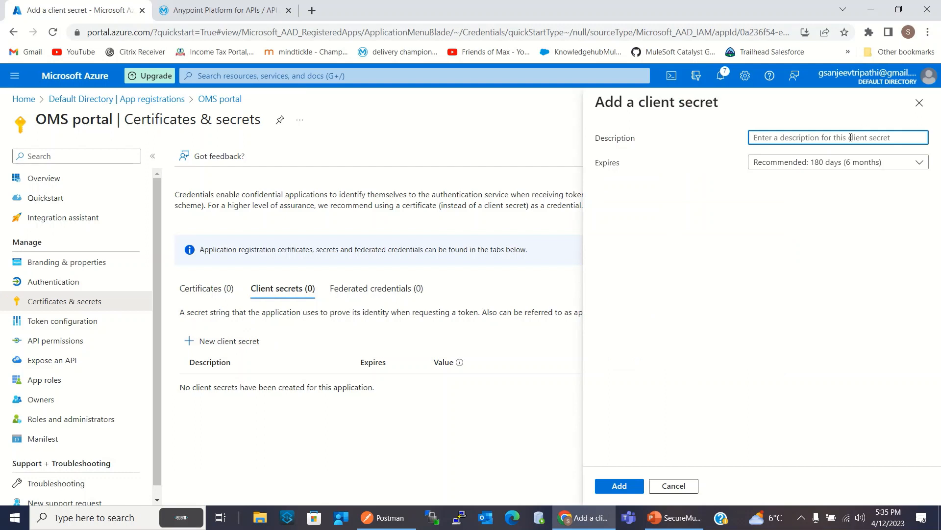
pyautogui.write('OMS client s')
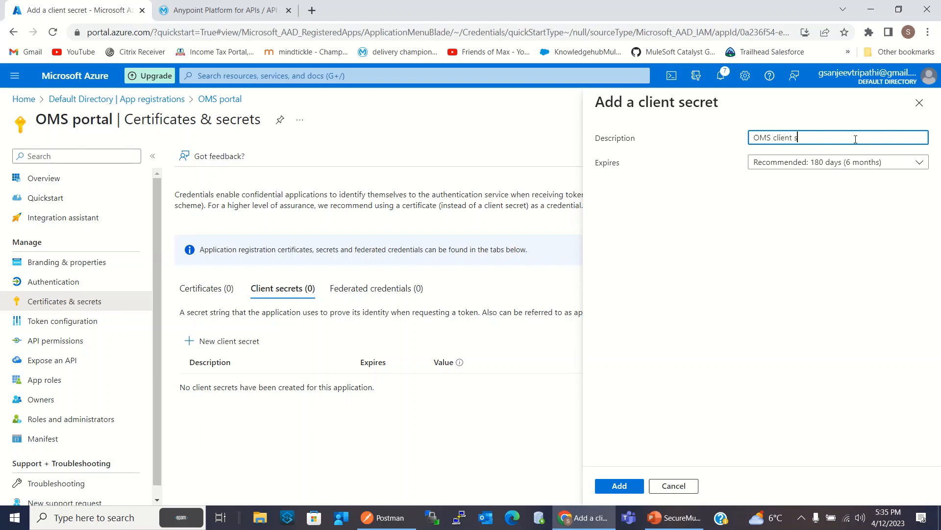
pyautogui.write('ecret')
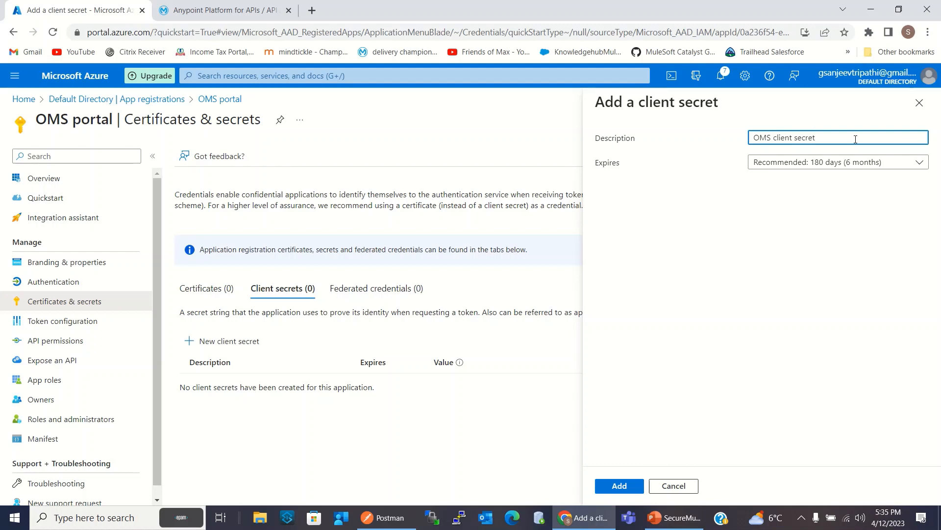
pyautogui.click(619, 485)
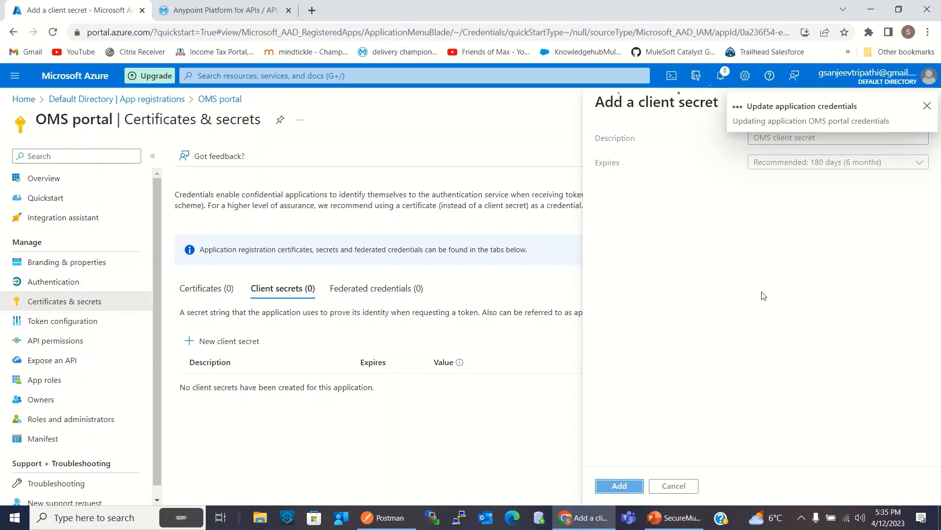
pyautogui.click(618, 485)
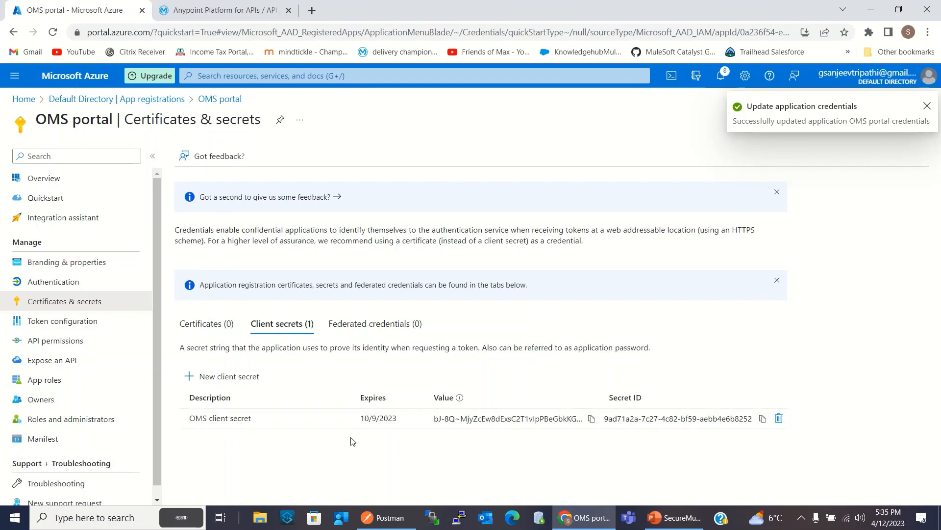
pyautogui.moveTo(507, 434)
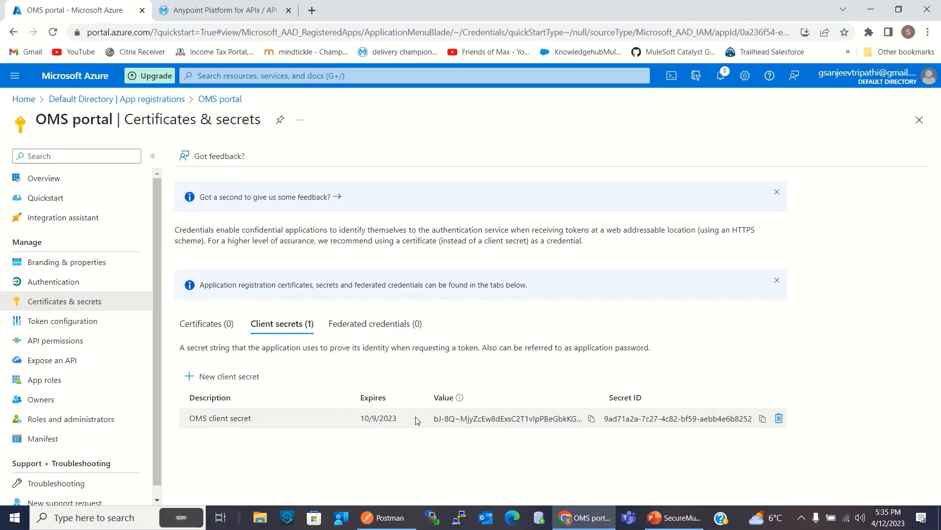
# Go back to OMS portal's Overview, showing 0 certificates and 1 secret.
pyautogui.click(43, 178)
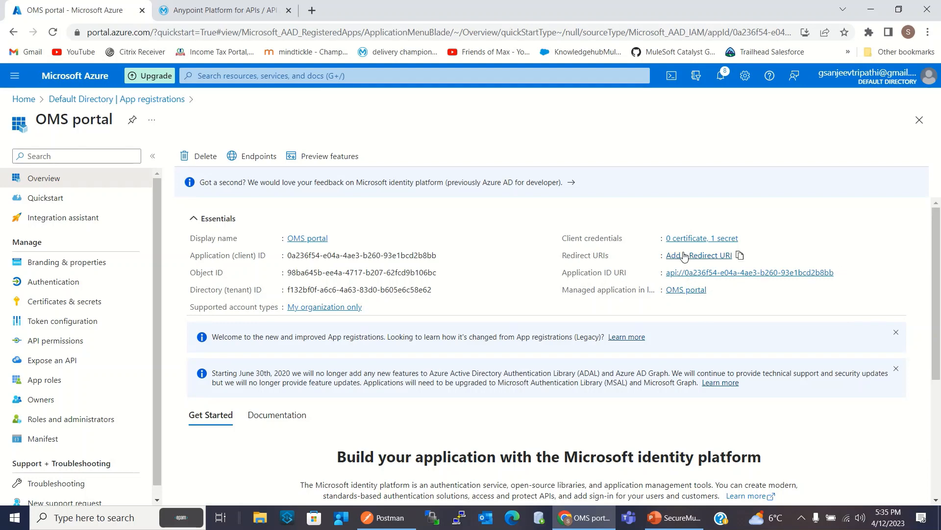
pyautogui.moveTo(701, 238)
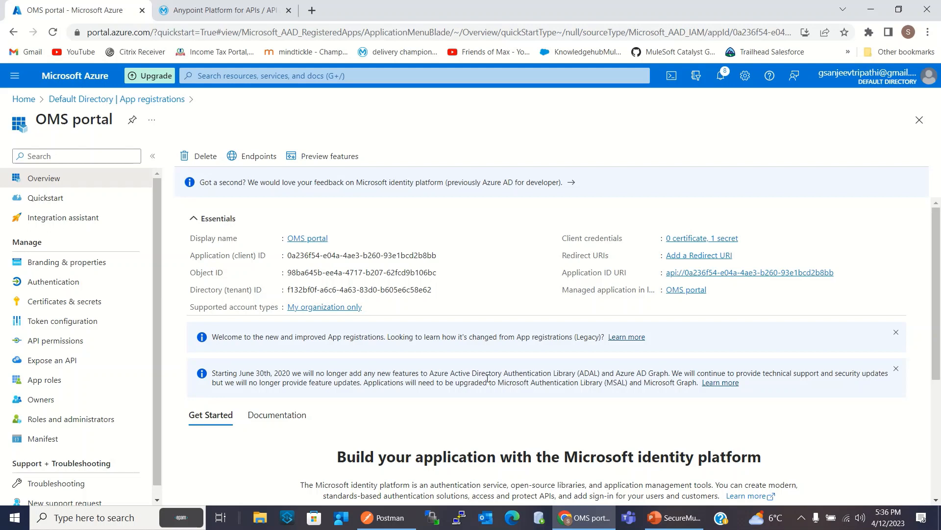
pyautogui.moveTo(492, 293)
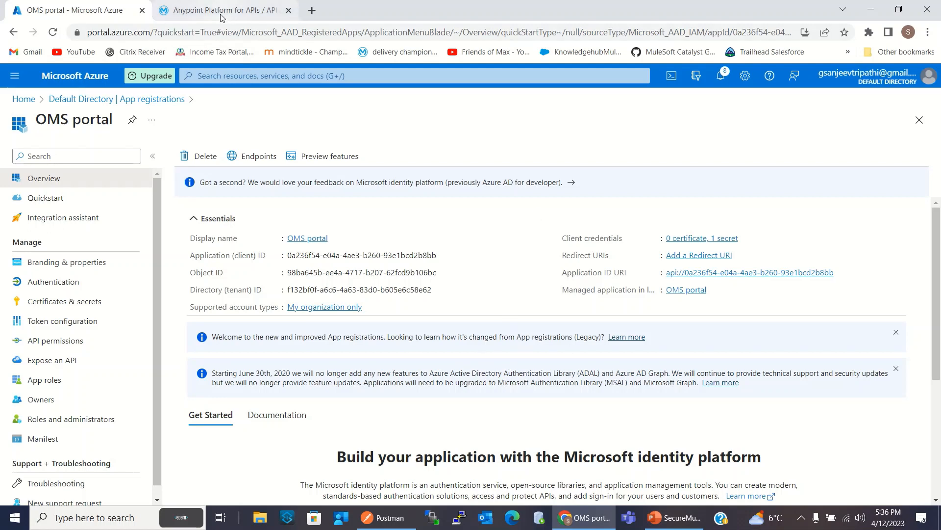
# Open the JWT Validation configuration form and review its RSA 256-bit settings.
pyautogui.click(220, 10)
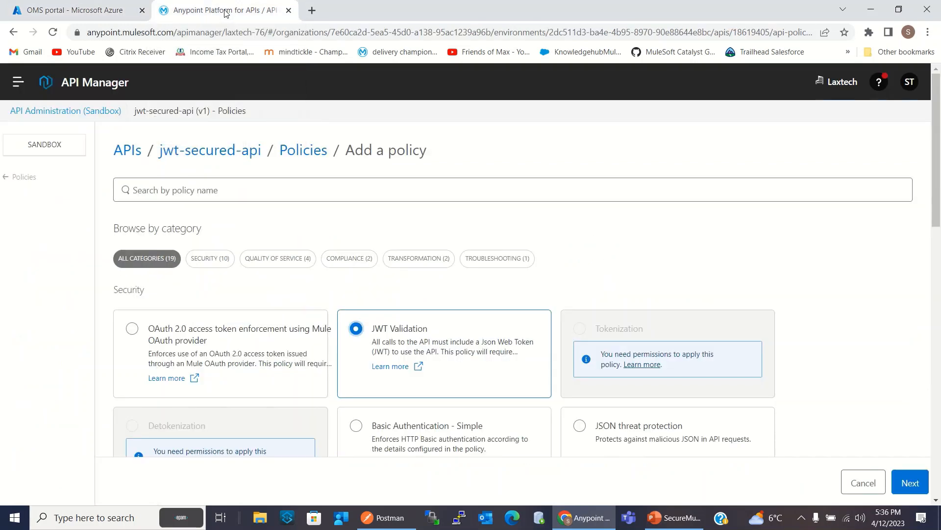
pyautogui.moveTo(518, 409)
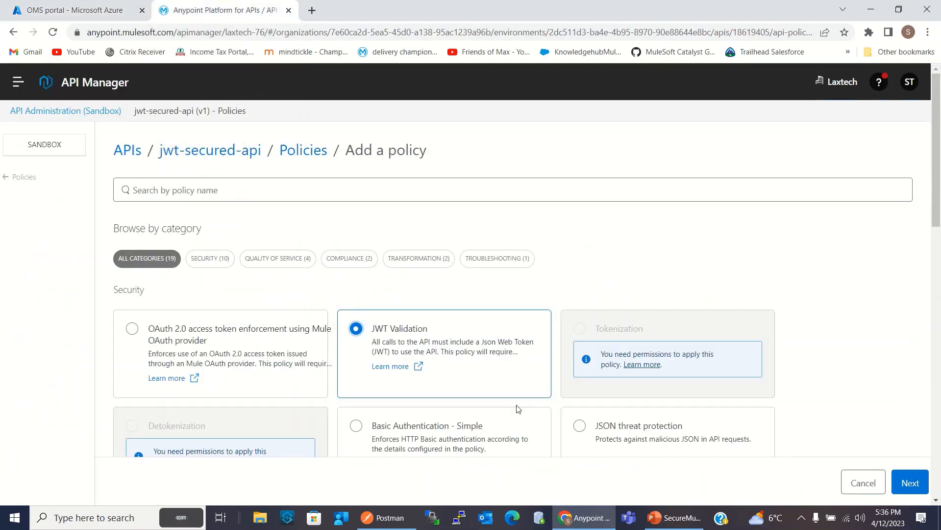
pyautogui.moveTo(477, 357)
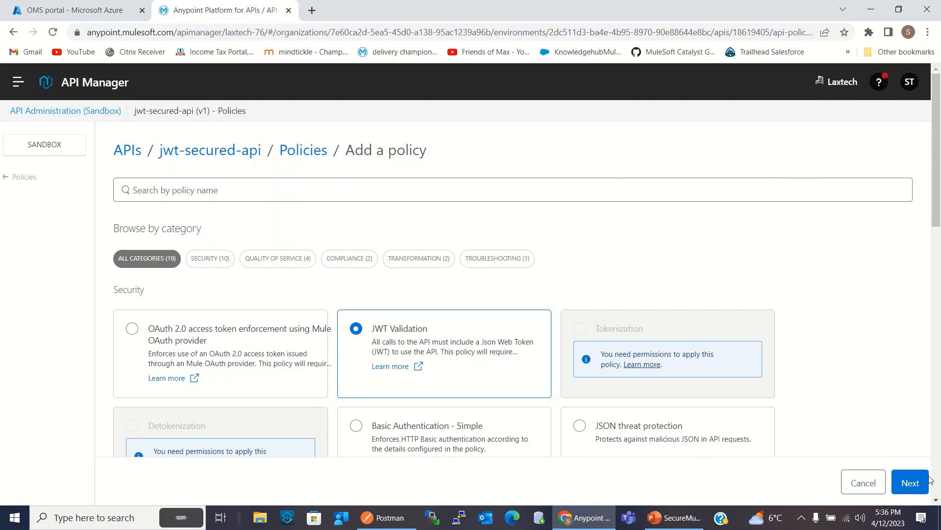
pyautogui.click(910, 482)
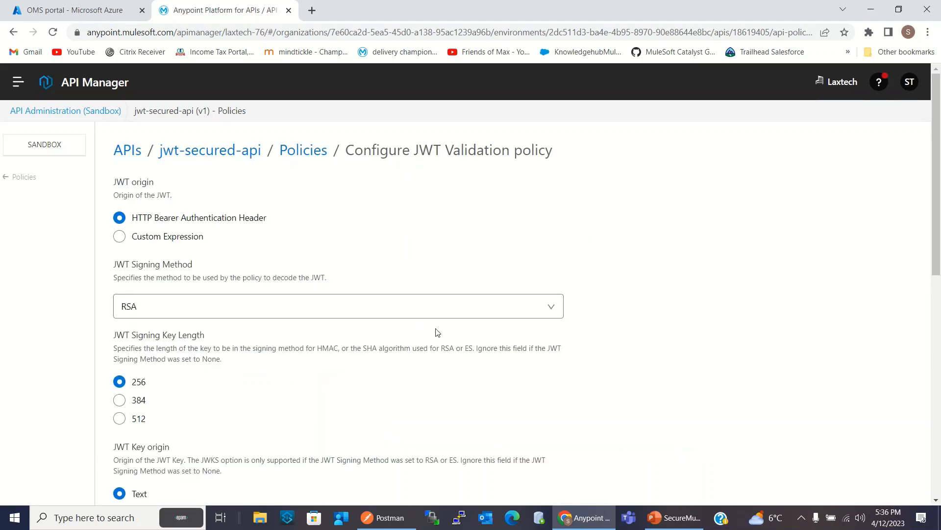
pyautogui.scroll(-3)
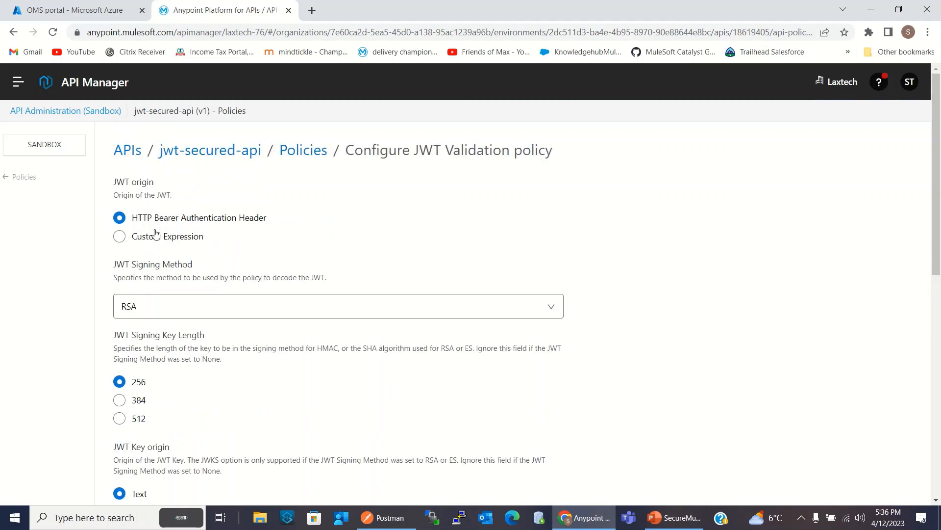
pyautogui.moveTo(150, 235)
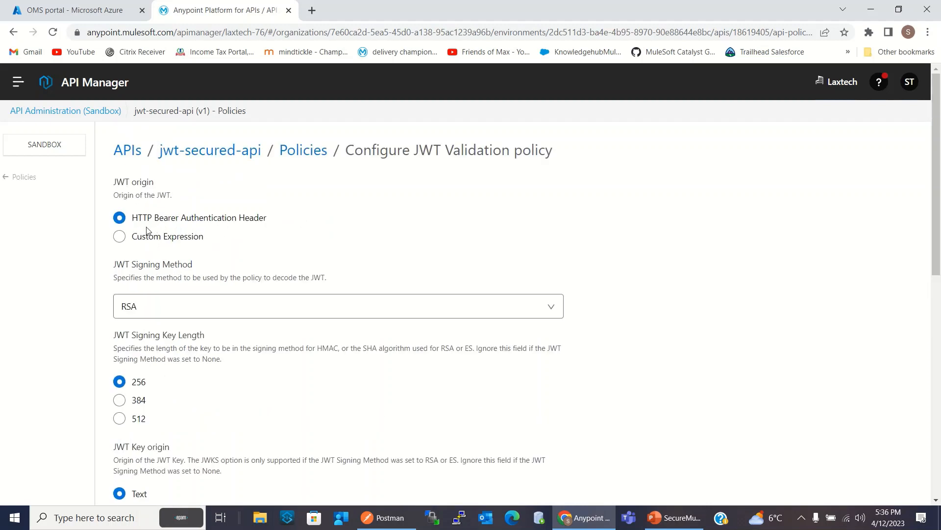
pyautogui.scroll(-3)
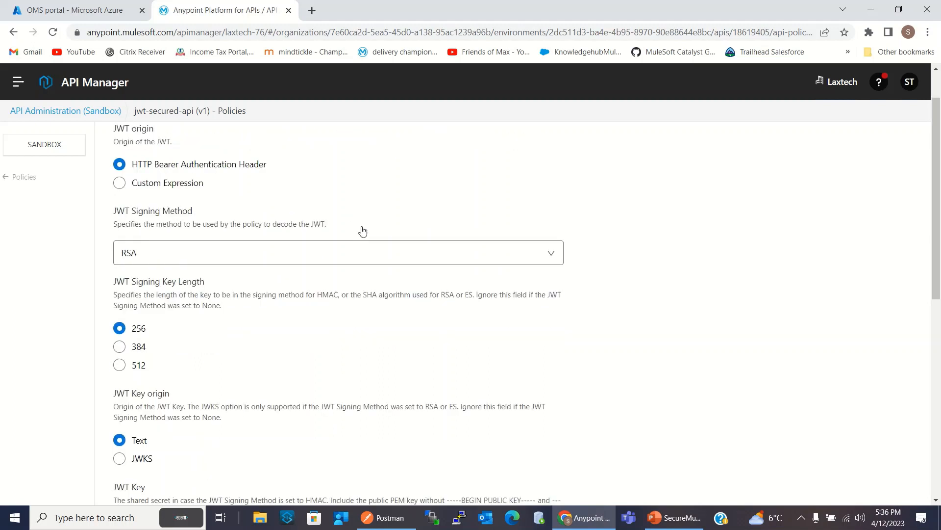
pyautogui.scroll(-3)
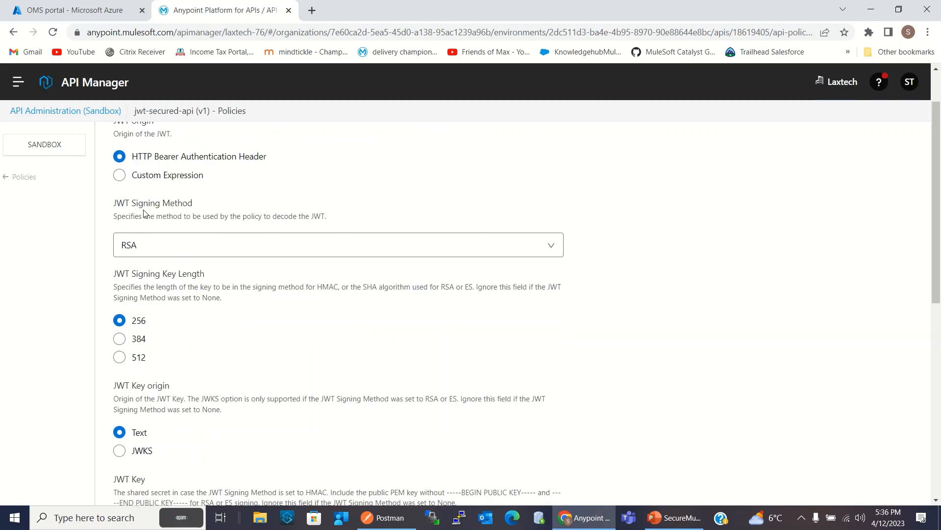
pyautogui.moveTo(184, 299)
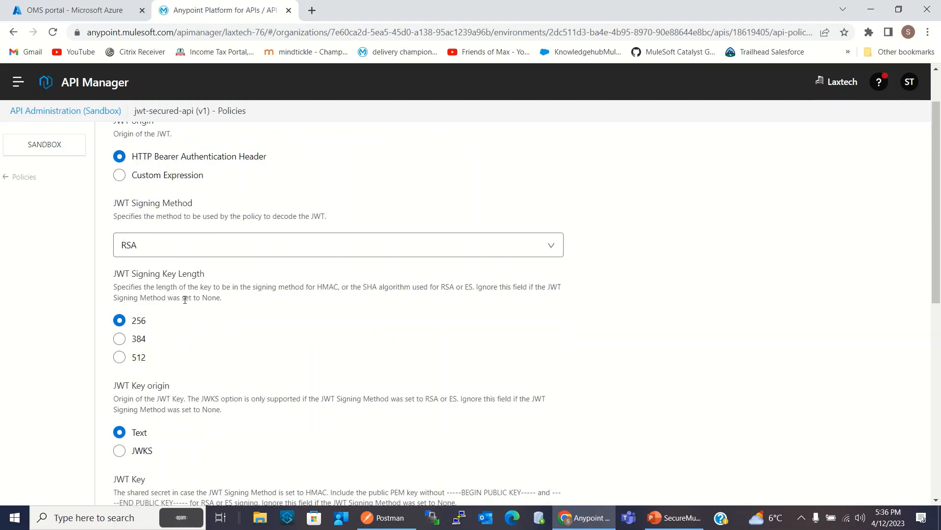
pyautogui.scroll(-3)
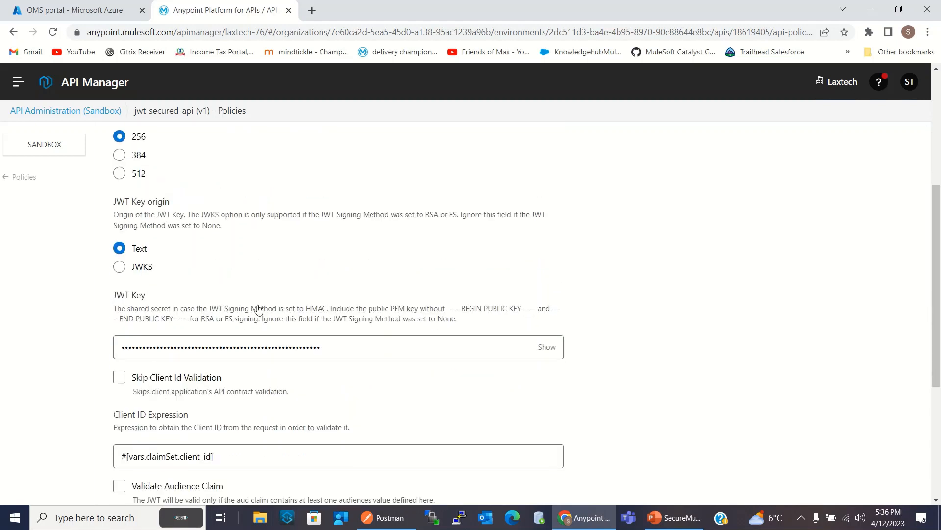
pyautogui.moveTo(123, 212)
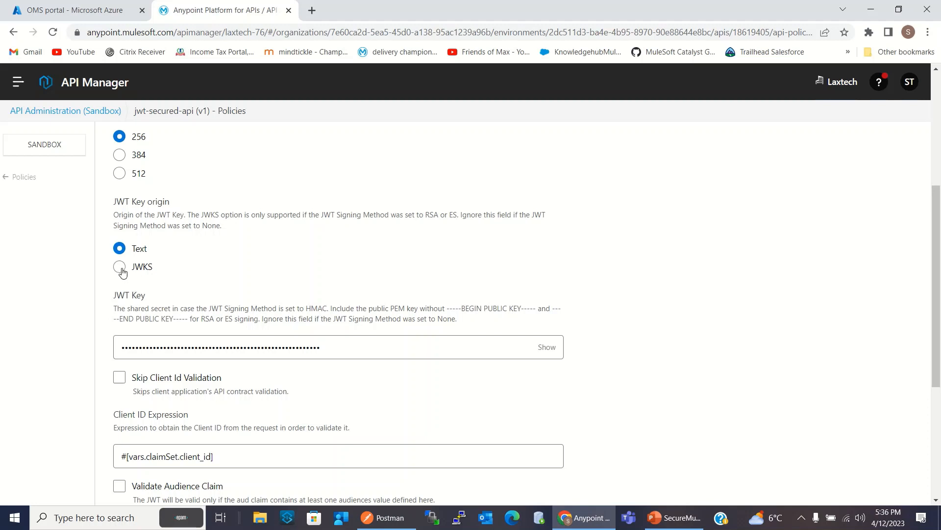
# Switch JWT Key origin to JWKS and delete the placeholder JWKS URL.
pyautogui.click(119, 267)
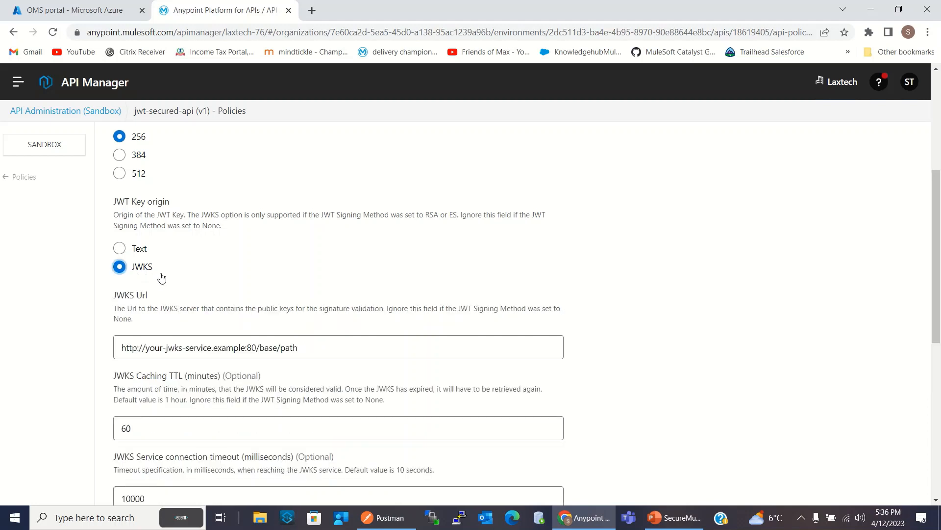
pyautogui.click(338, 347)
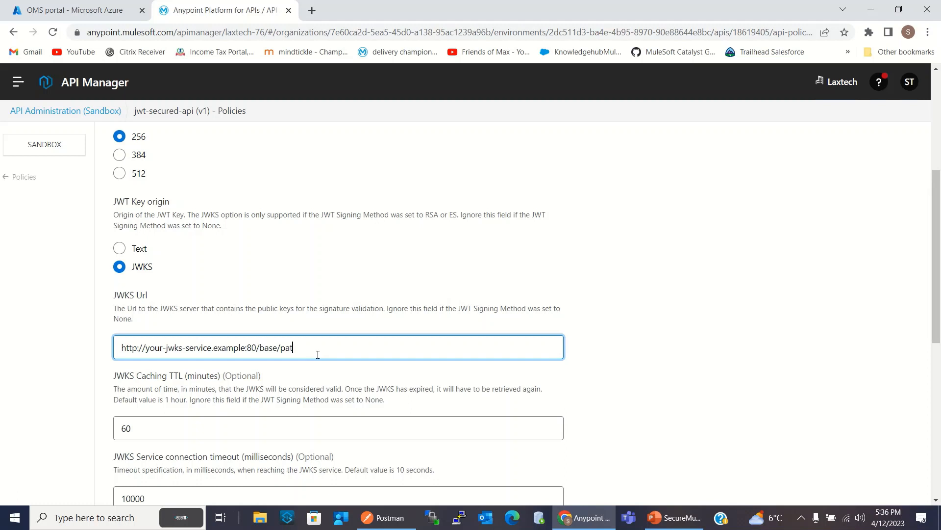
pyautogui.click(337, 347)
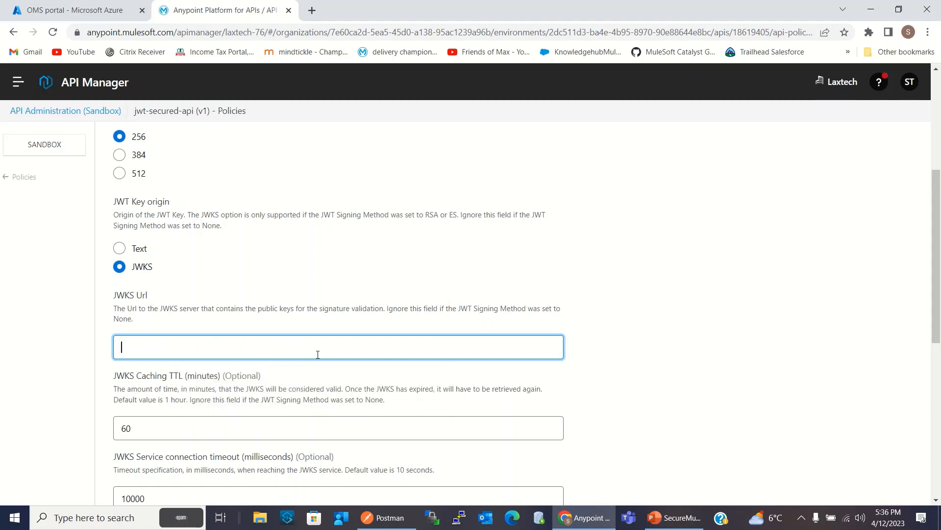
pyautogui.moveTo(389, 261)
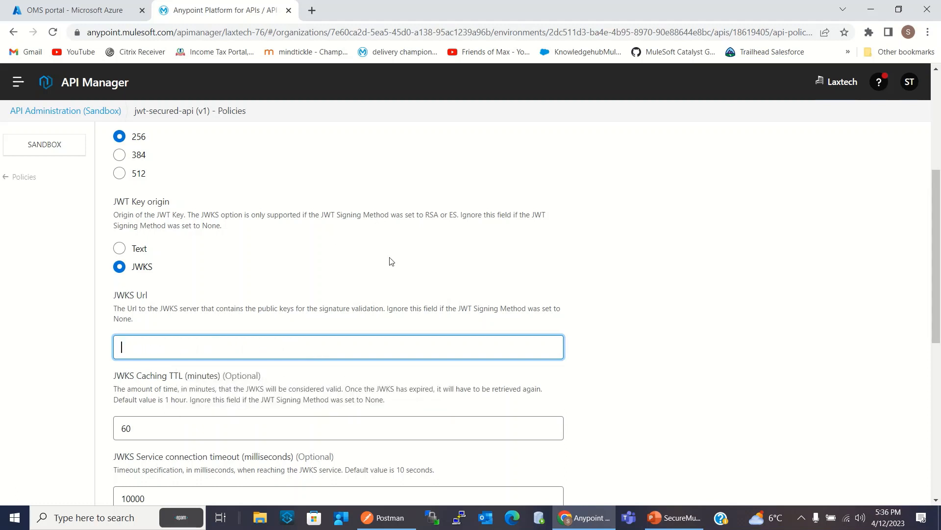
pyautogui.moveTo(72, 11)
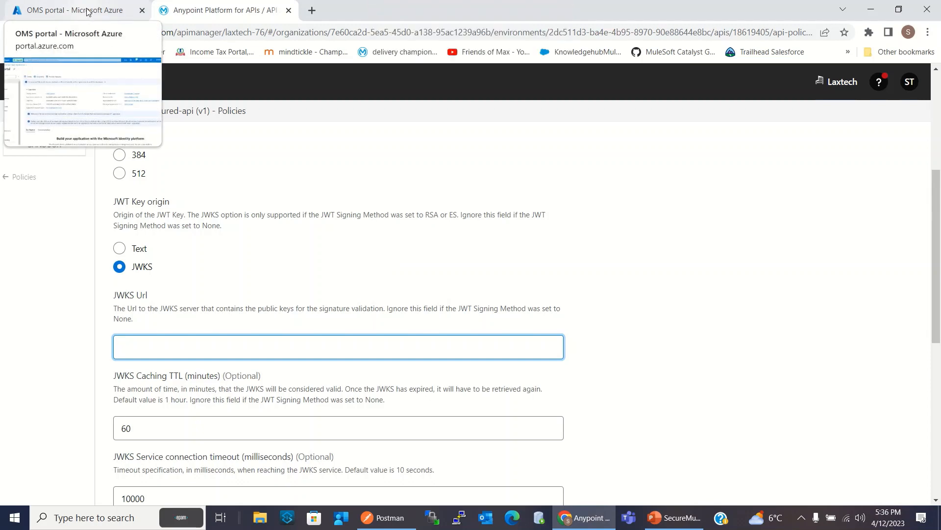
# Show the OMS portal app's Endpoints in Azure and copy the OpenID Connect metadata document address.
pyautogui.click(72, 10)
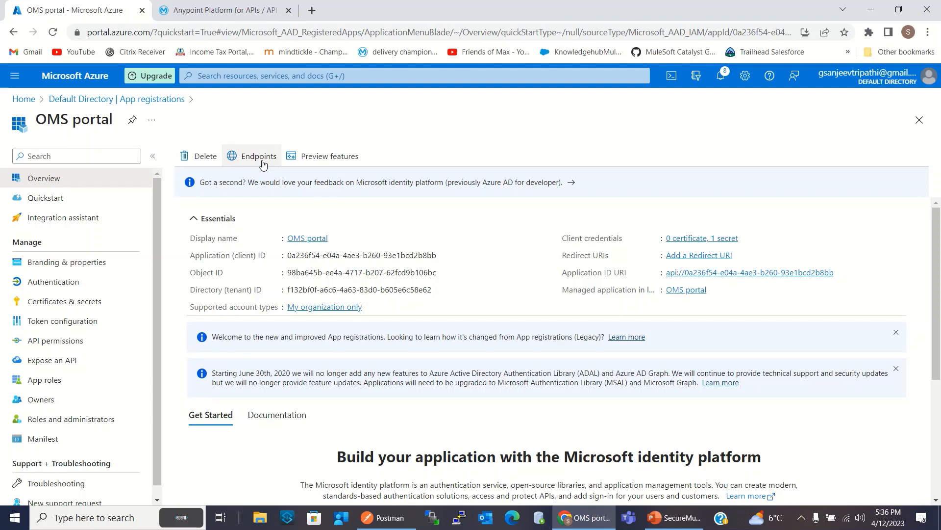
pyautogui.click(259, 156)
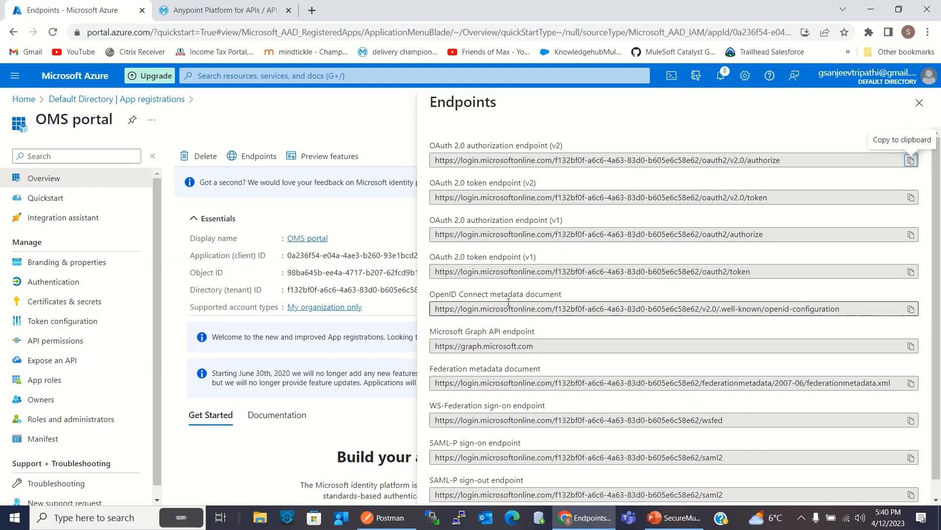
pyautogui.click(911, 308)
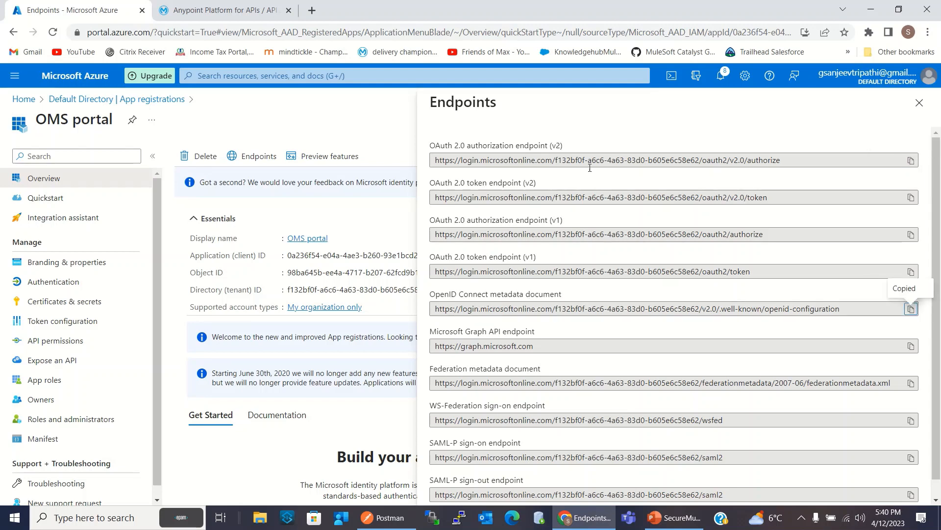
pyautogui.click(457, 10)
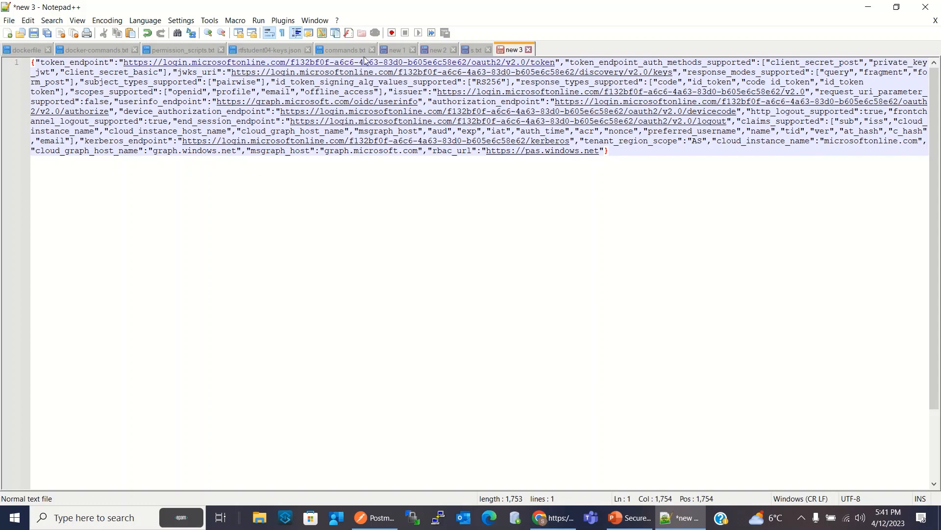
# Pretty-print the pasted OpenID metadata with Notepad++'s JSON Viewer Format JSON.
pyautogui.click(283, 19)
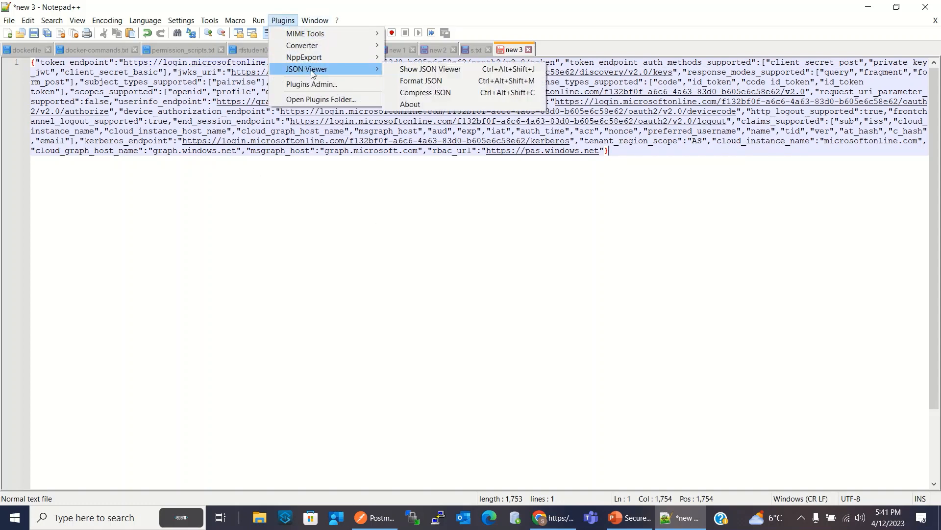
pyautogui.click(420, 81)
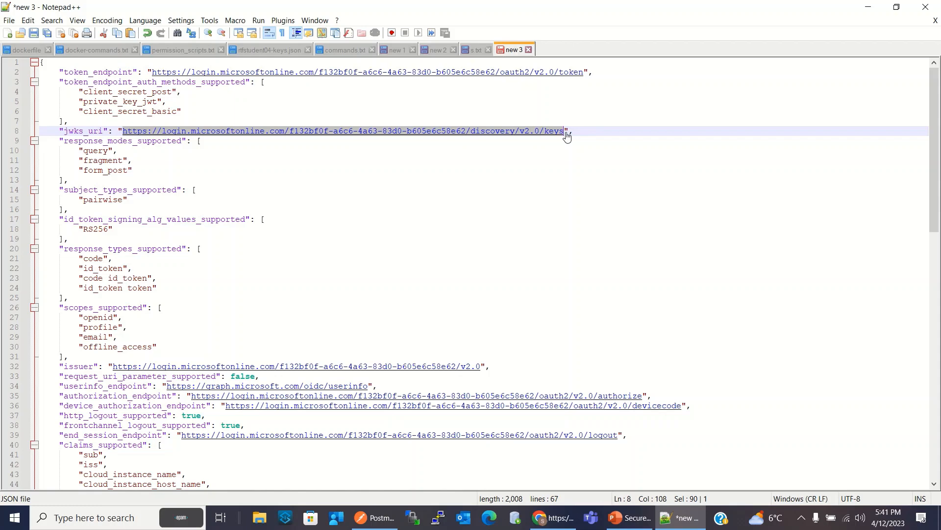
pyautogui.moveTo(633, 163)
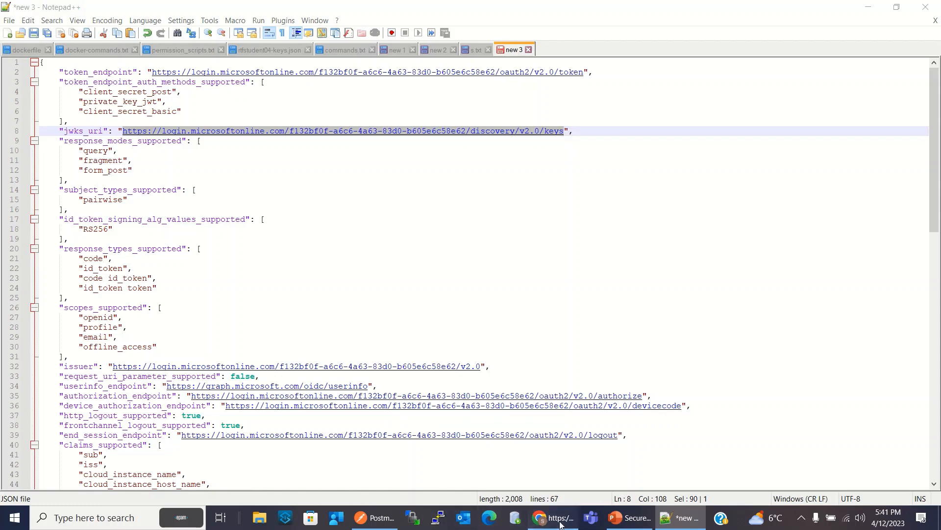
# Set JWKS Url to the Azure discovery/v2.0 keys endpoint, enable audience validation, clear example audience.
pyautogui.click(557, 516)
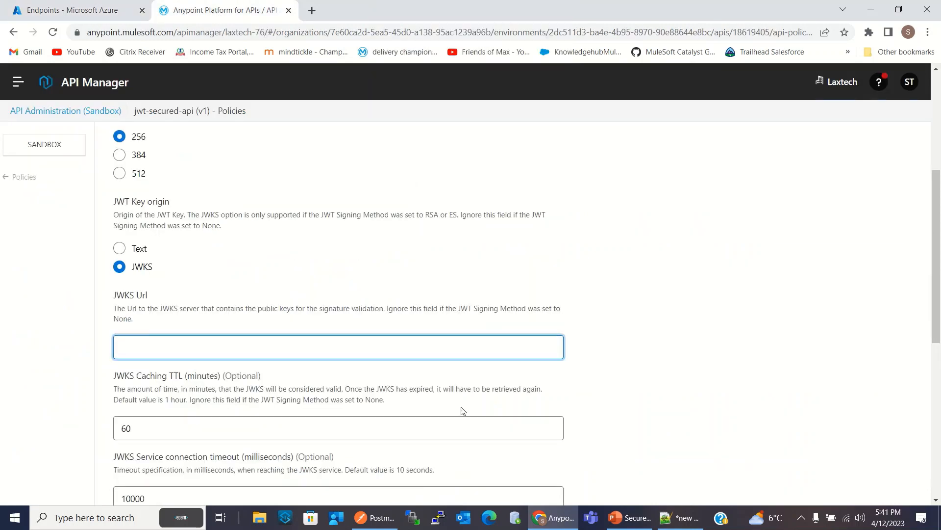
pyautogui.write('https://login.microsoftonline.com/f132bf0f-a6c6-4a63-83d0-b605e6c58e62/discovery/v2.0/keys')
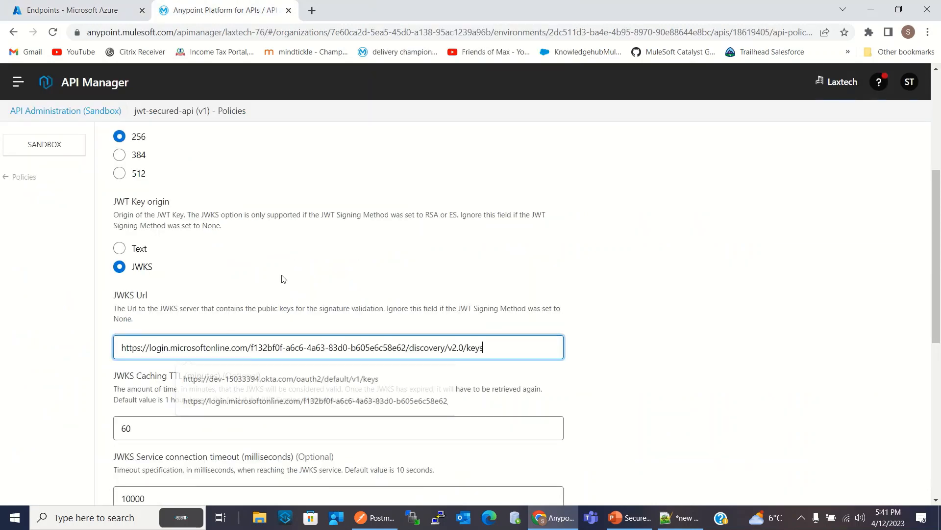
pyautogui.scroll(-3)
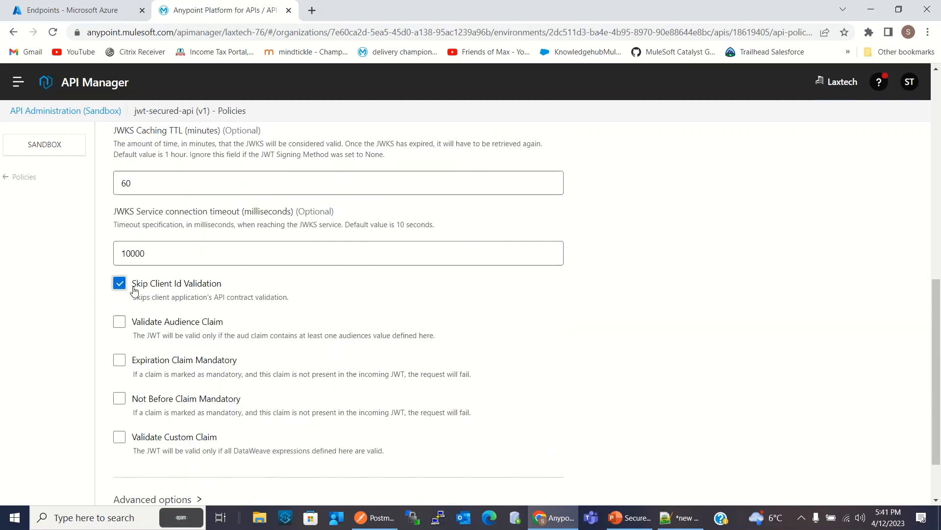
pyautogui.scroll(-3)
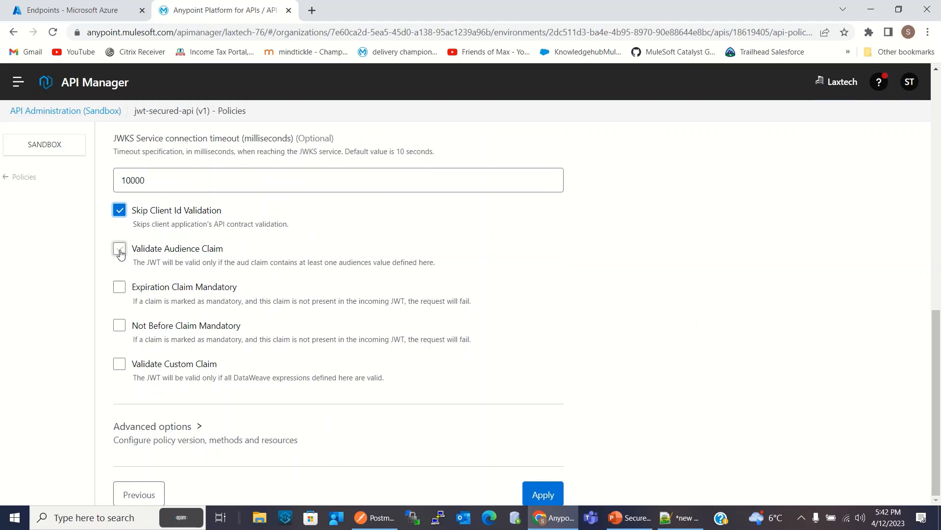
pyautogui.click(119, 248)
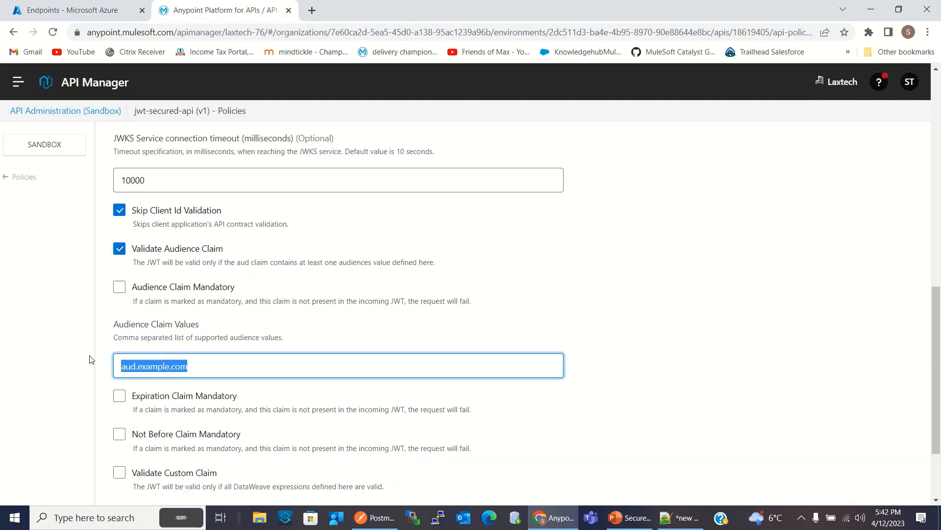
pyautogui.press('Delete')
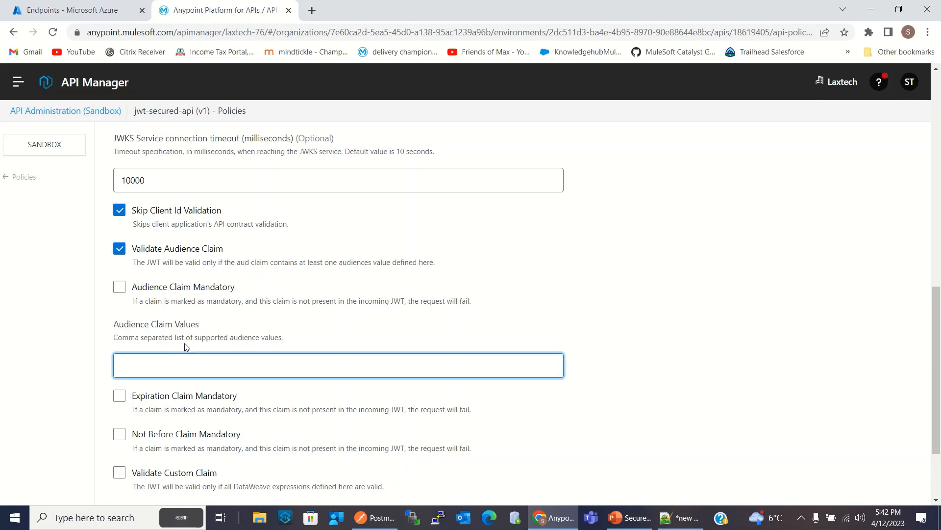
# Close Azure's Endpoints pane and copy the OMS portal Application ID URI.
pyautogui.click(72, 10)
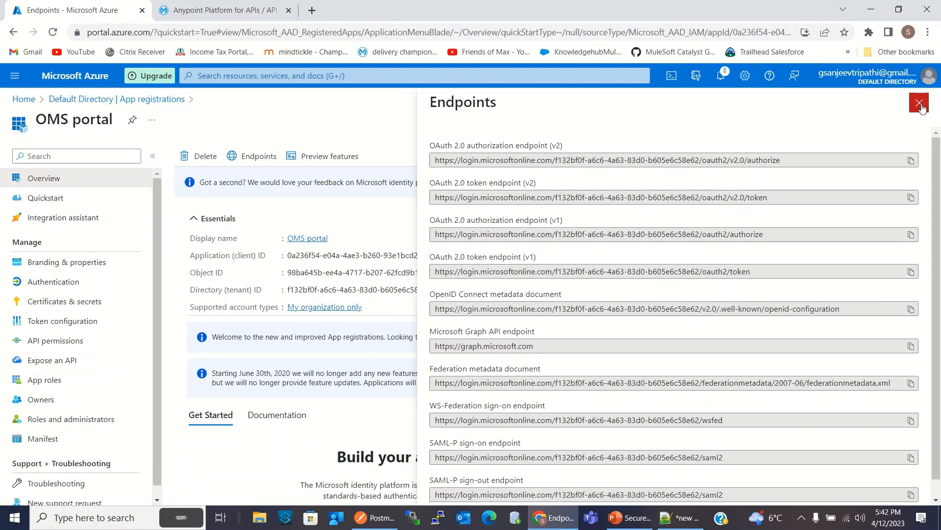
pyautogui.click(920, 102)
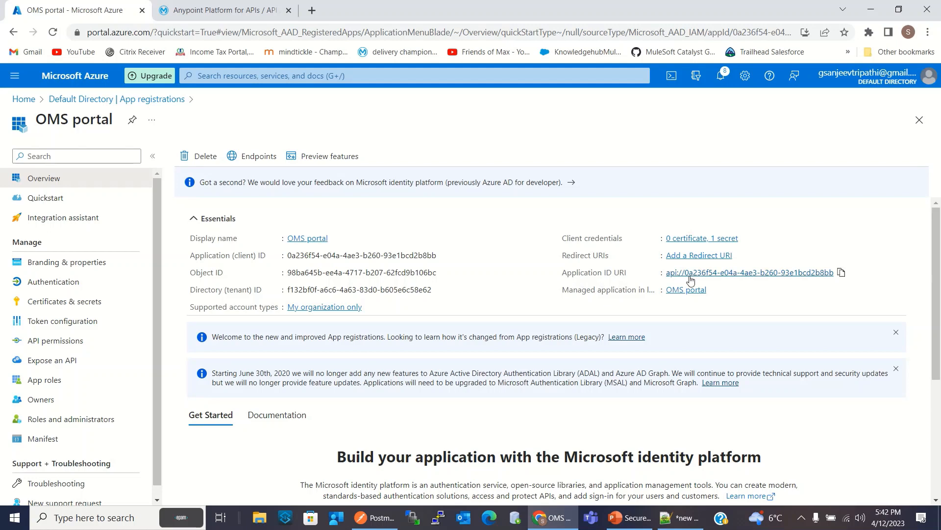
pyautogui.click(841, 272)
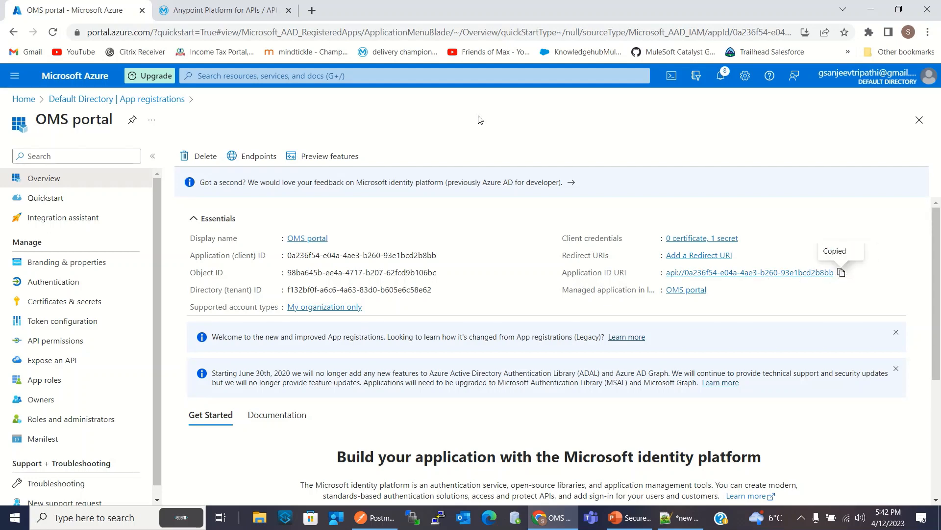
pyautogui.click(221, 10)
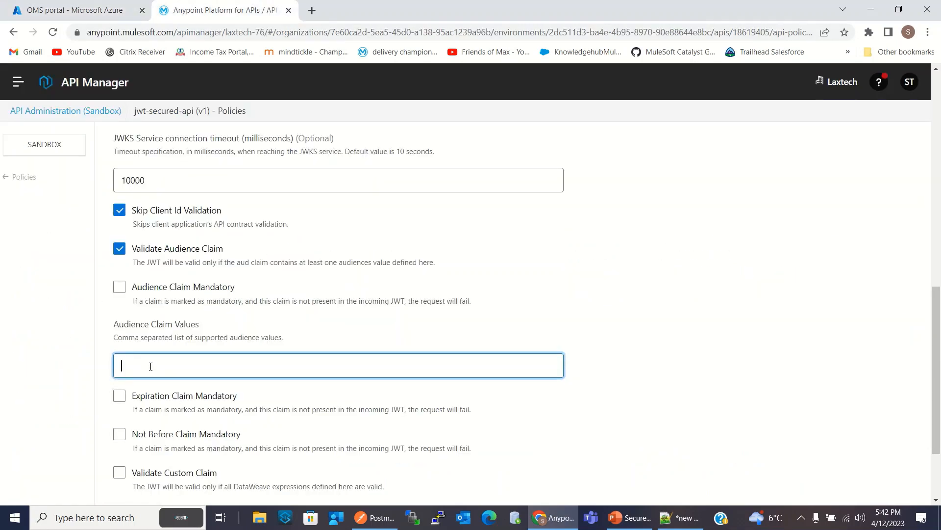
# Enter api://0a236f54-e04a-4ae3-b260-93e1bcd2b8bb as the audience and apply the JWT Validation policy.
pyautogui.write('api://0a236f54-e04a-4ae3-b260-93e1bcd2b8bb')
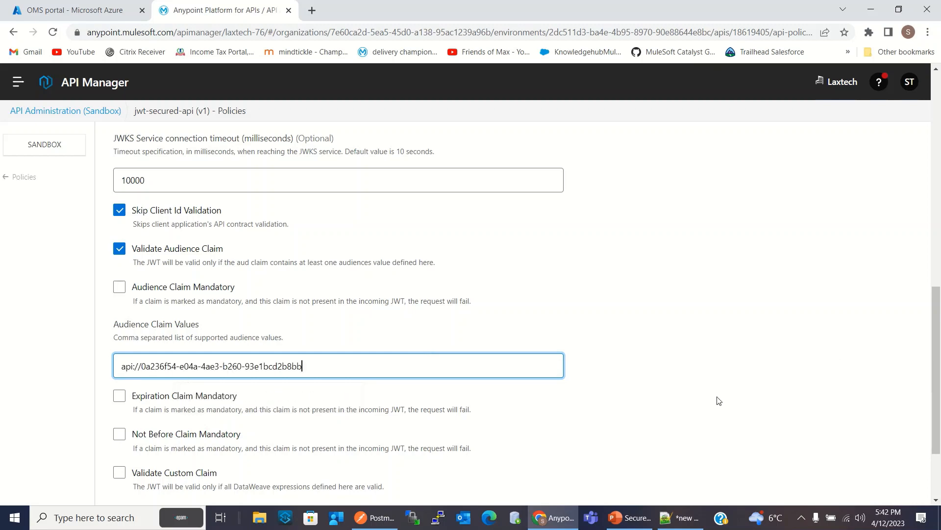
pyautogui.scroll(-3)
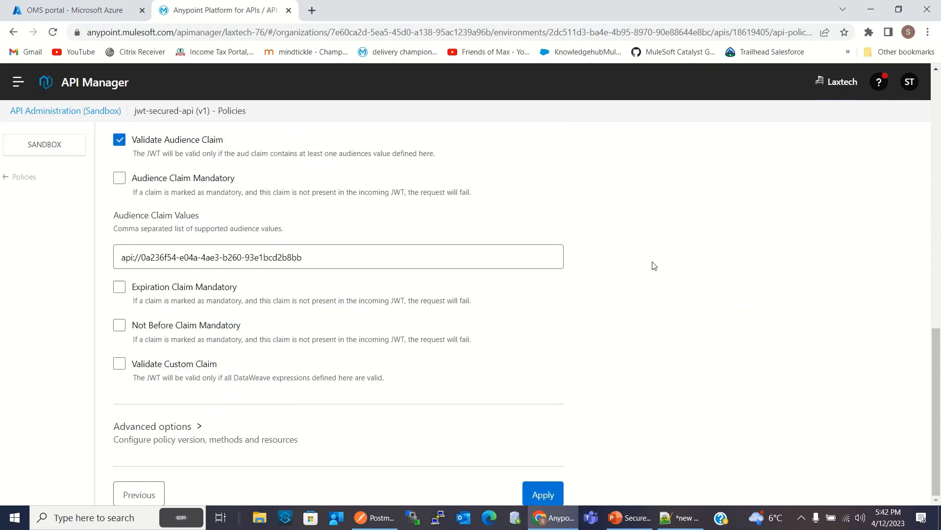
pyautogui.click(541, 494)
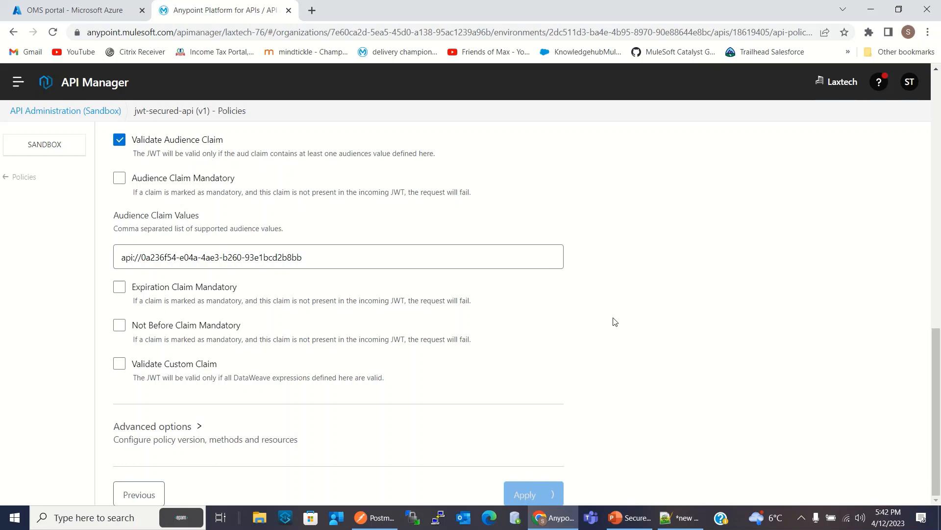
pyautogui.click(532, 493)
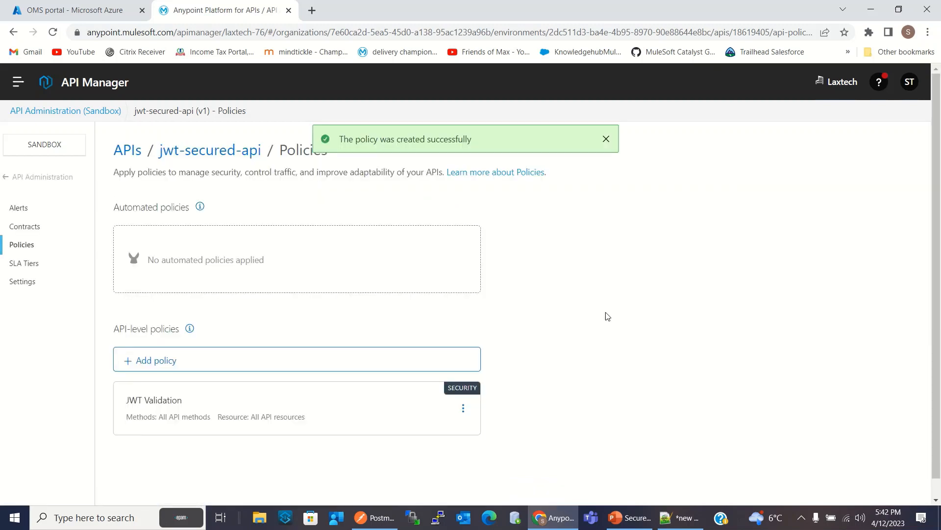
pyautogui.moveTo(142, 410)
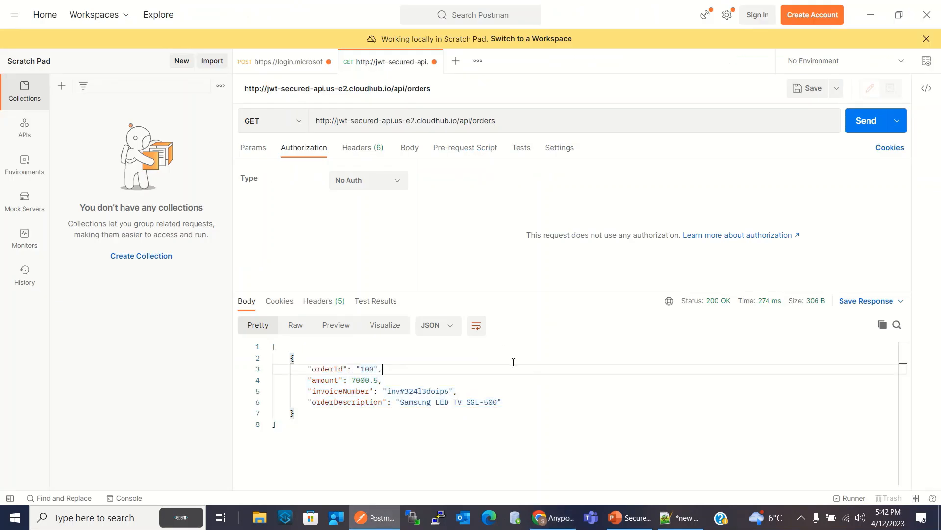
pyautogui.moveTo(527, 132)
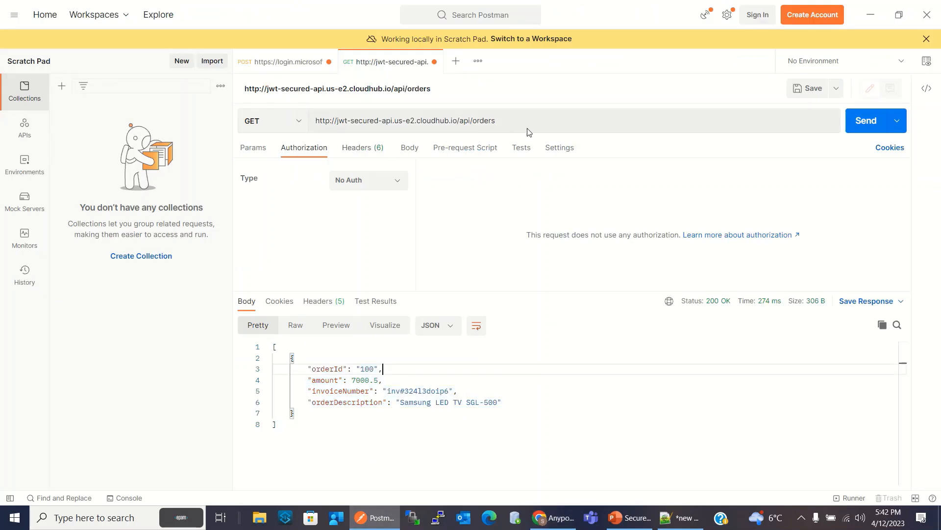
pyautogui.moveTo(502, 133)
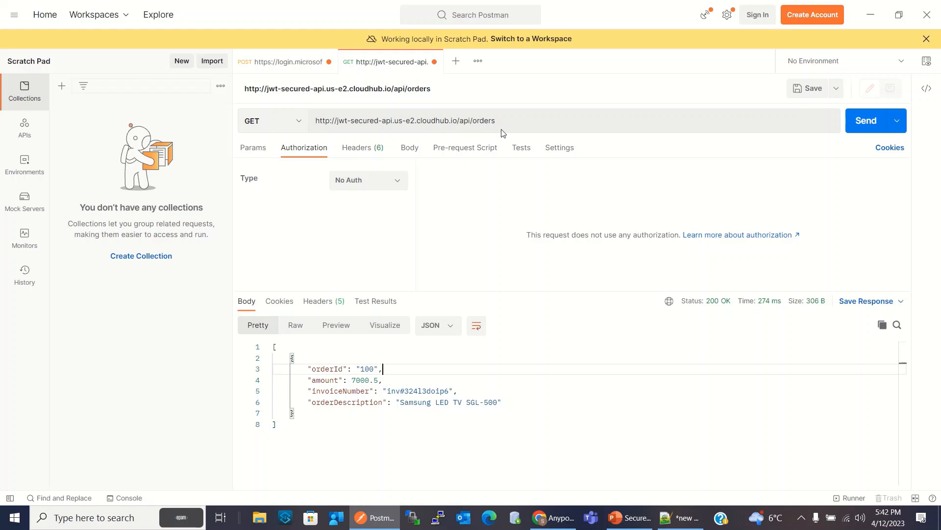
# Send GET orders with No Auth and see 400 'JWT Token is required.'.
pyautogui.click(869, 120)
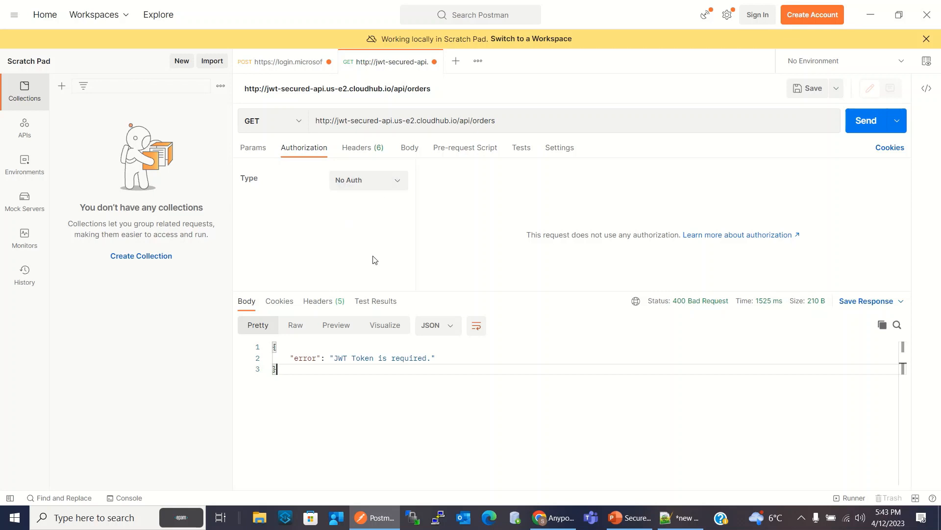
pyautogui.moveTo(389, 275)
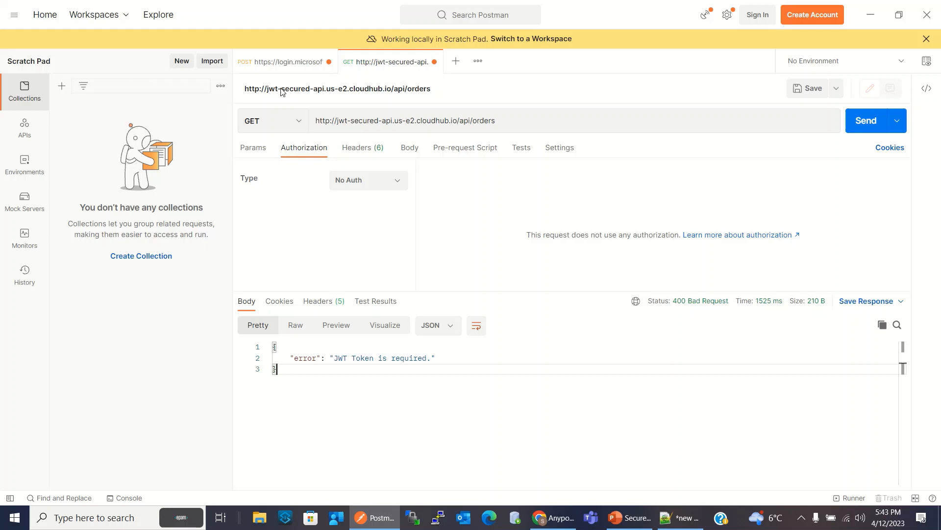
pyautogui.moveTo(283, 61)
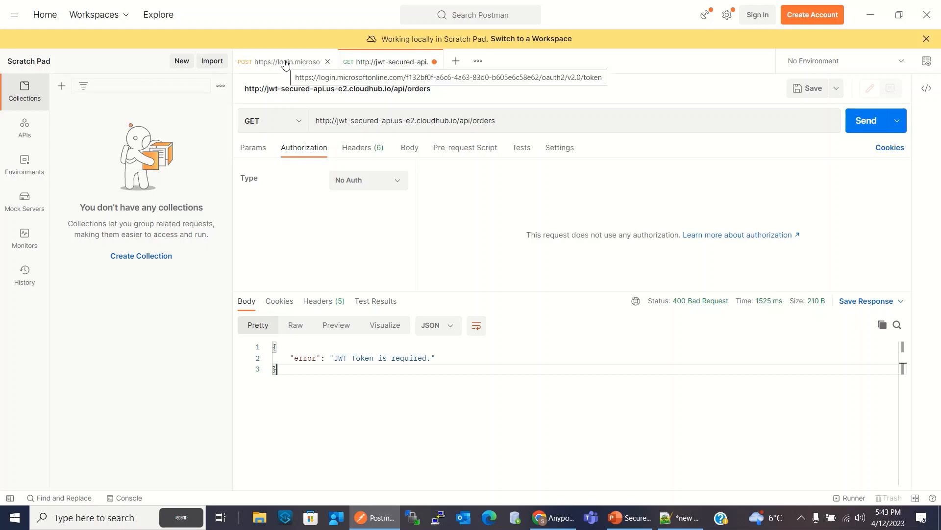
# In the Azure token request, replace the URL with Azure's v2 OAuth 2.0 token endpoint.
pyautogui.click(282, 62)
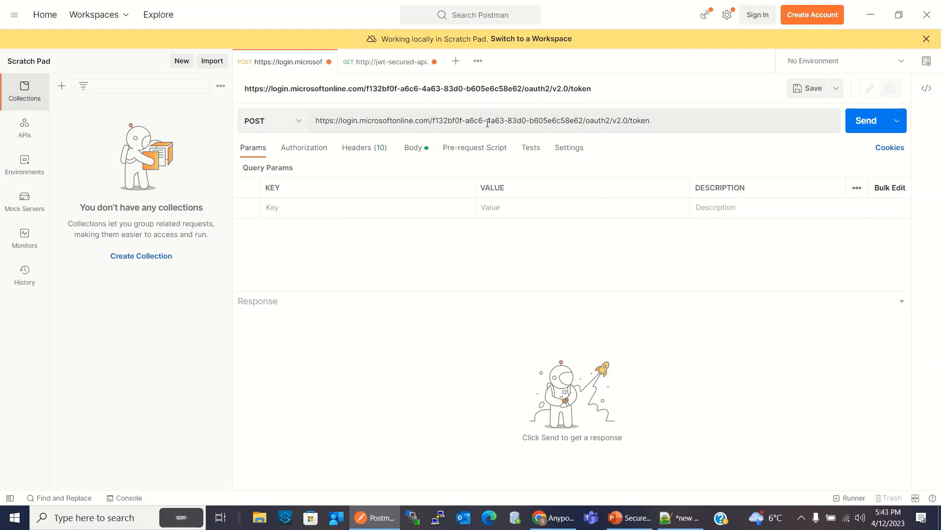
pyautogui.moveTo(460, 369)
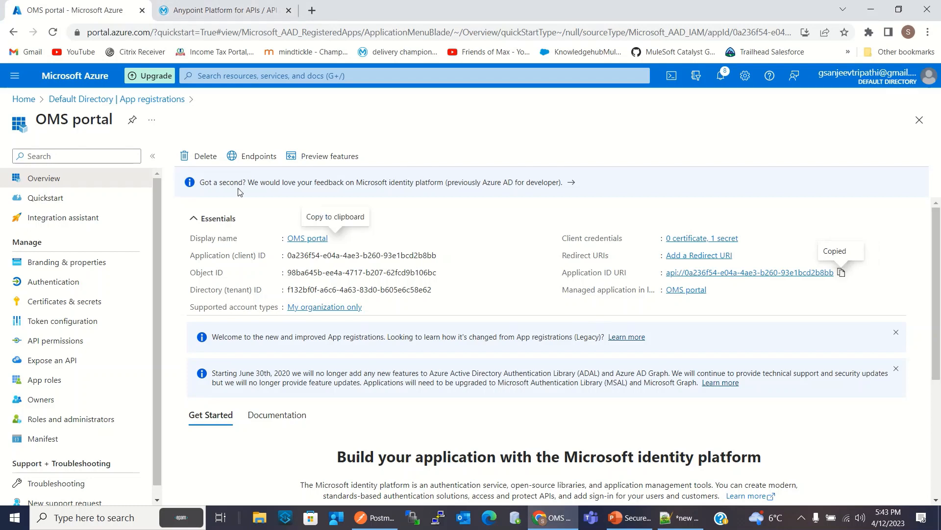
pyautogui.click(258, 156)
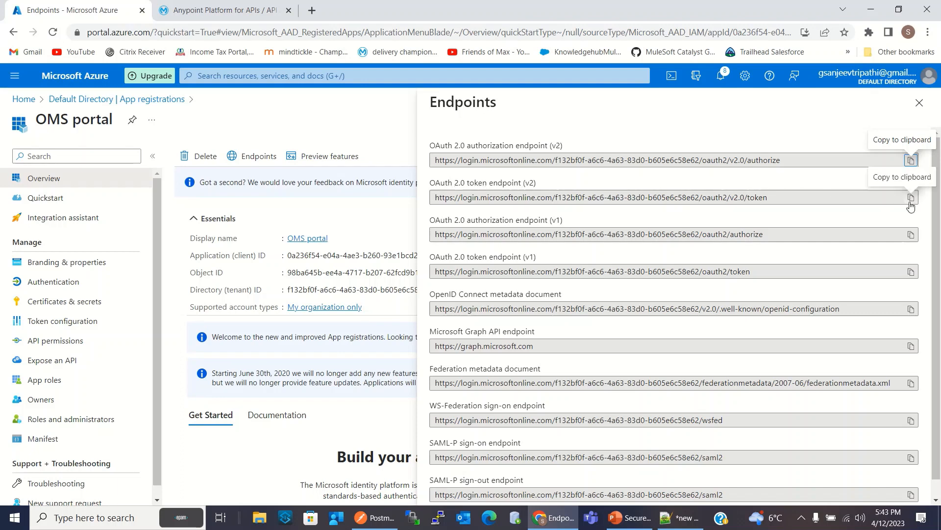
pyautogui.click(911, 197)
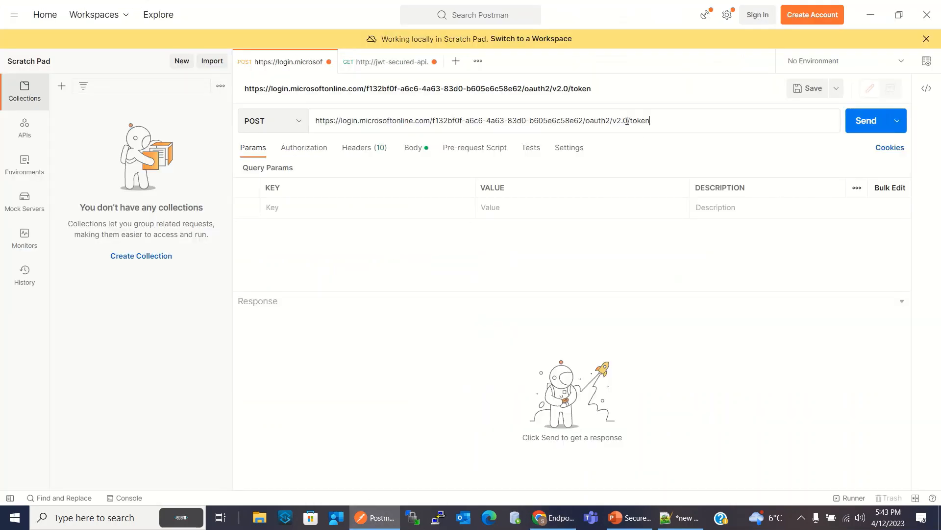
pyautogui.tripleClick(480, 120)
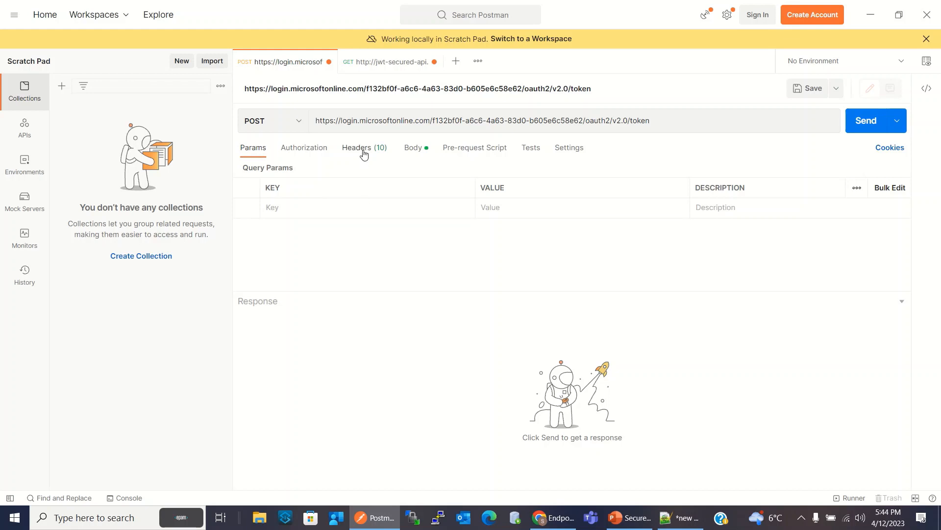
# Check the token request headers and delete the old scope value from its body.
pyautogui.click(358, 147)
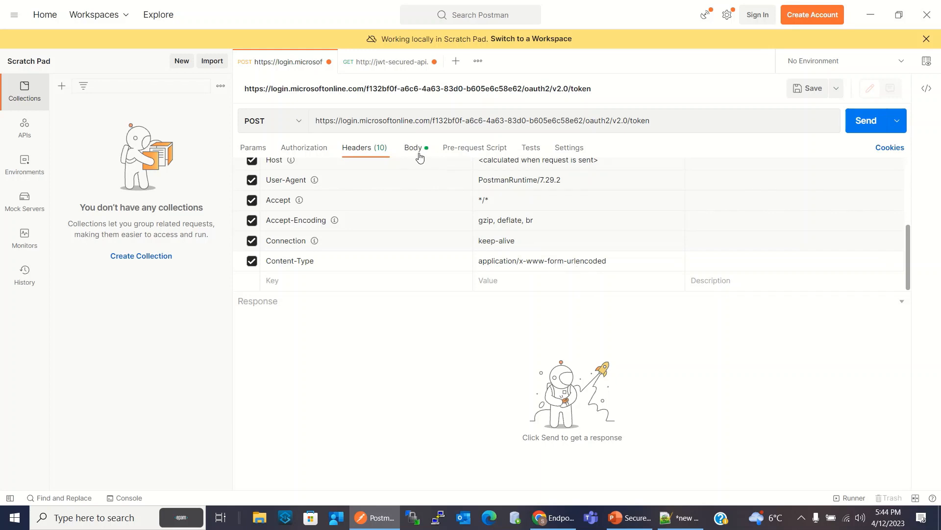
pyautogui.click(413, 147)
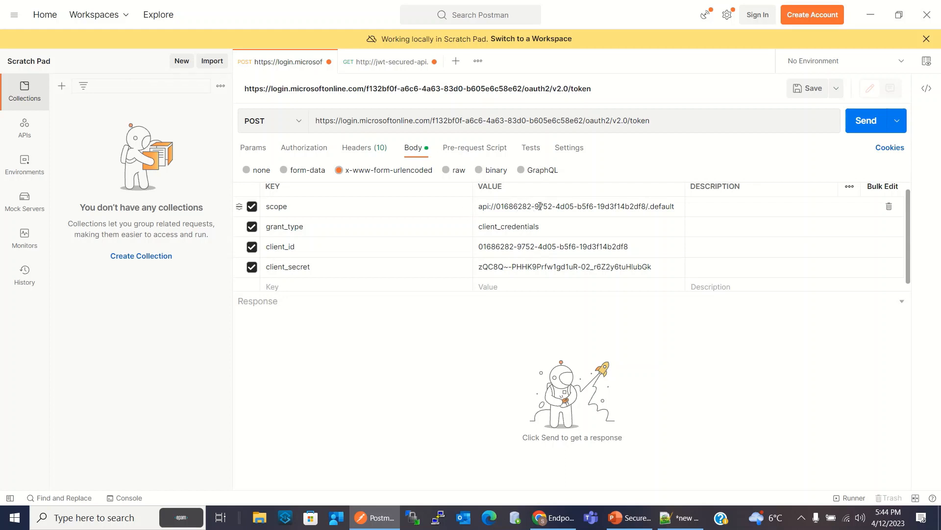
pyautogui.doubleClick(576, 206)
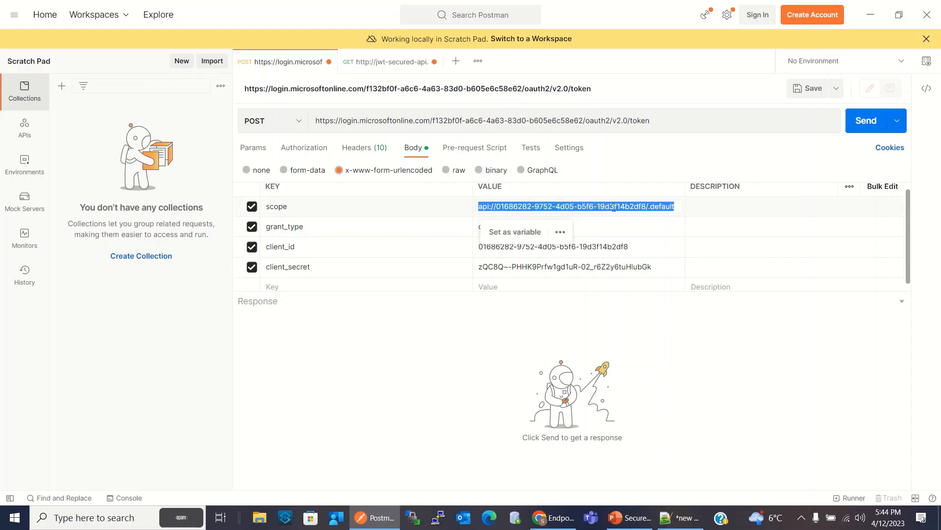
pyautogui.press('Delete')
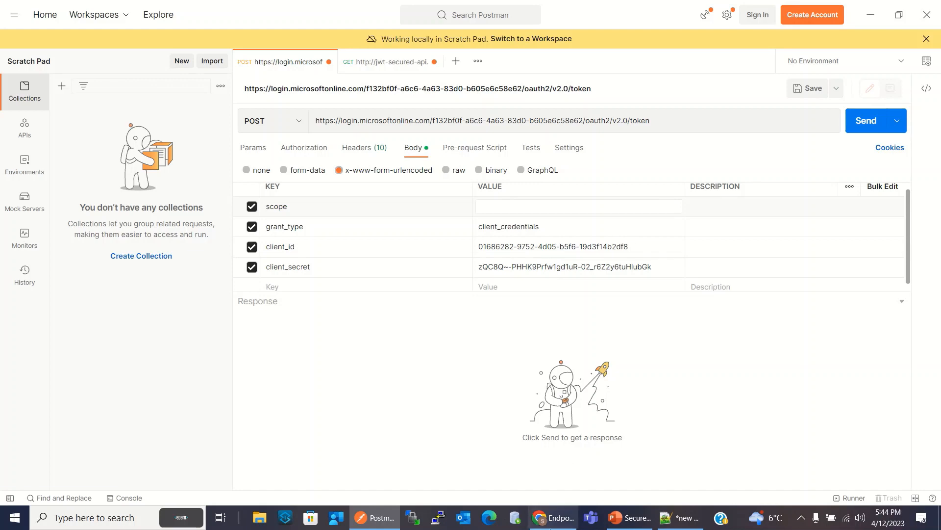
# Close Azure's Endpoints list and copy the OMS portal Application ID URI.
pyautogui.click(910, 197)
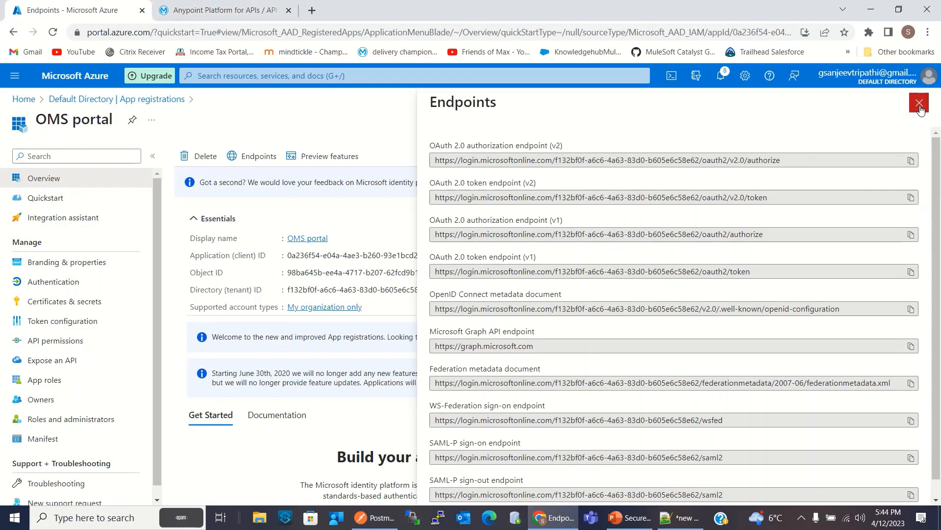
pyautogui.click(920, 102)
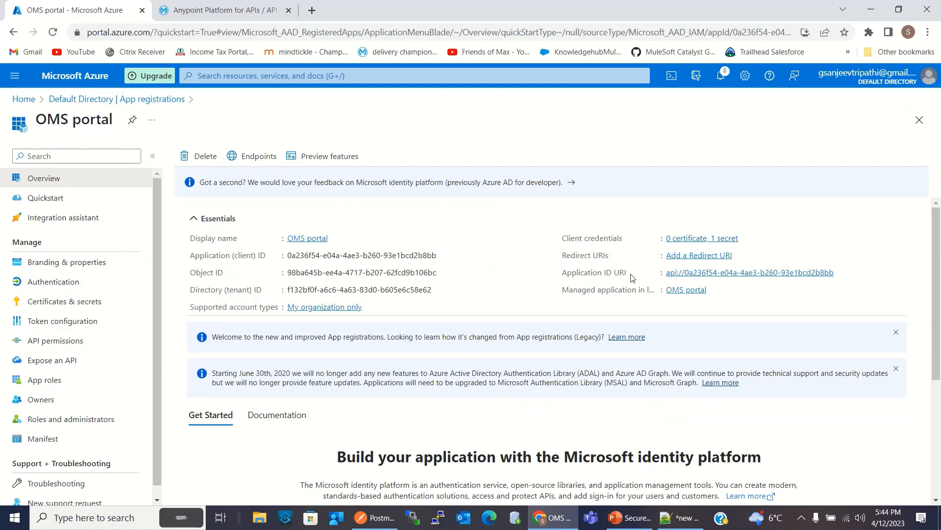
pyautogui.moveTo(843, 275)
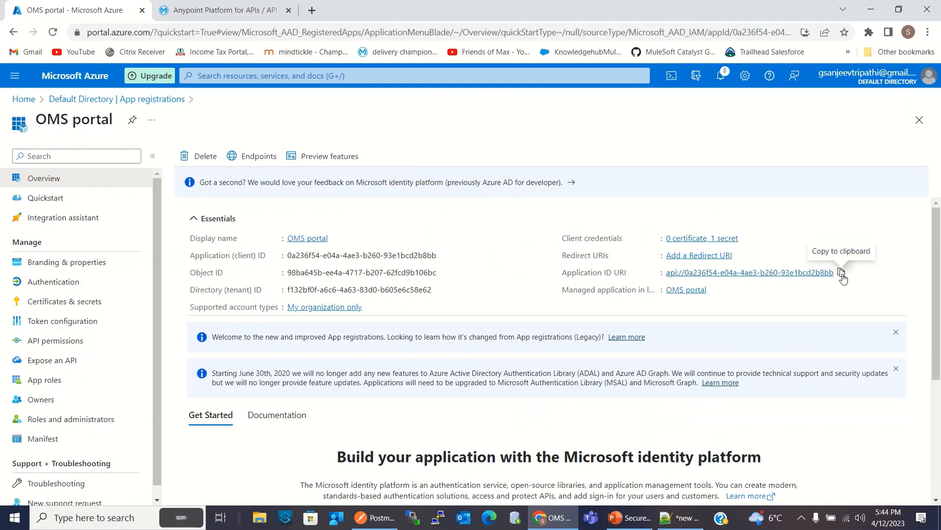
pyautogui.click(842, 272)
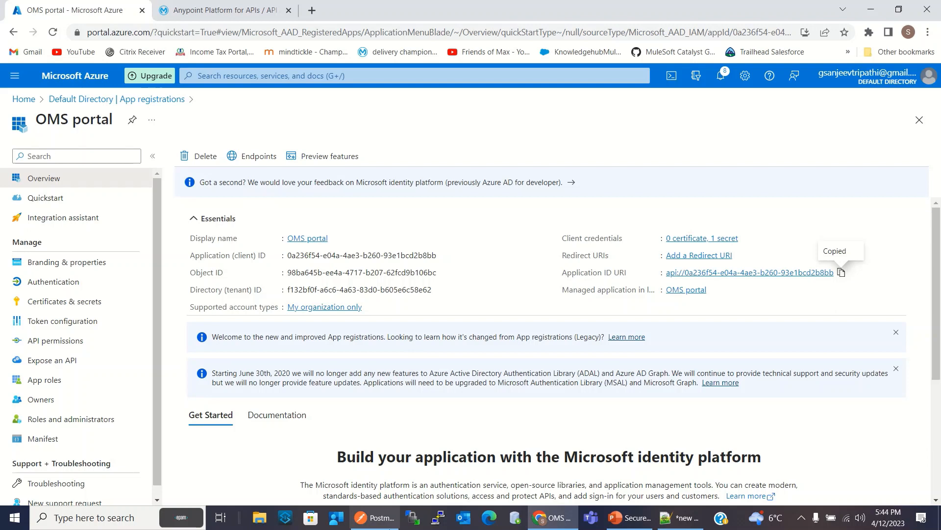
pyautogui.click(375, 516)
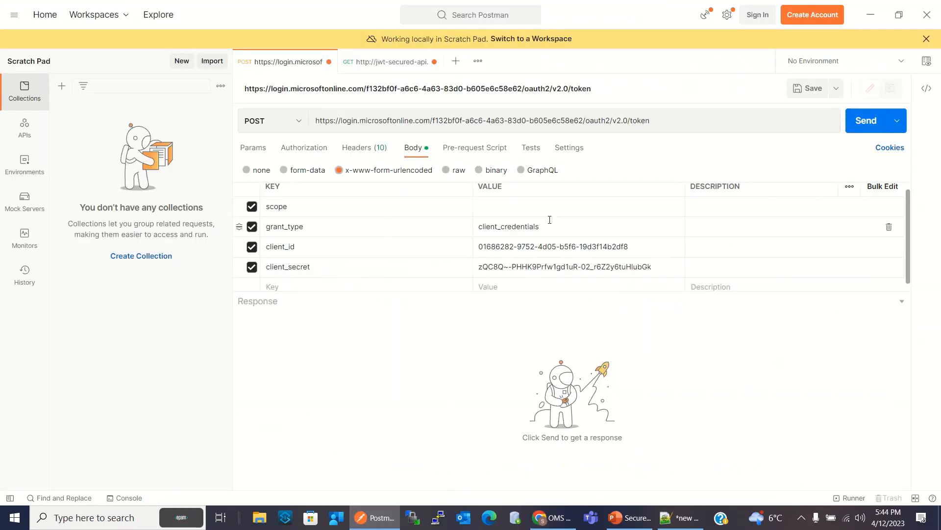
# Set the scope to api://0a236f54-e04a-4ae3-b260-93e1bcd2b8bb/.default.
pyautogui.write('api://0a236f54-e04a-4ae3-b260-93e1bcd2b8bb')
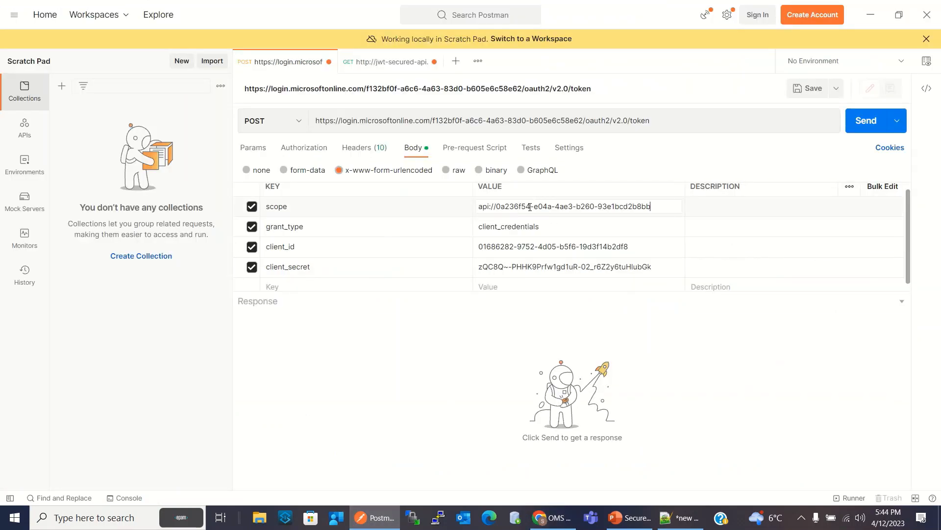
pyautogui.write('/.d')
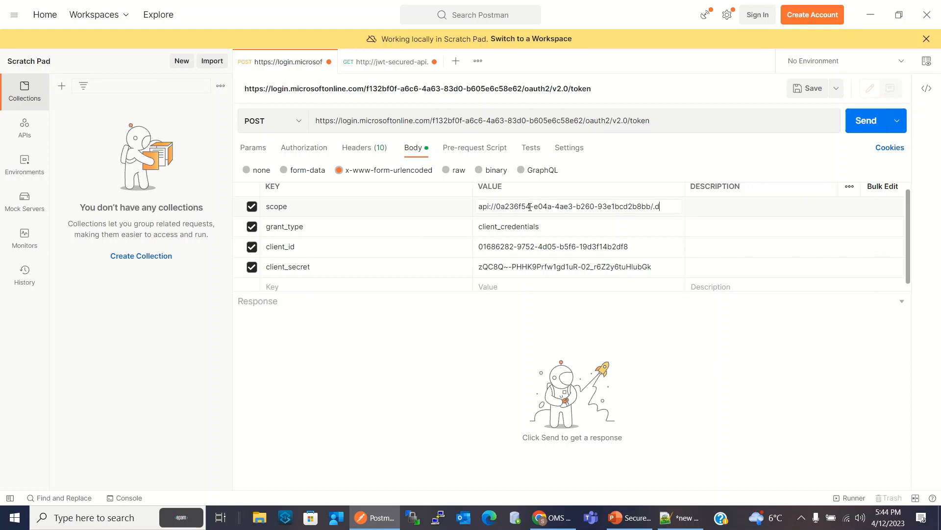
pyautogui.write('ef')
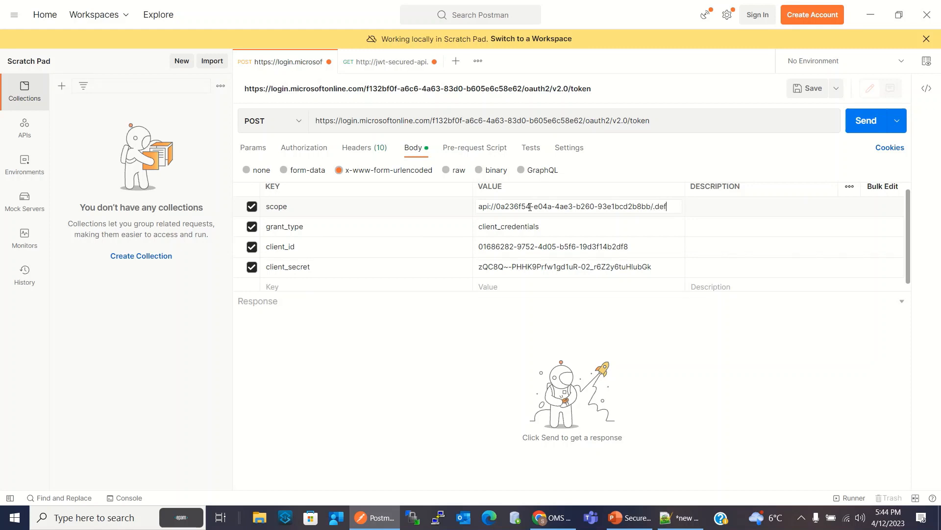
pyautogui.write('ault')
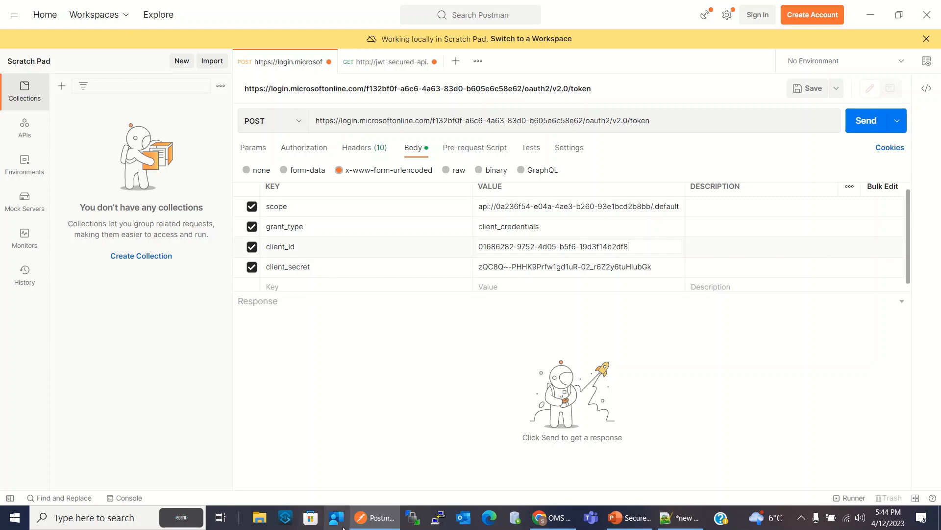
# Copy OMS portal's Application (client) ID from Azure and select Postman's old client_id value.
pyautogui.click(551, 516)
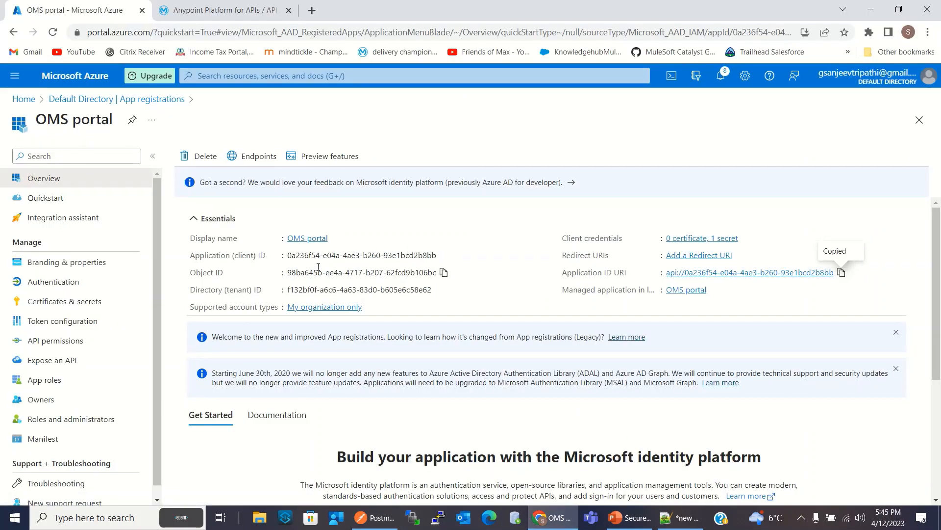
pyautogui.moveTo(444, 258)
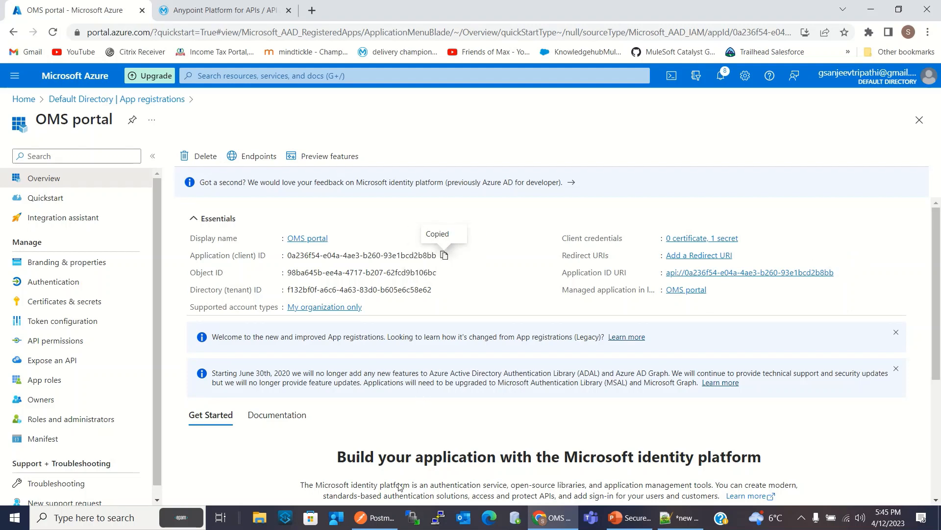
pyautogui.click(375, 517)
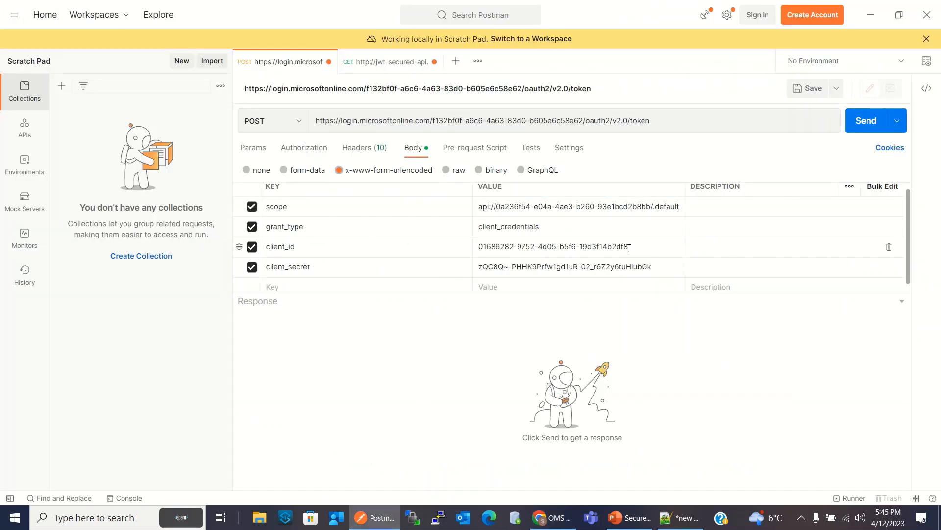
pyautogui.doubleClick(553, 246)
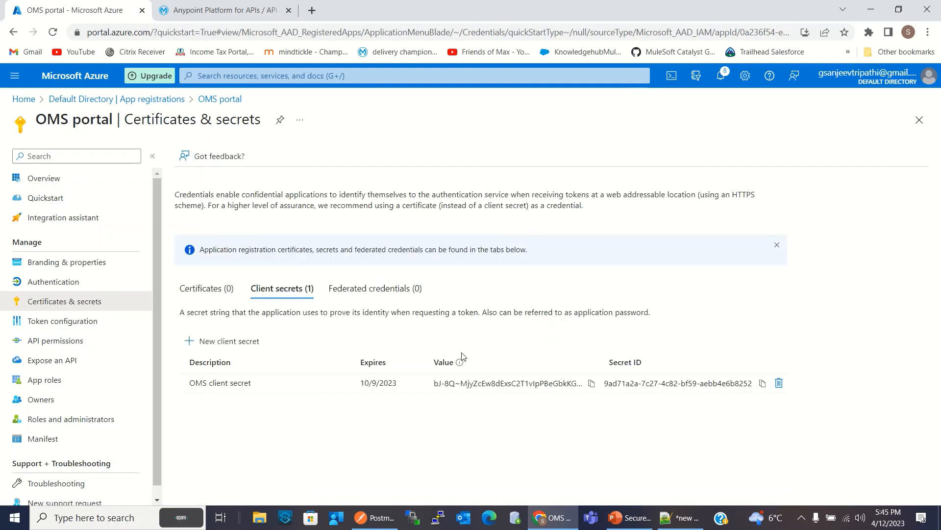
pyautogui.moveTo(456, 389)
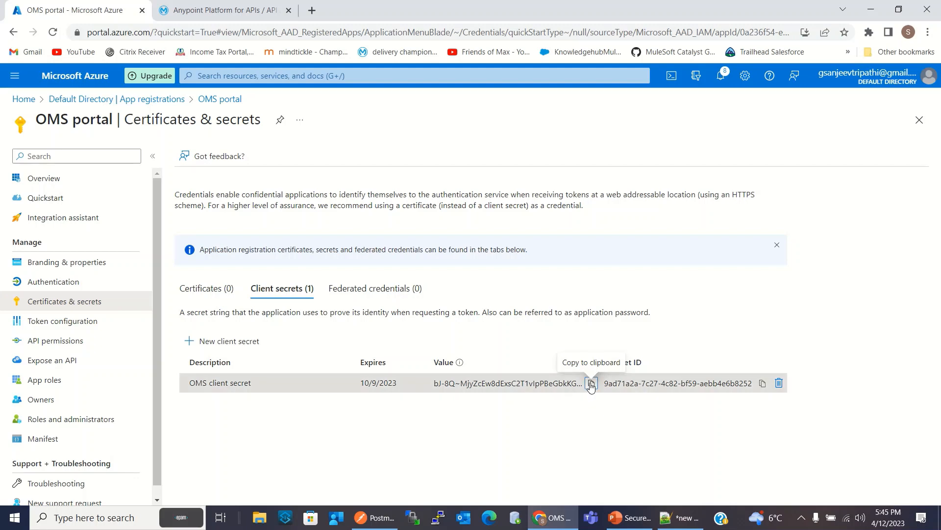
pyautogui.click(375, 517)
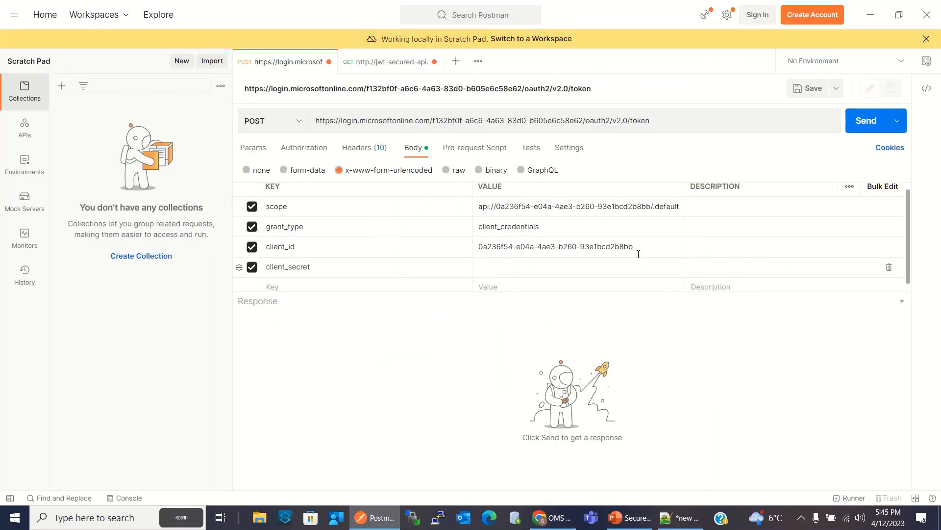
pyautogui.click(576, 267)
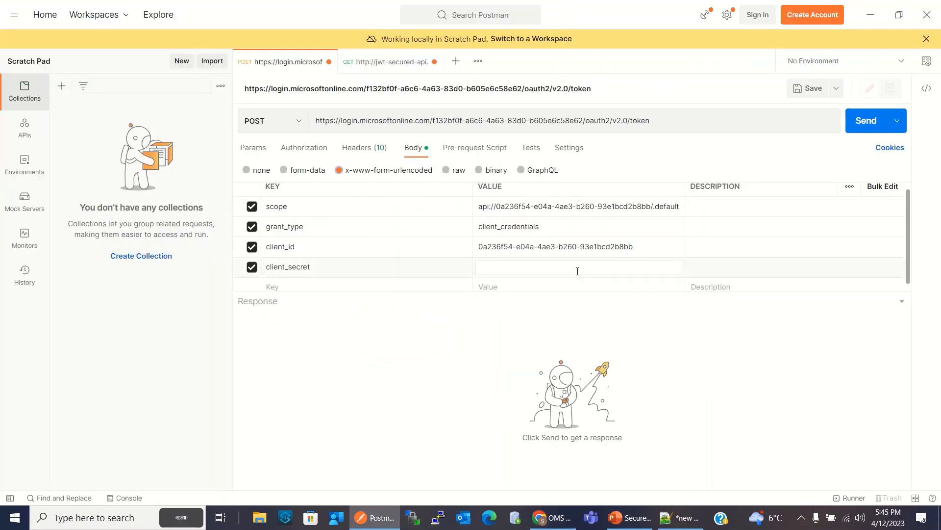
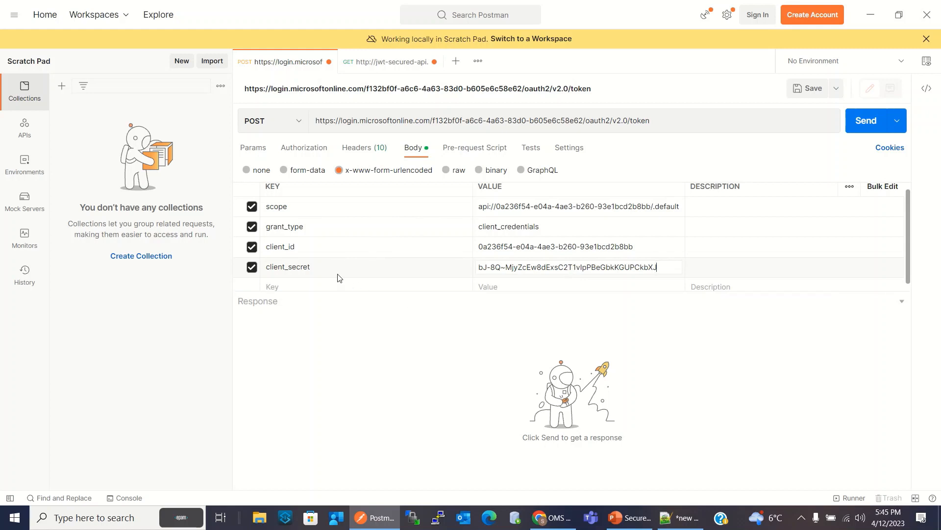
pyautogui.moveTo(297, 210)
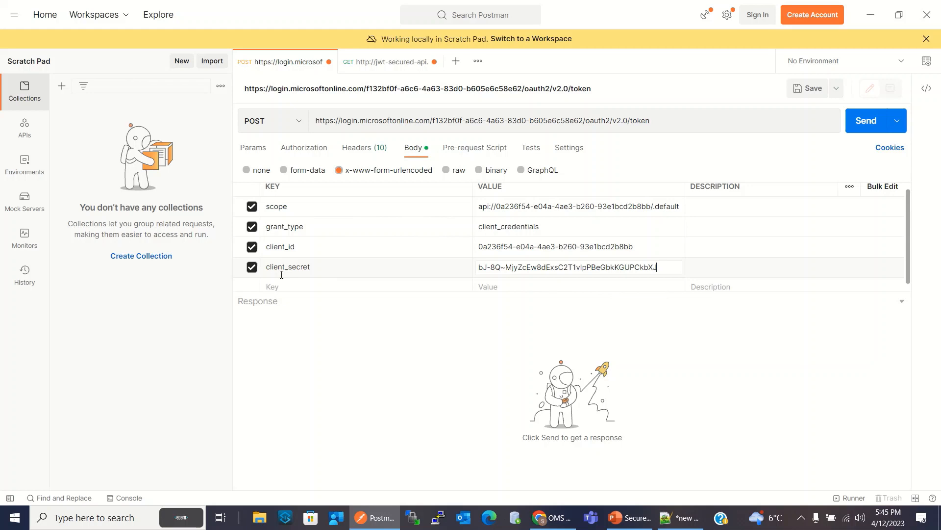
pyautogui.moveTo(361, 303)
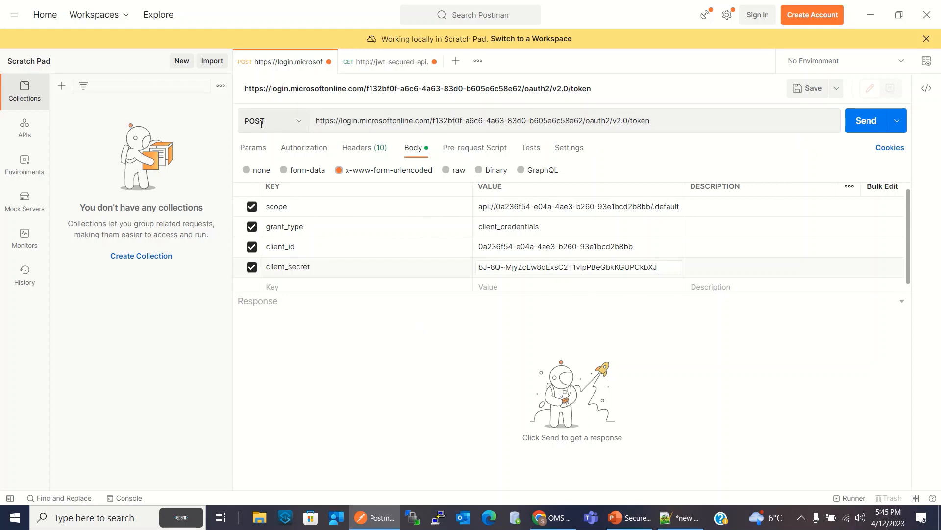
# Get a 200 OK Azure AD access token, then go back to the GET jwt-secured-api request.
pyautogui.click(870, 120)
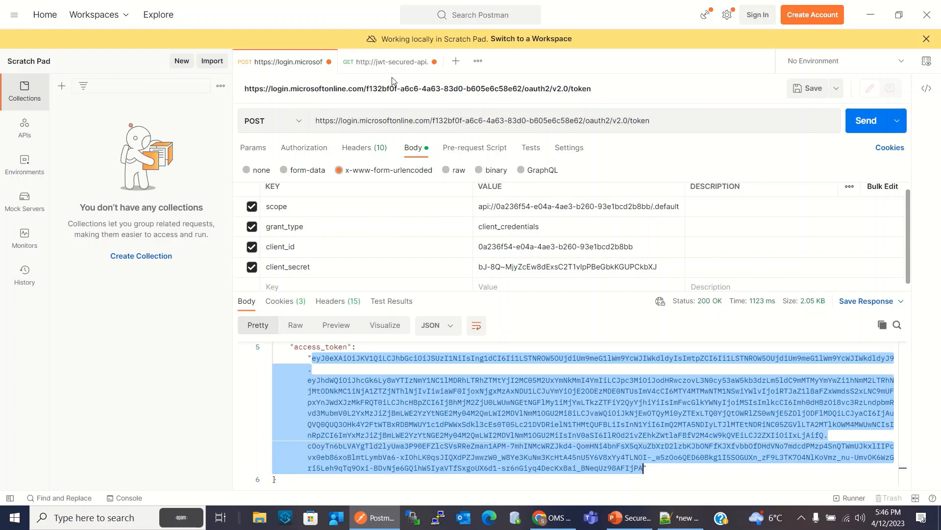
pyautogui.click(389, 62)
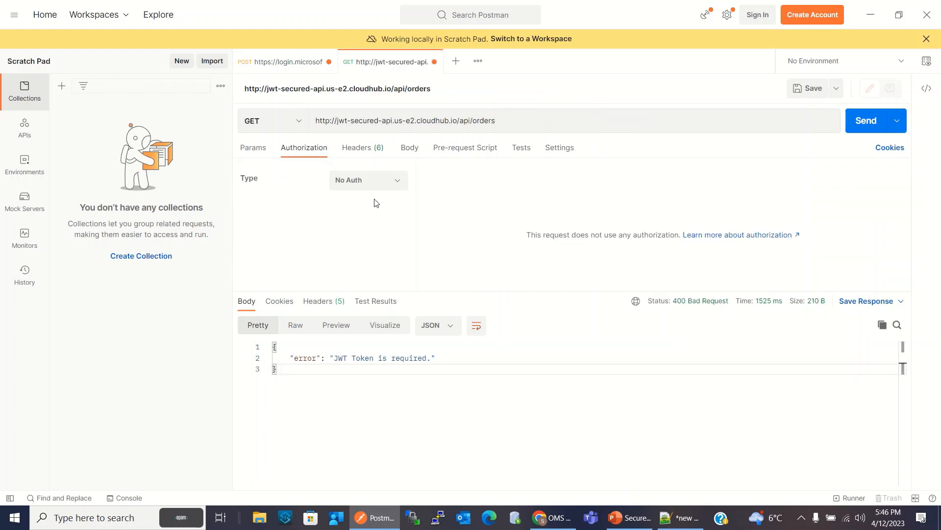
pyautogui.moveTo(398, 181)
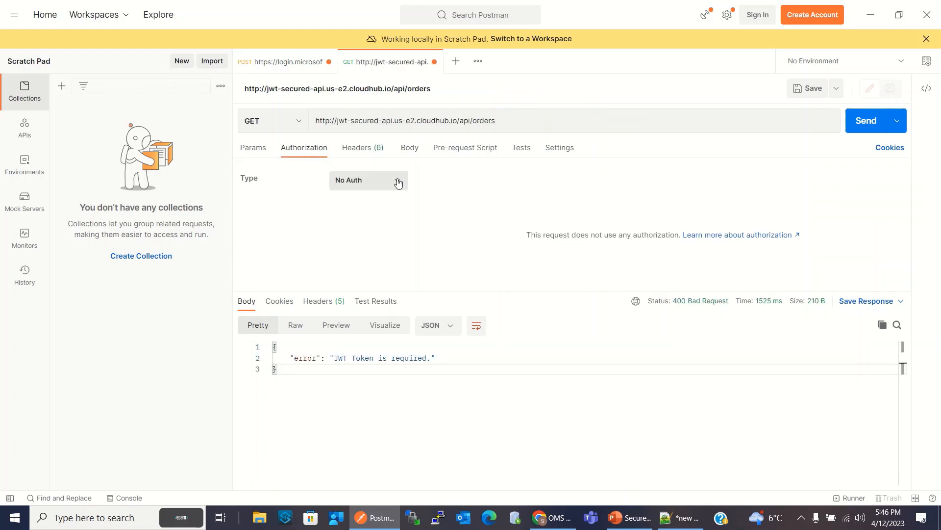
# Authorize the orders request with the Azure access token as a Bearer Token and send it.
pyautogui.click(369, 180)
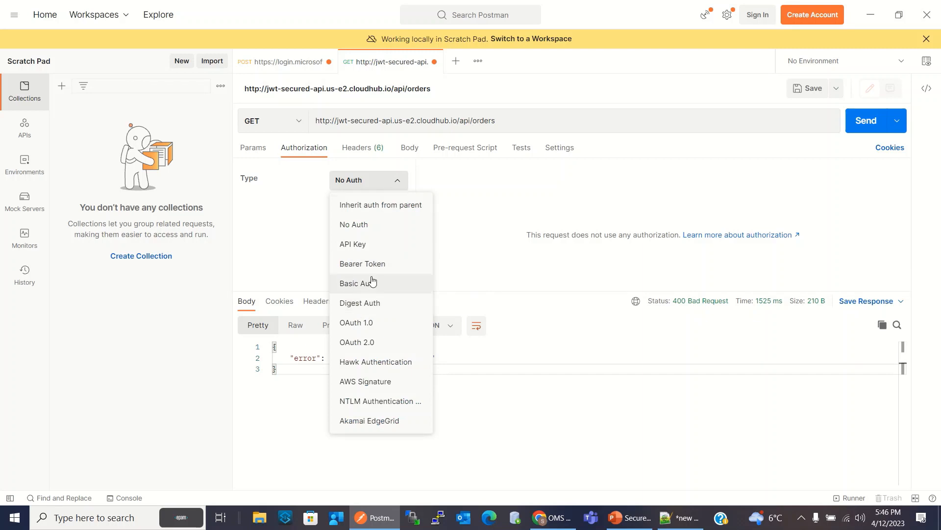
pyautogui.click(362, 263)
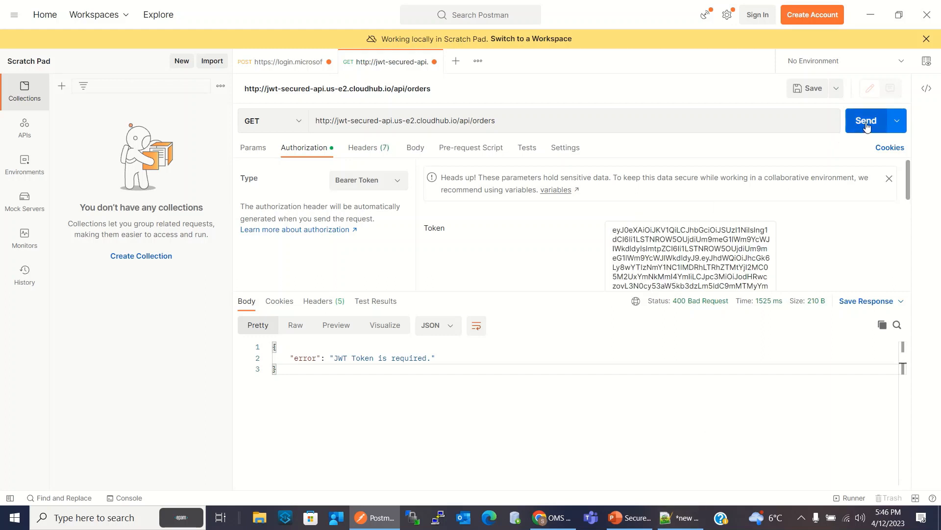
pyautogui.click(865, 121)
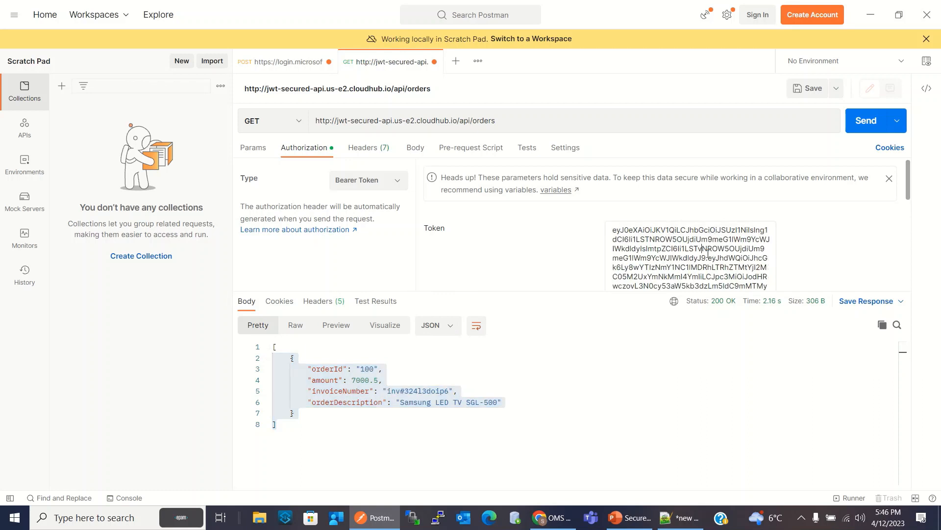
pyautogui.click(871, 121)
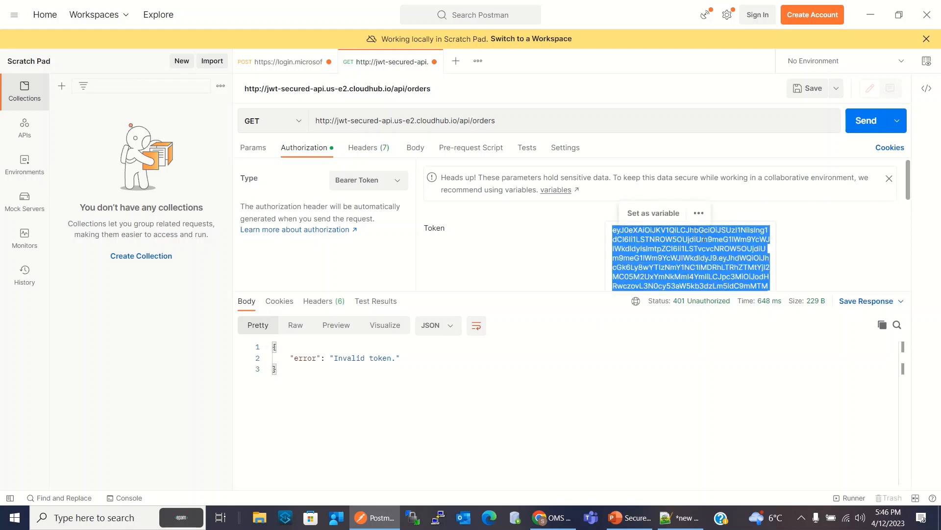
pyautogui.click(872, 120)
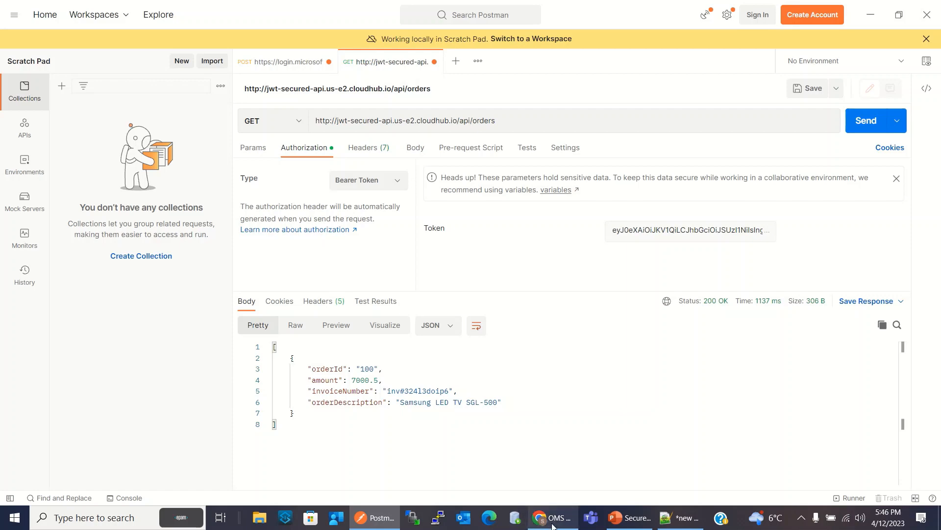
# Show jwt-secured-api's policies page in API Manager, briefly checking the Azure app registration.
pyautogui.click(551, 517)
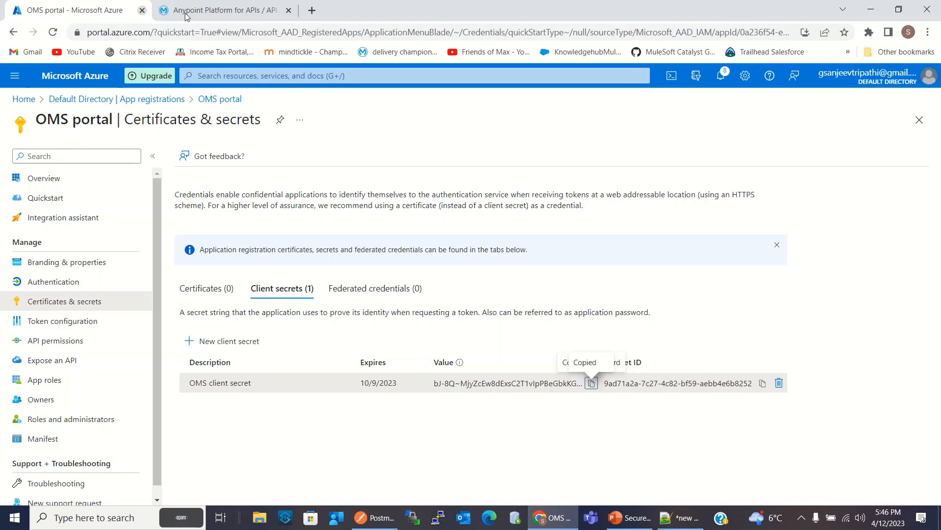
pyautogui.click(222, 10)
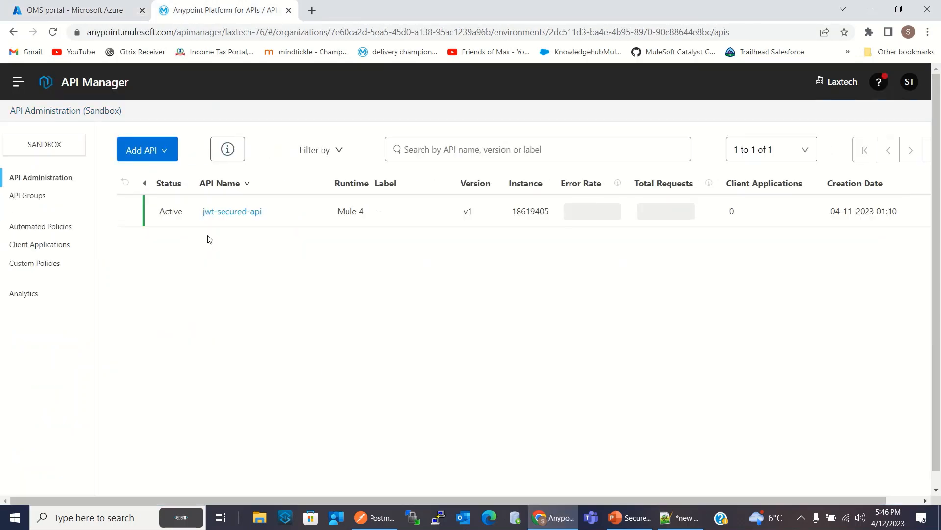
pyautogui.click(232, 210)
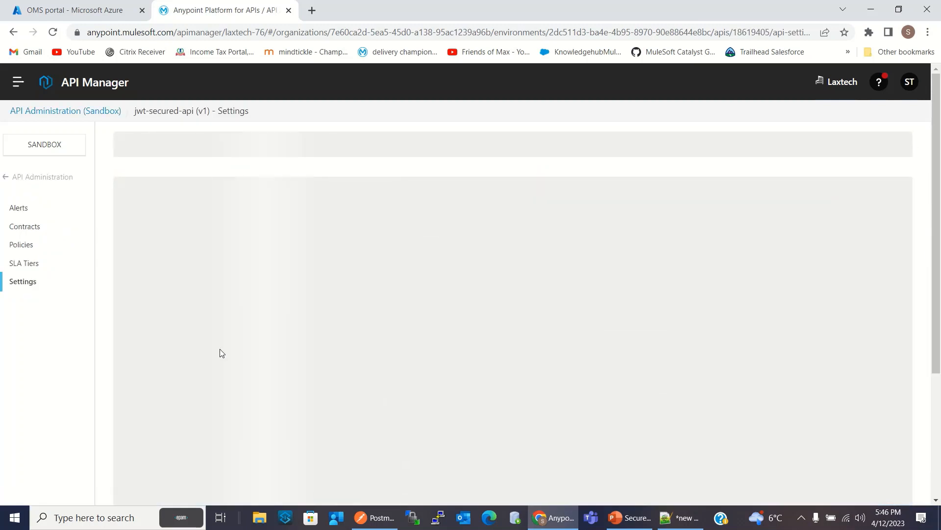
pyautogui.click(21, 244)
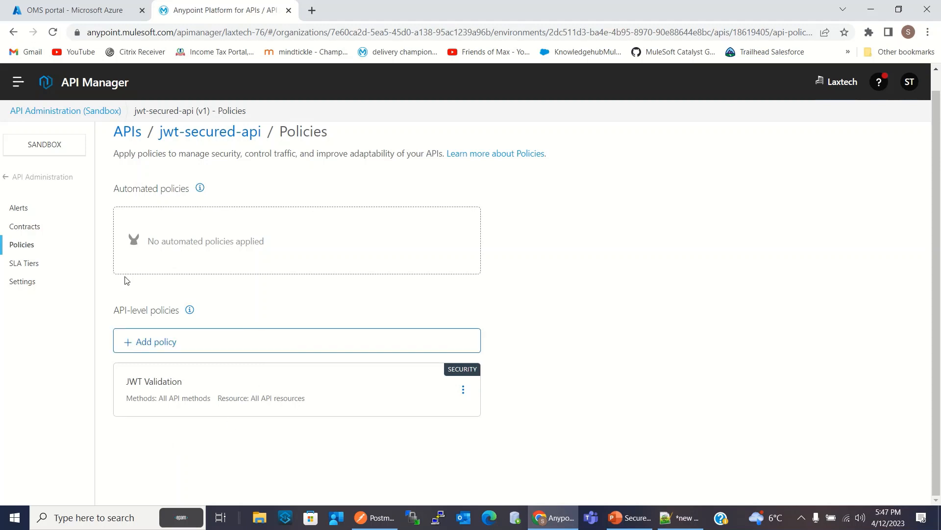
pyautogui.moveTo(218, 394)
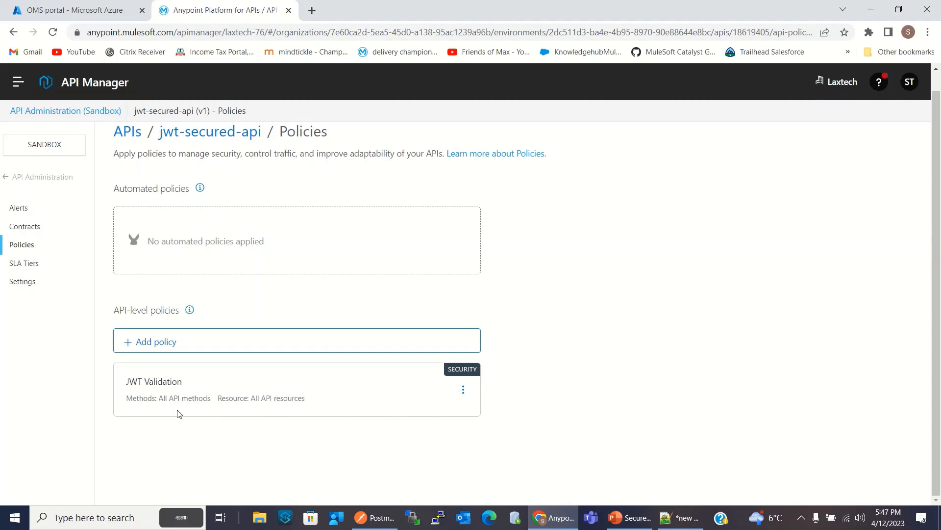
pyautogui.click(73, 11)
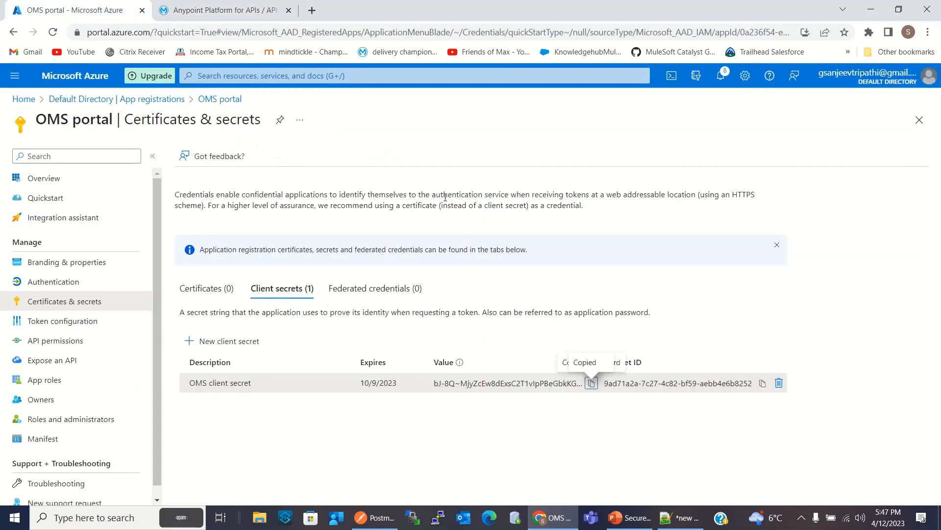
pyautogui.moveTo(129, 136)
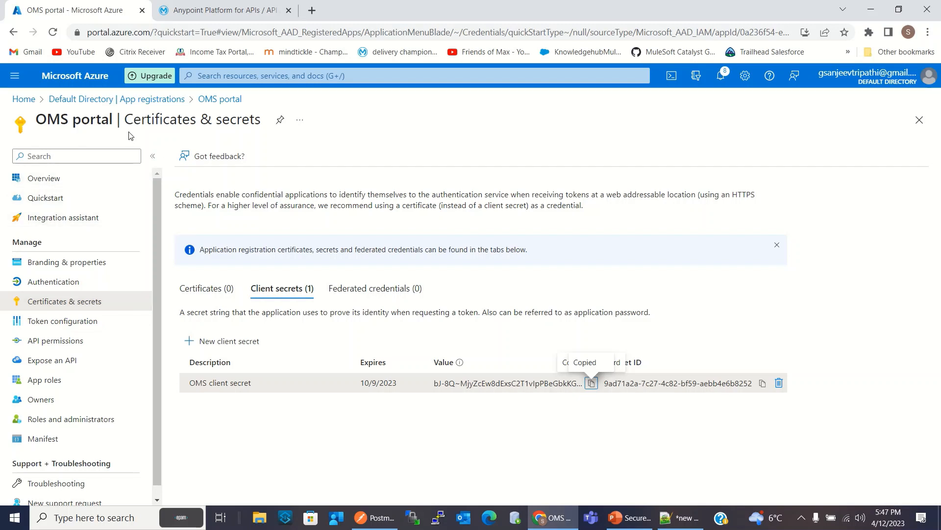
pyautogui.moveTo(219, 99)
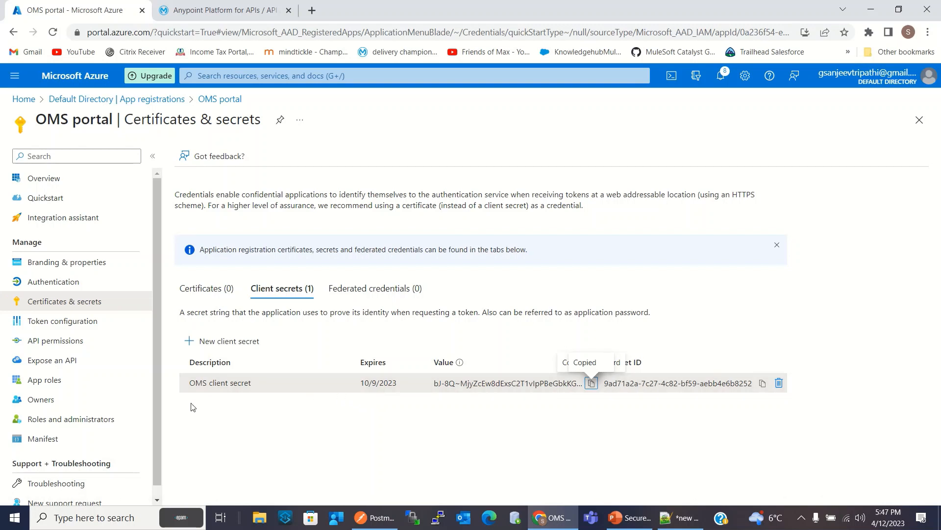
pyautogui.moveTo(262, 407)
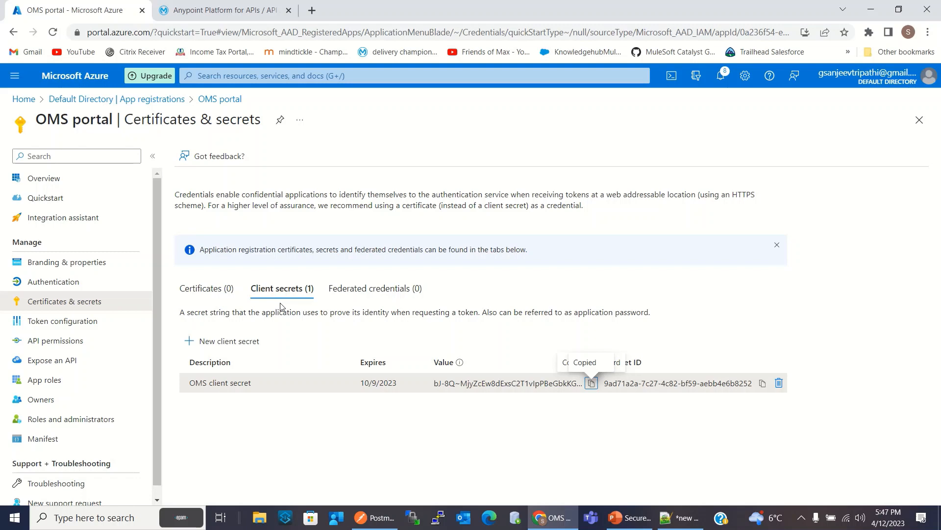
pyautogui.moveTo(306, 329)
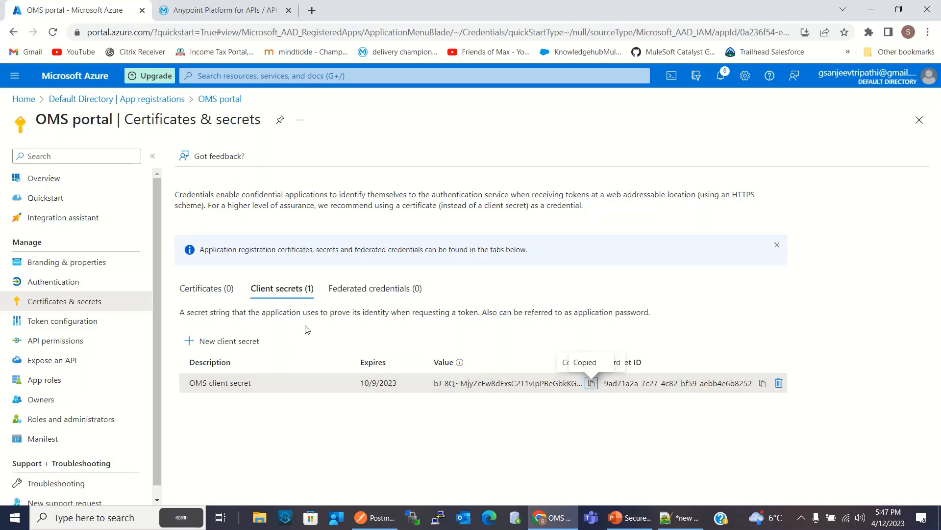
pyautogui.click(220, 11)
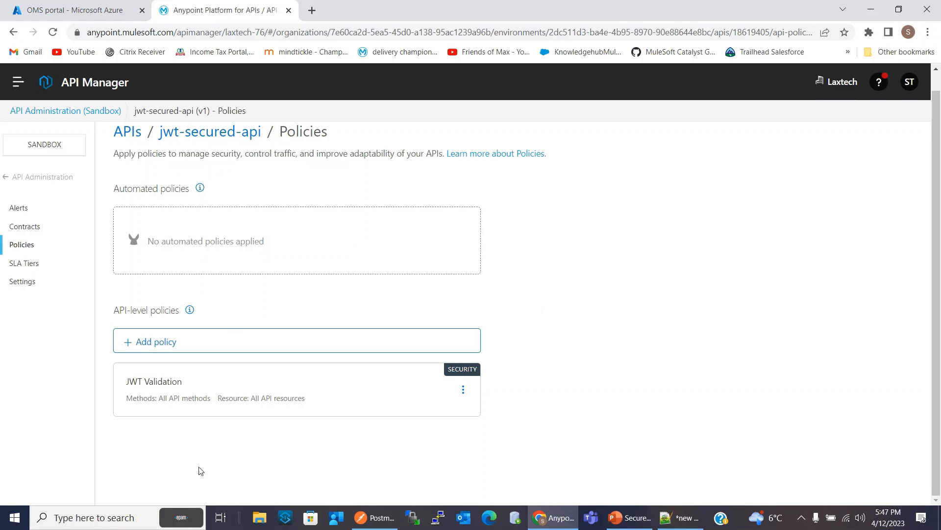
pyautogui.moveTo(463, 390)
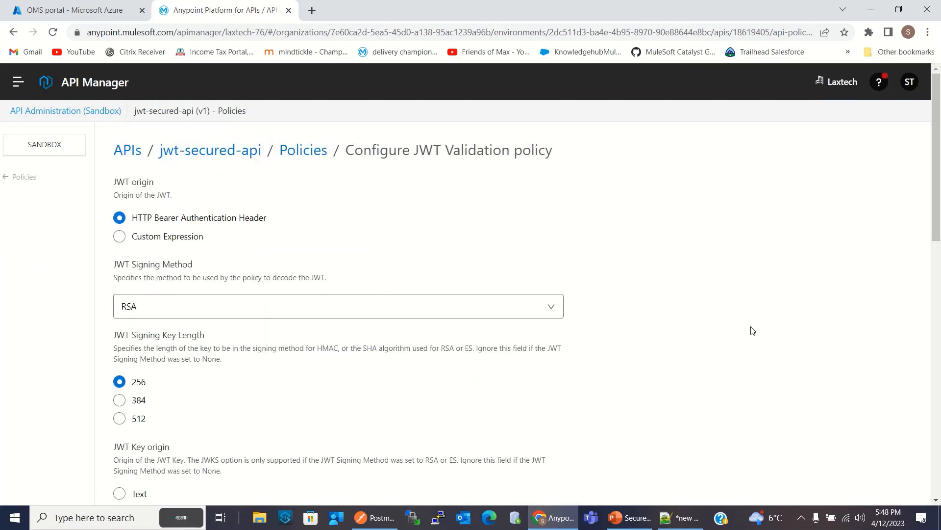
# Scroll down the Configure JWT Validation policy page, then bring Postman back to the front.
pyautogui.scroll(-3)
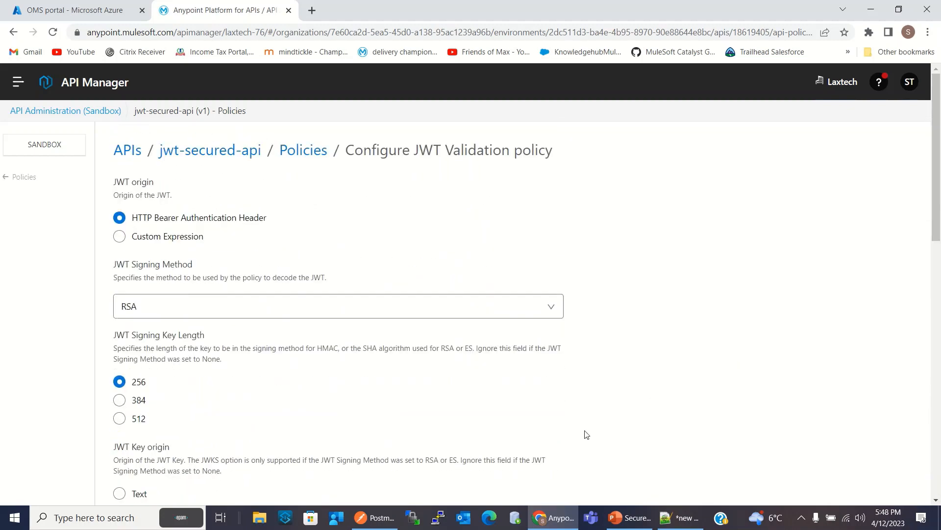
pyautogui.click(375, 517)
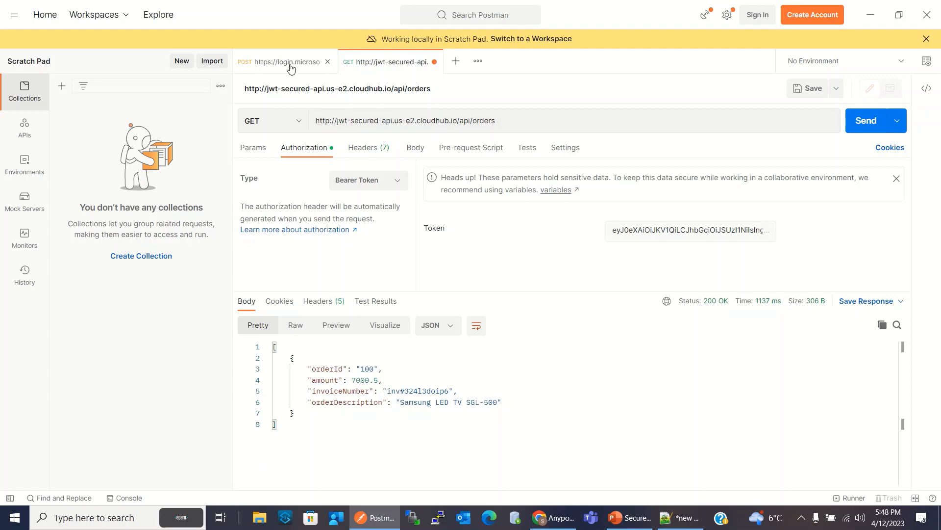
# Review the token request, resend the bearer-token orders request for 200 OK, and return to Chrome.
pyautogui.click(282, 62)
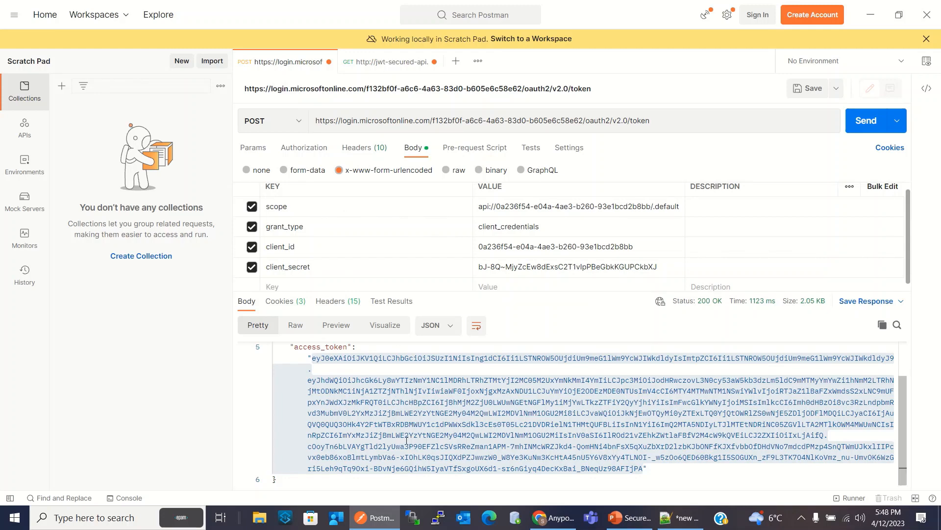
pyautogui.moveTo(404, 267)
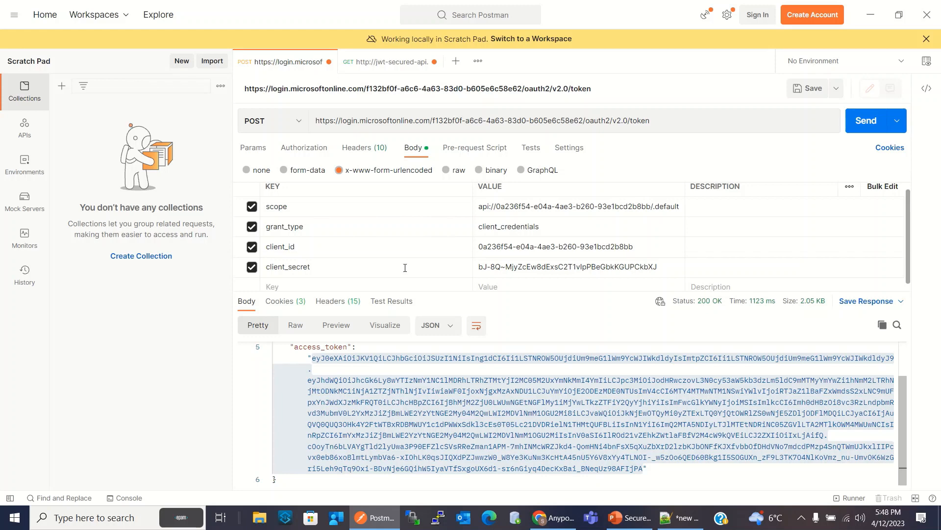
pyautogui.click(388, 61)
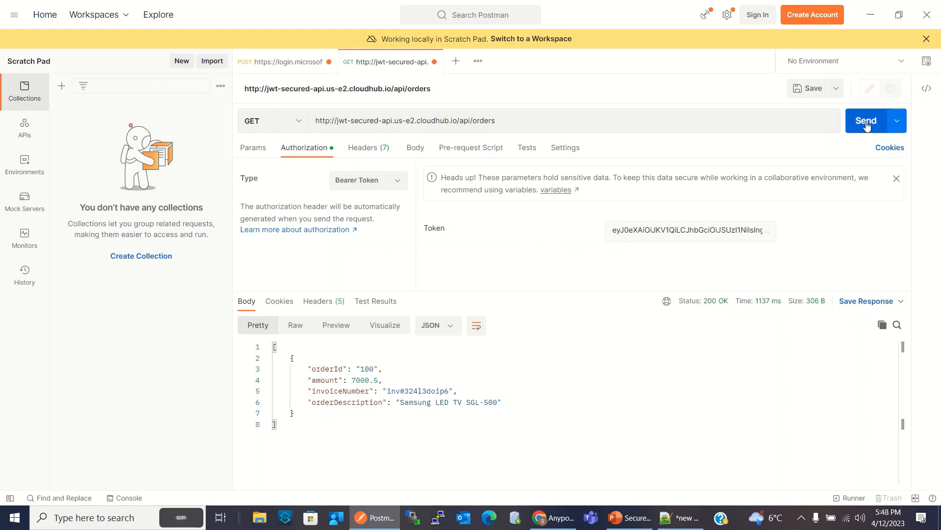
pyautogui.click(865, 121)
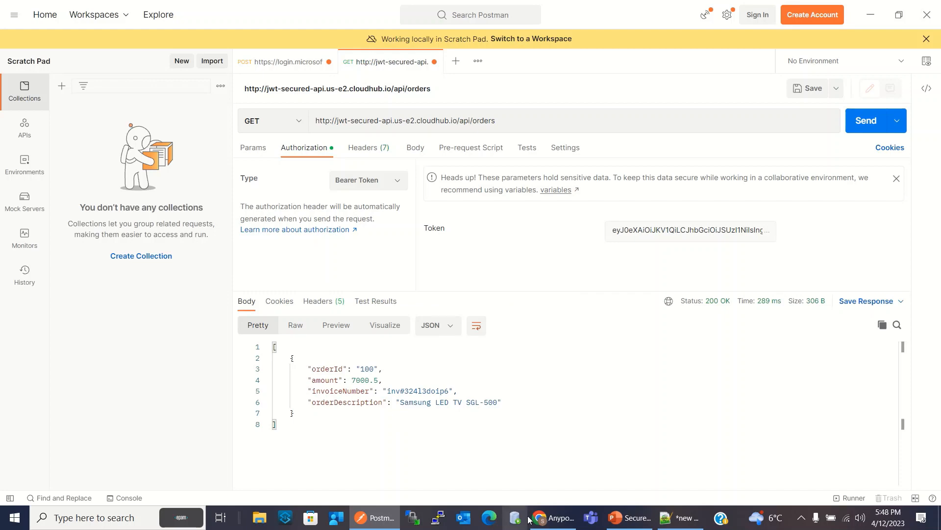
pyautogui.click(553, 517)
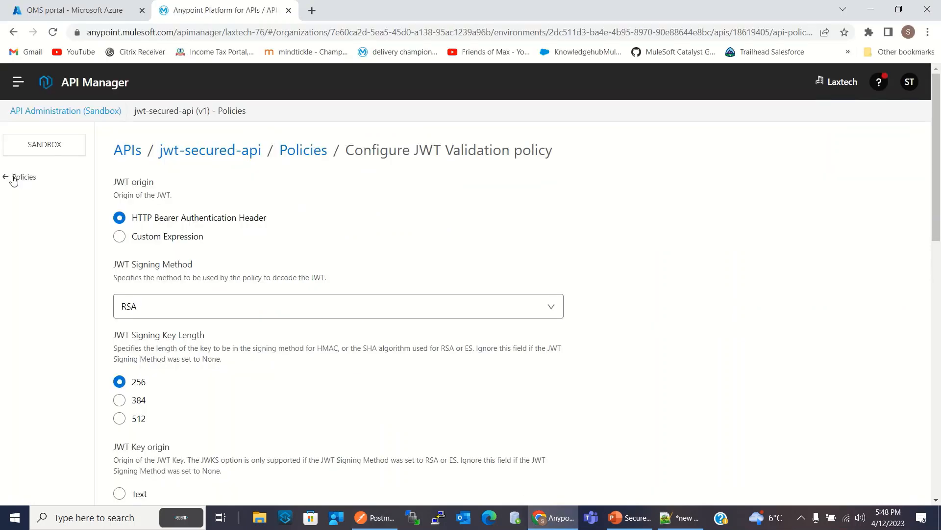